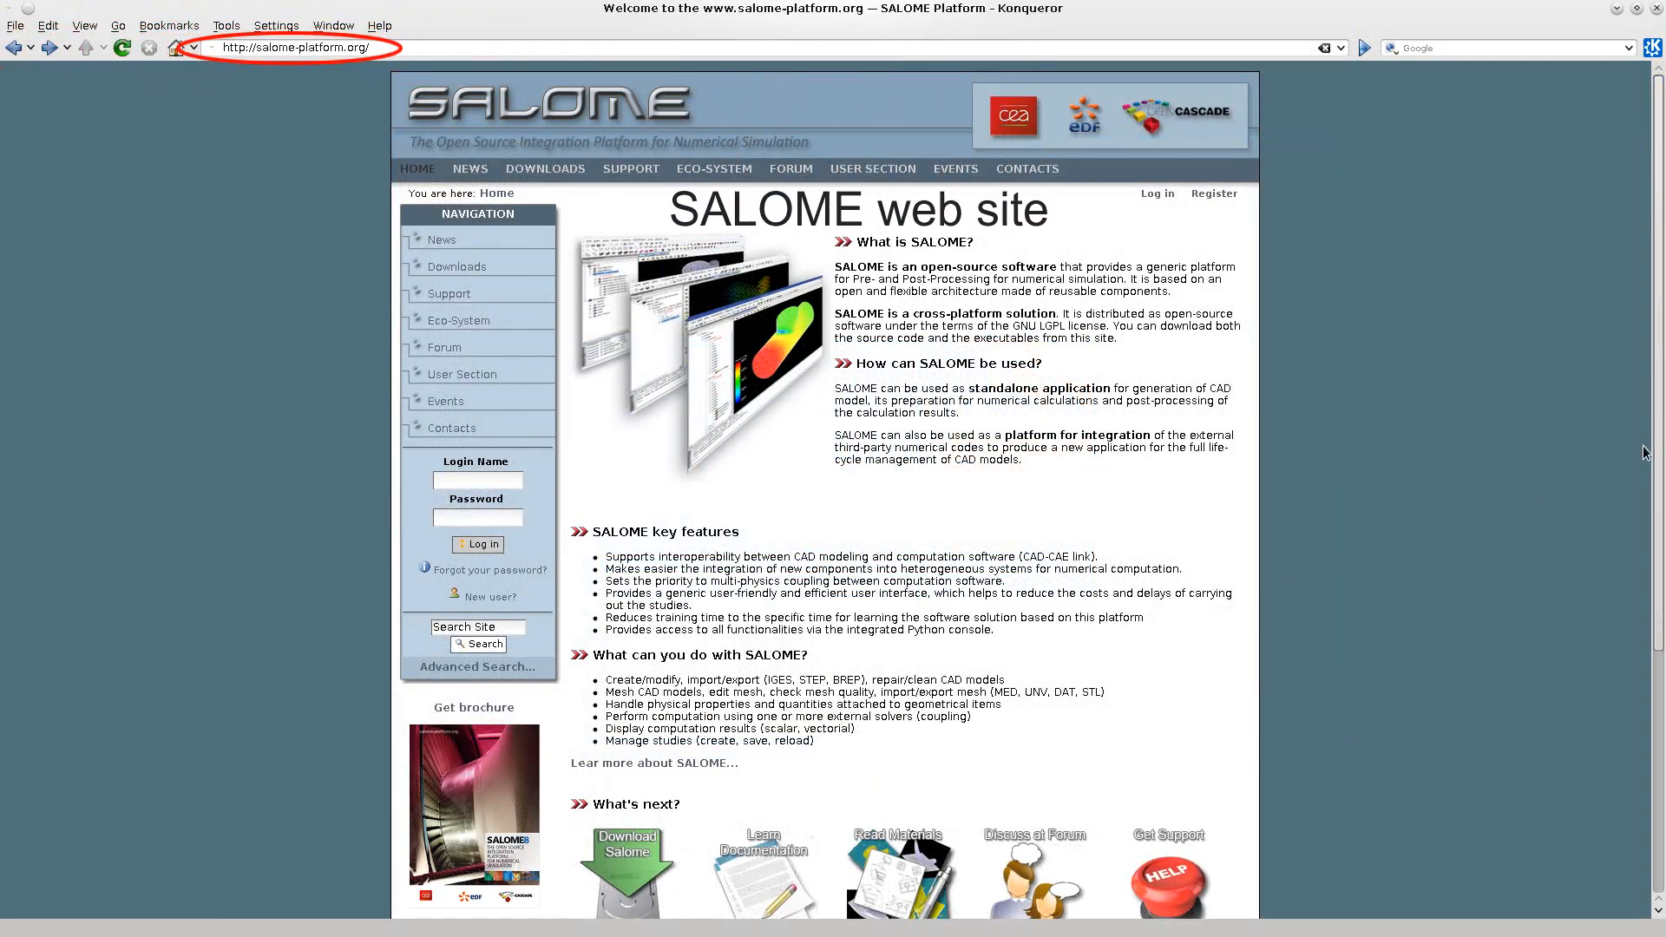
Scroll the SALOME homepage and open the Learn Documentation link under What's next.
scroll("down", 3)
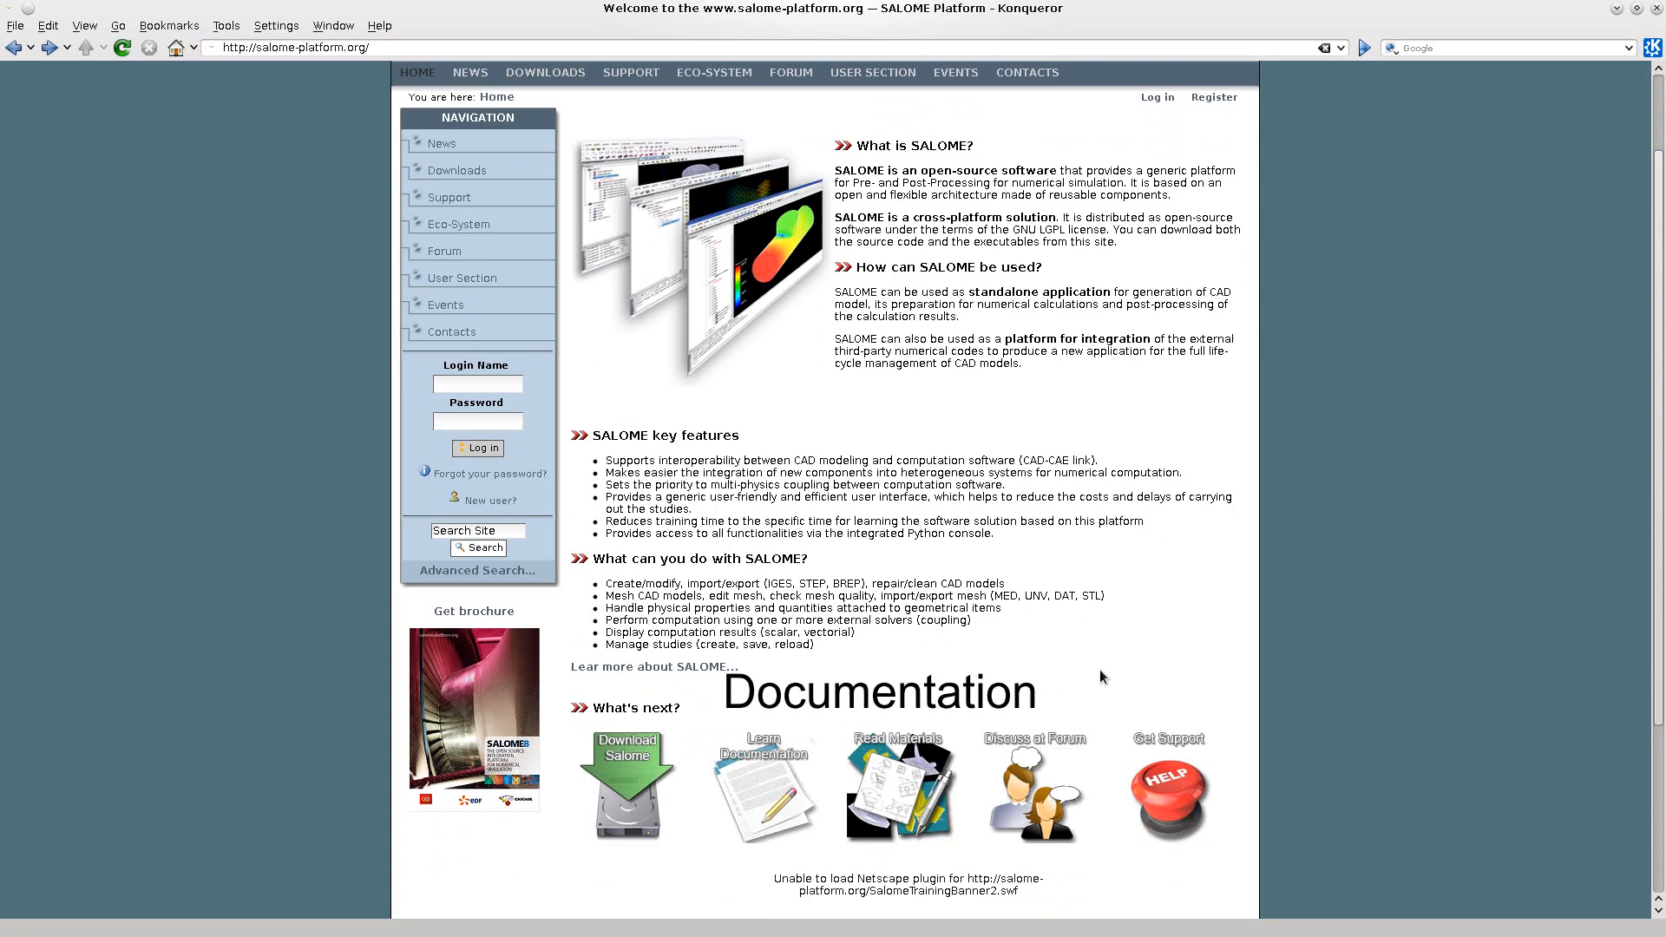
left_click(762, 786)
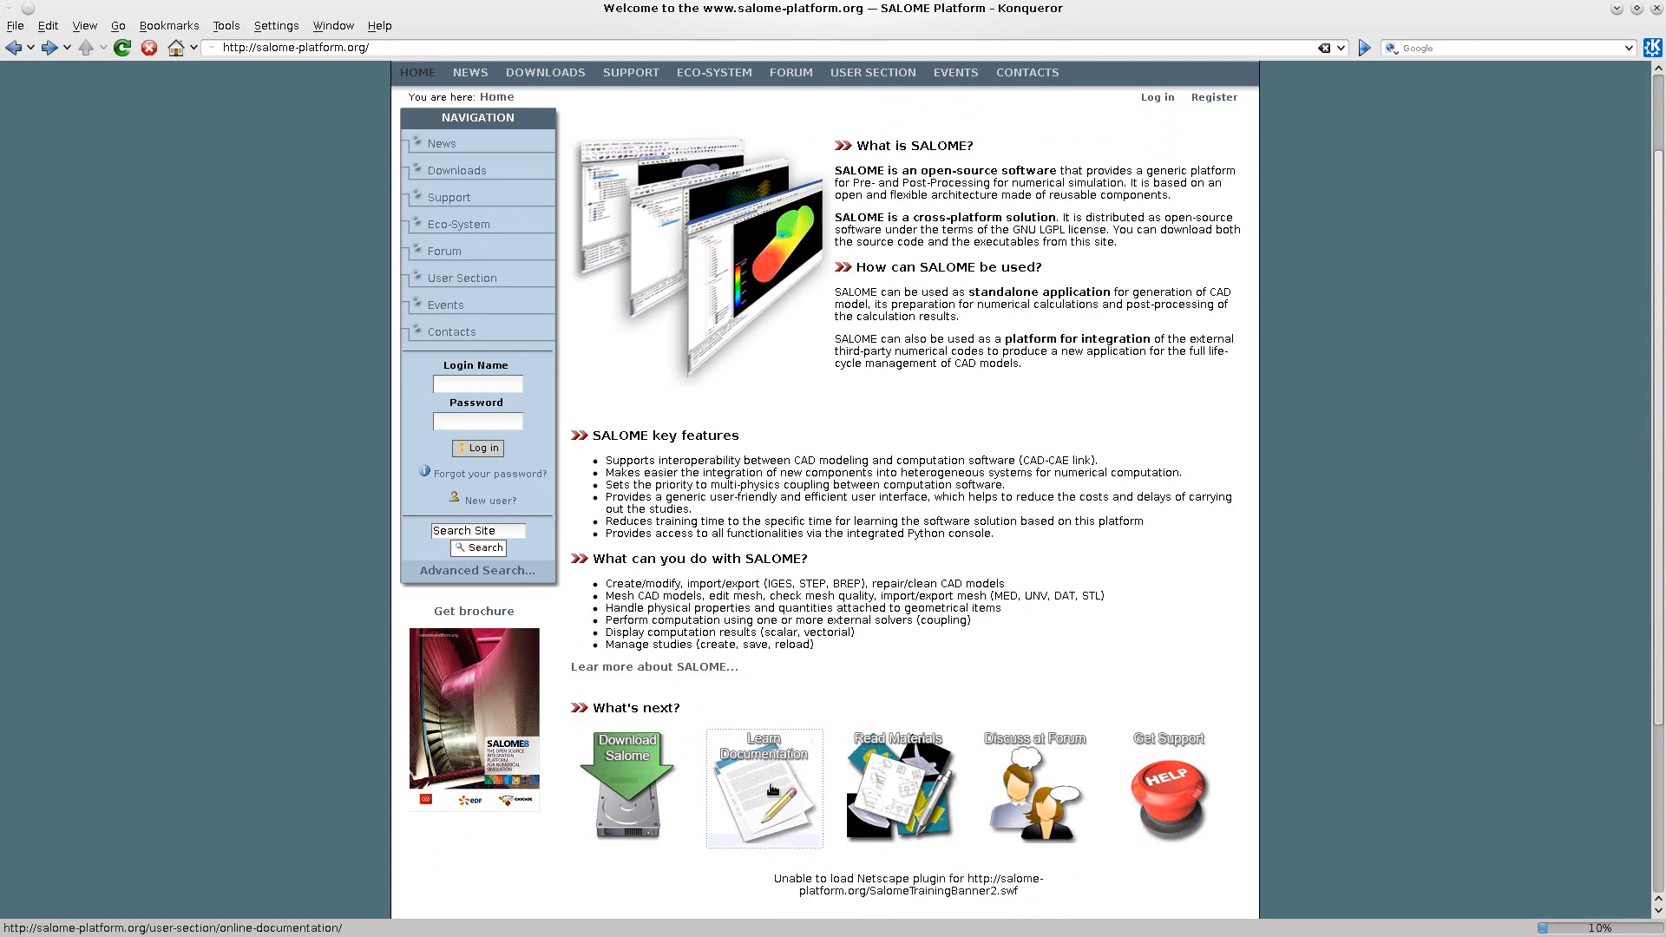
Go back from the SALOME 8.3.0 documentation to the homepage and view the User Section page.
left_click(763, 787)
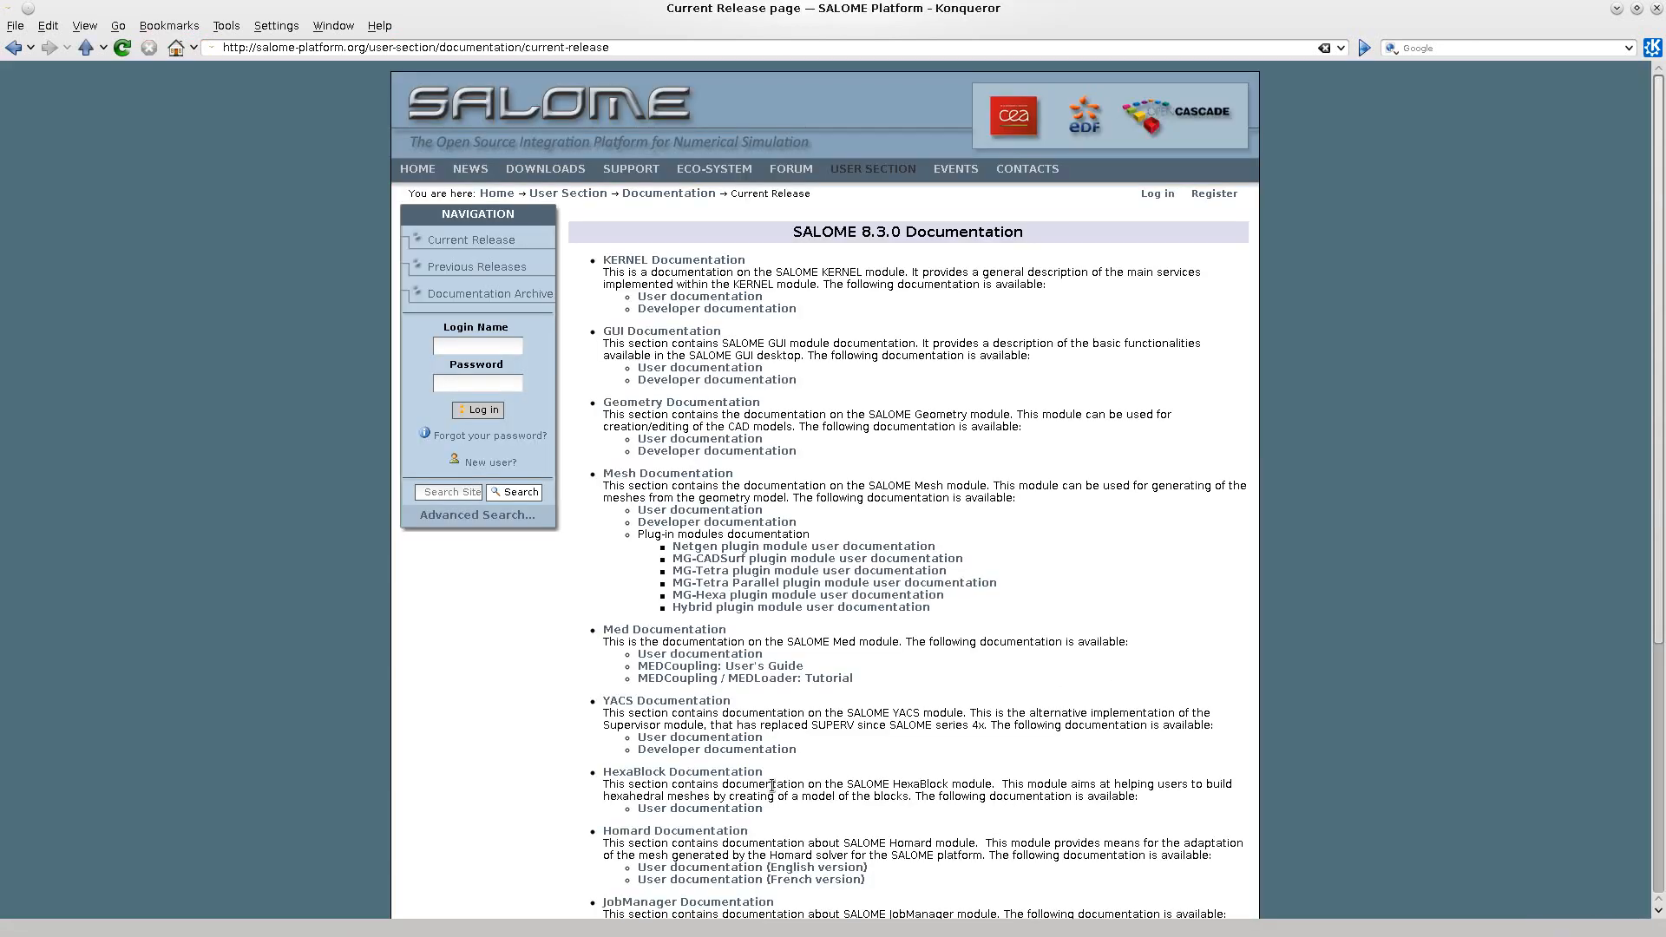
mouse_move(15, 47)
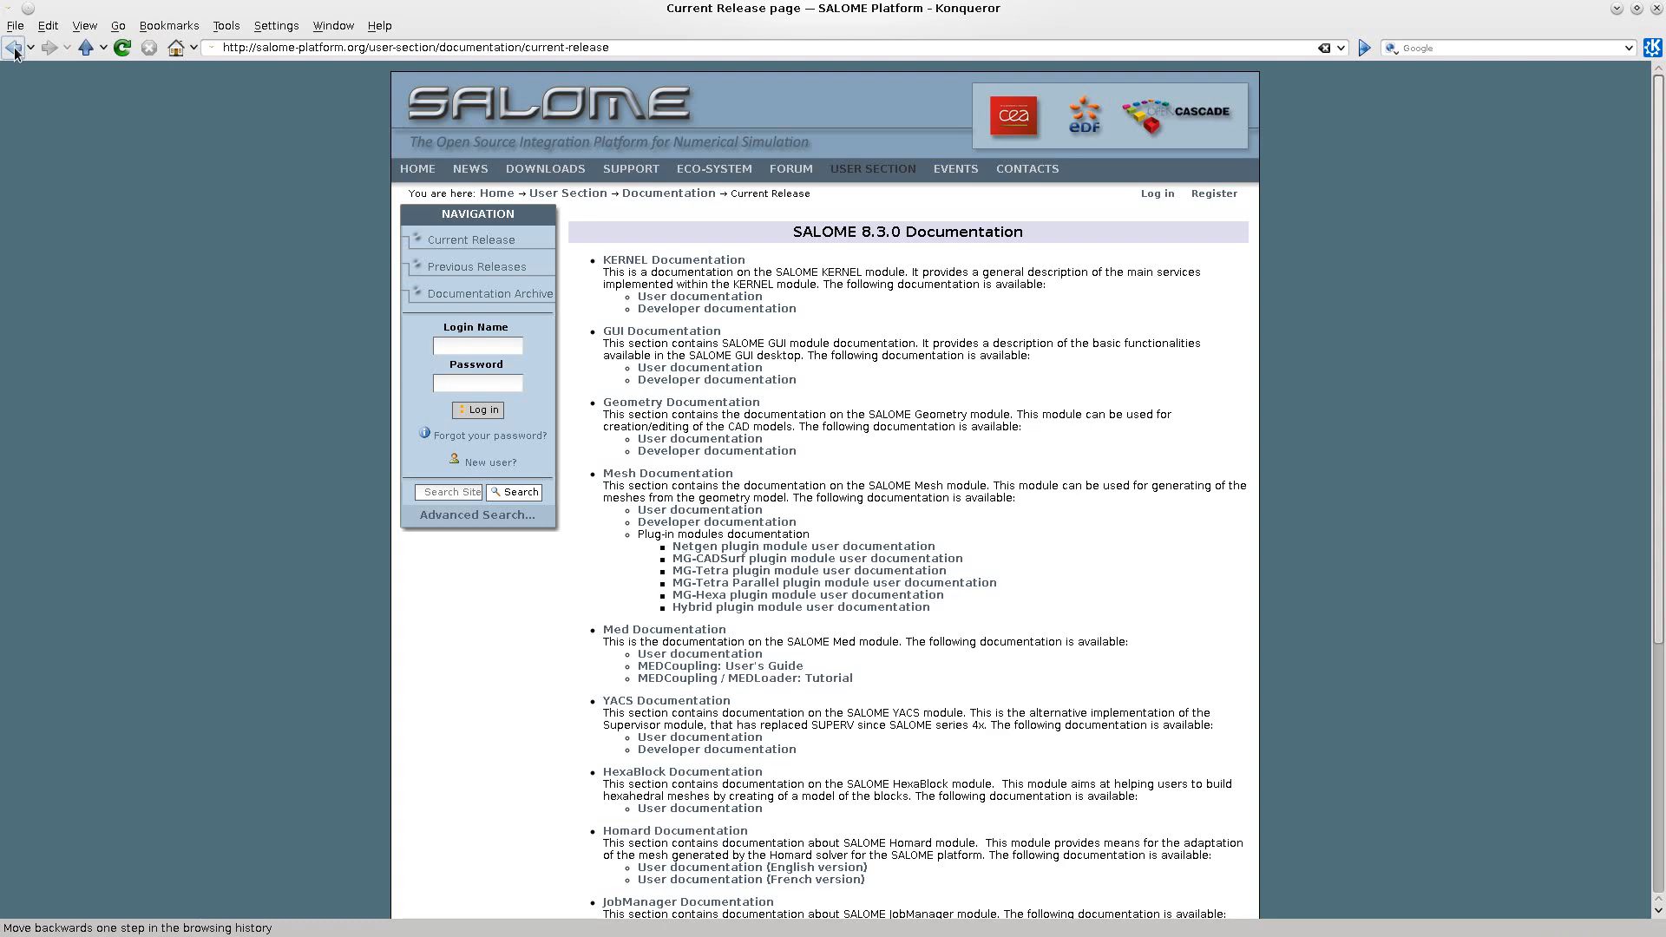
left_click(13, 47)
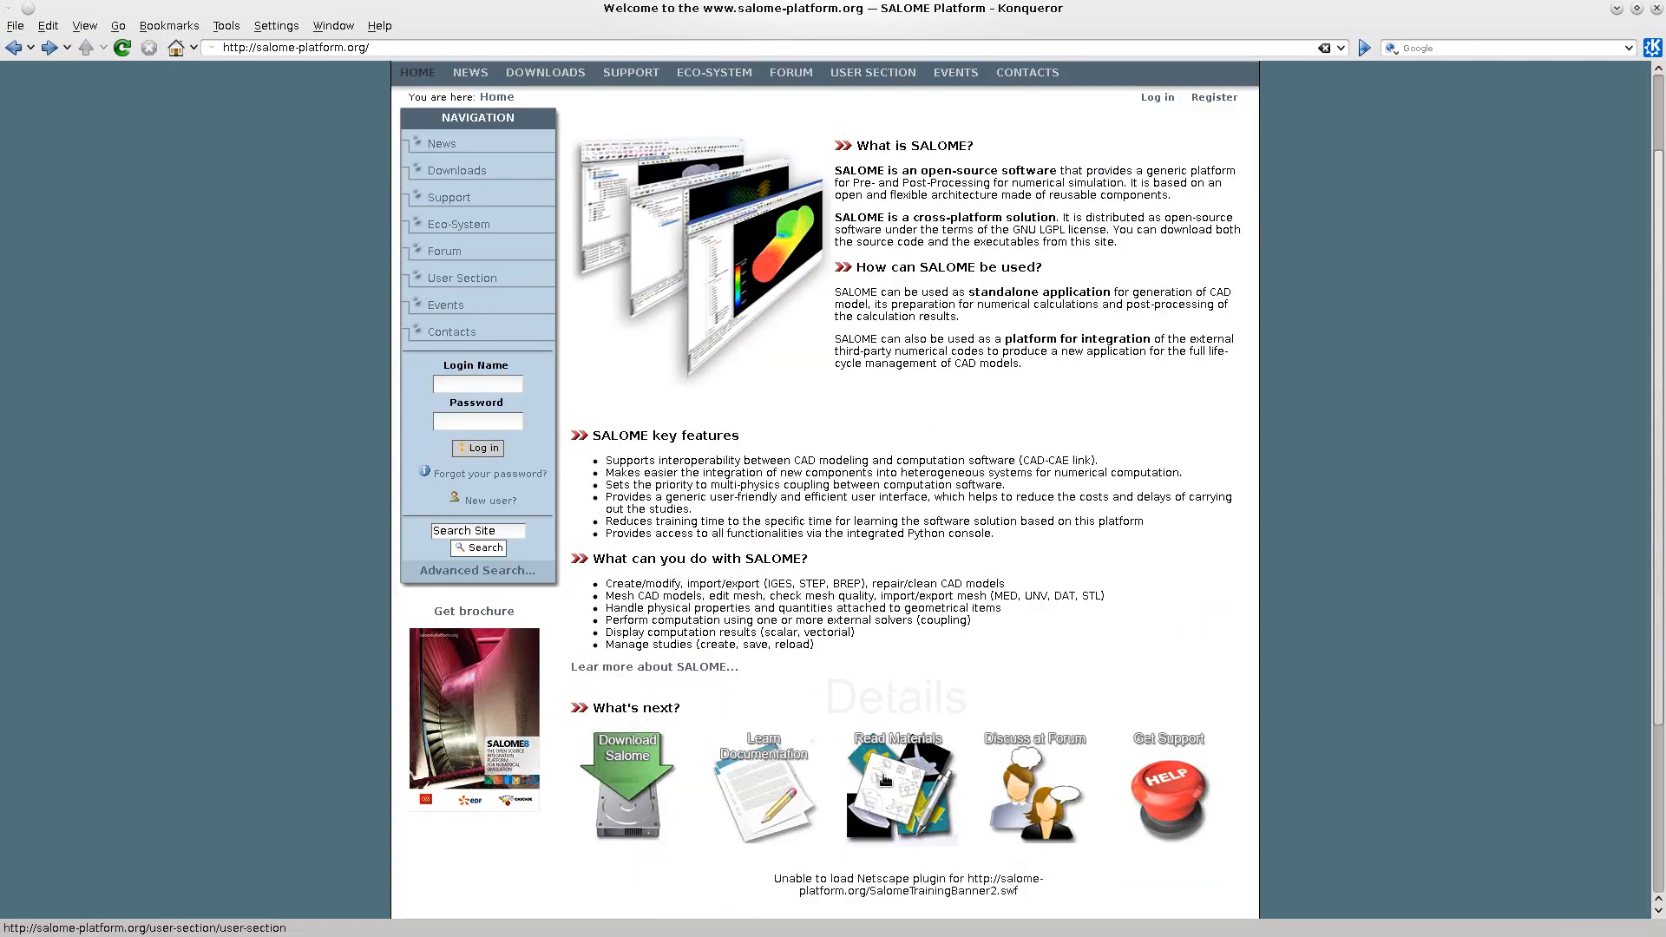
left_click(871, 72)
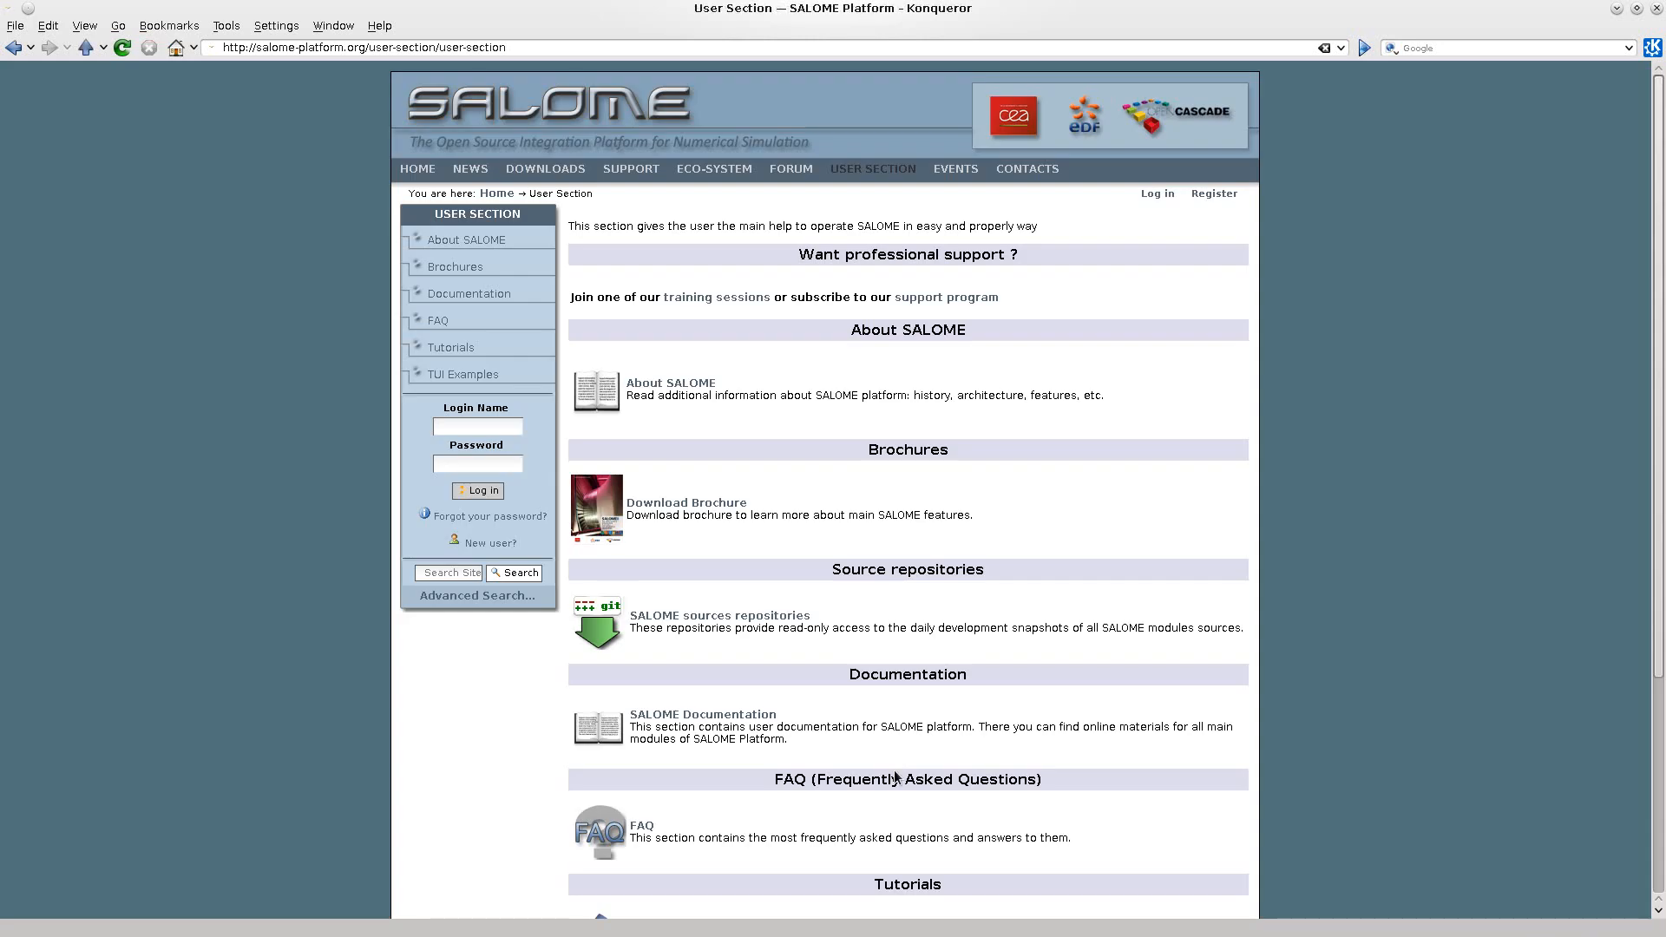
mouse_move(1439, 427)
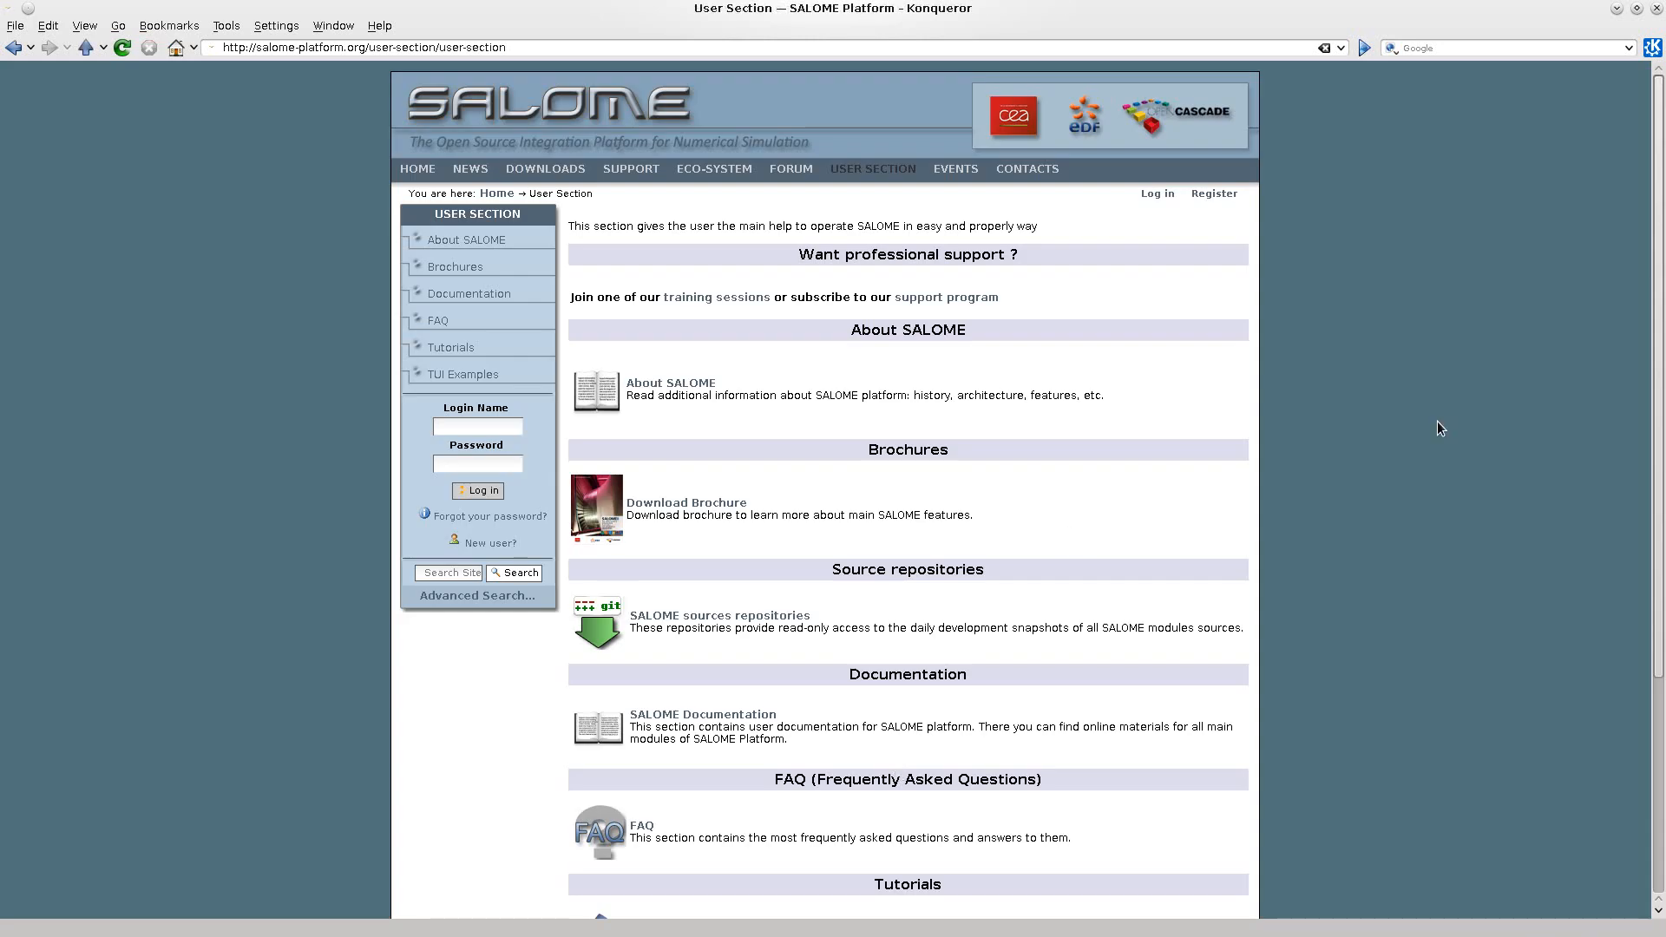
scroll("down", 3)
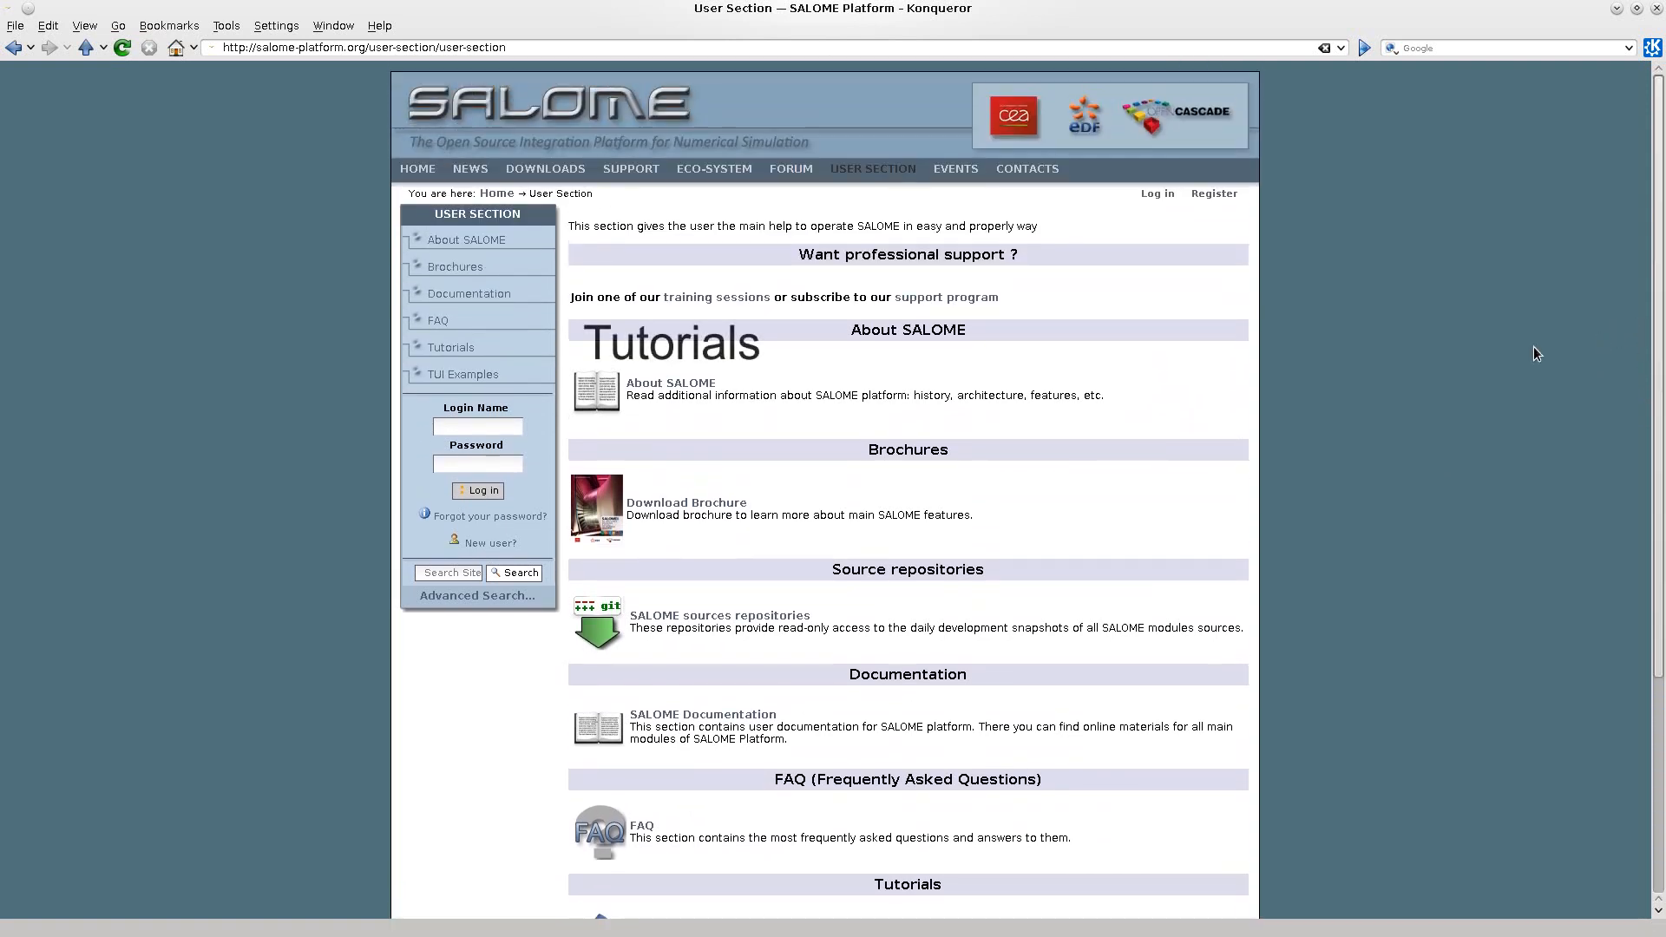
mouse_move(449, 347)
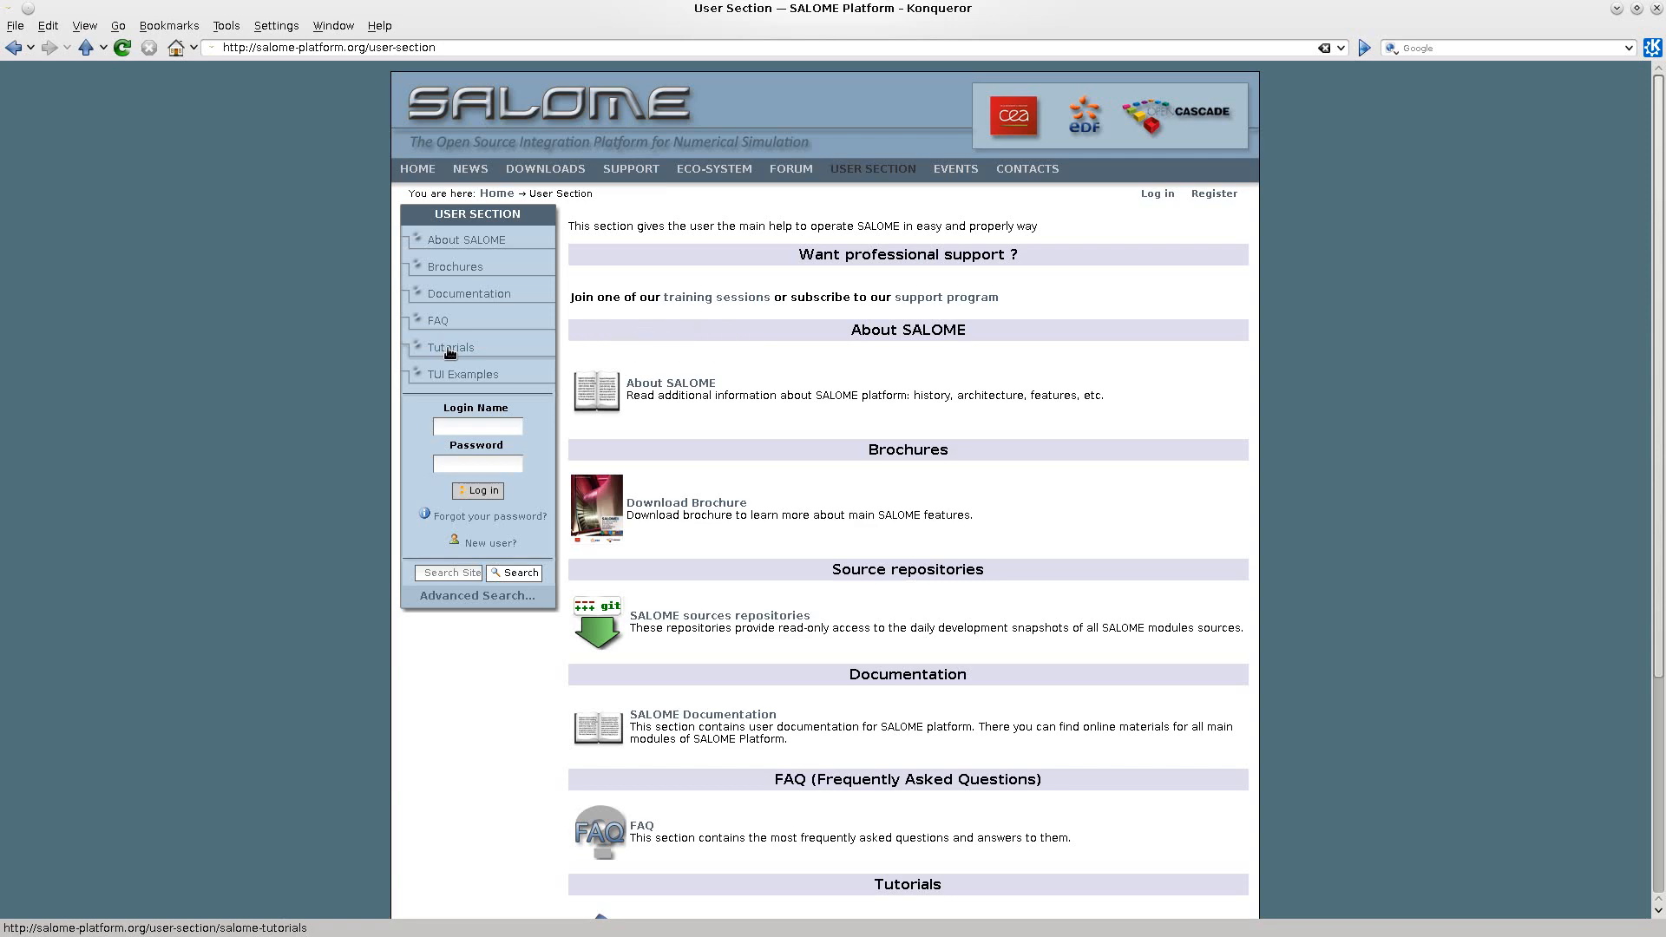
Open the Tutorials list, read through the EDF Exercise 4 extrusion tutorial, then go back.
left_click(449, 347)
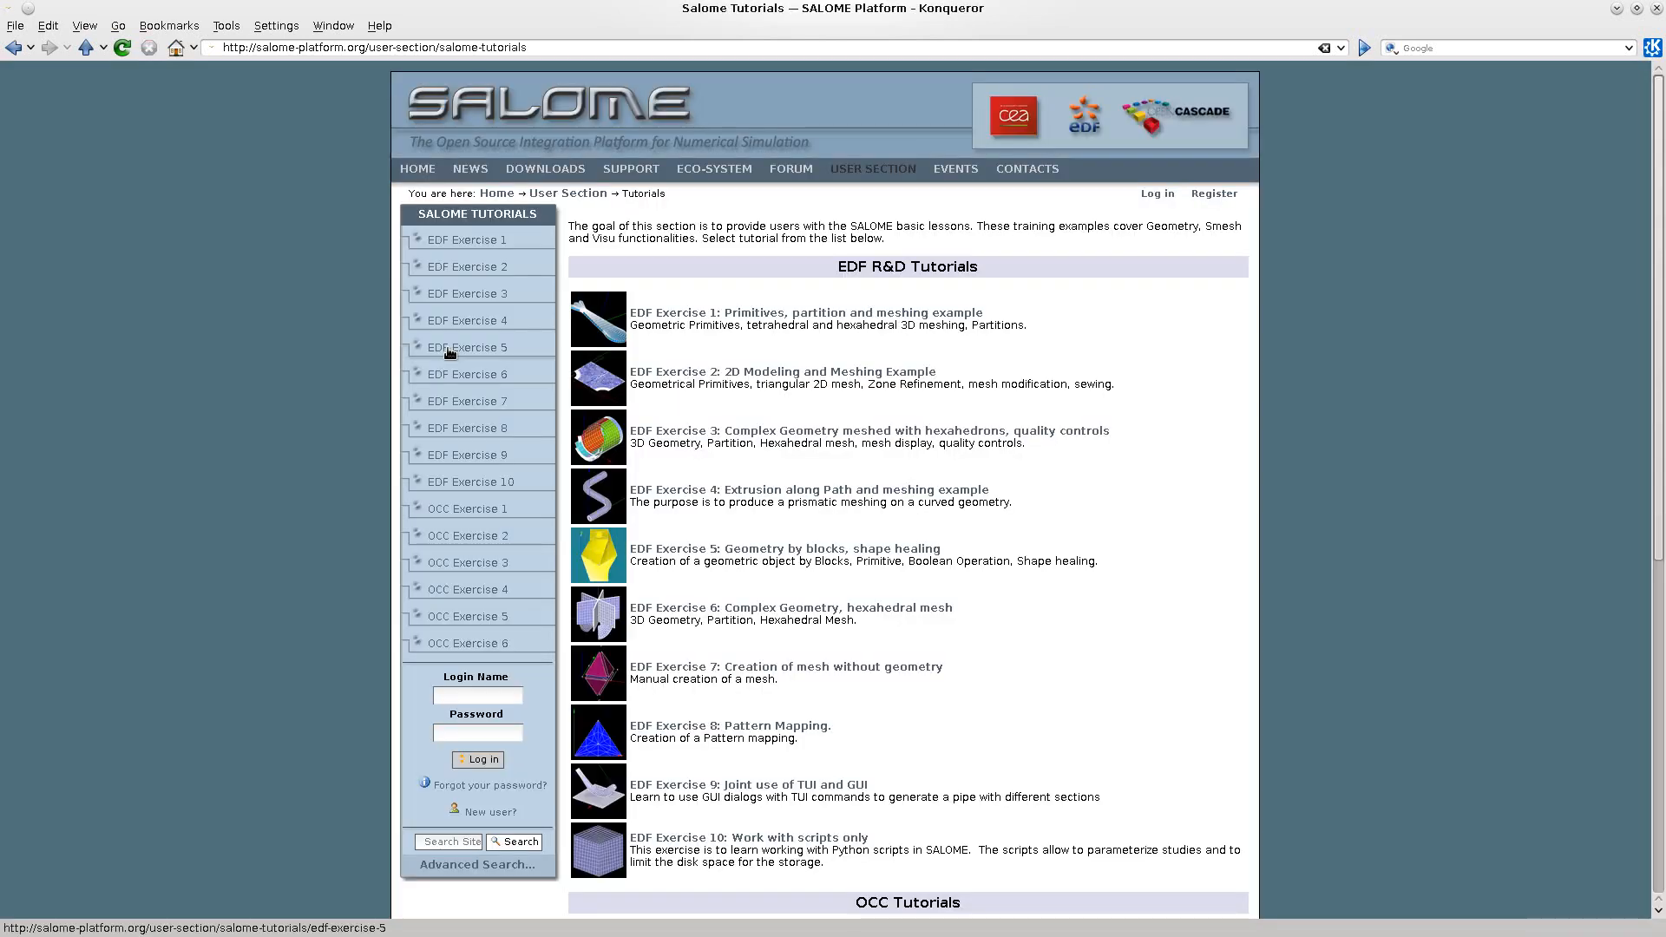
mouse_move(615, 454)
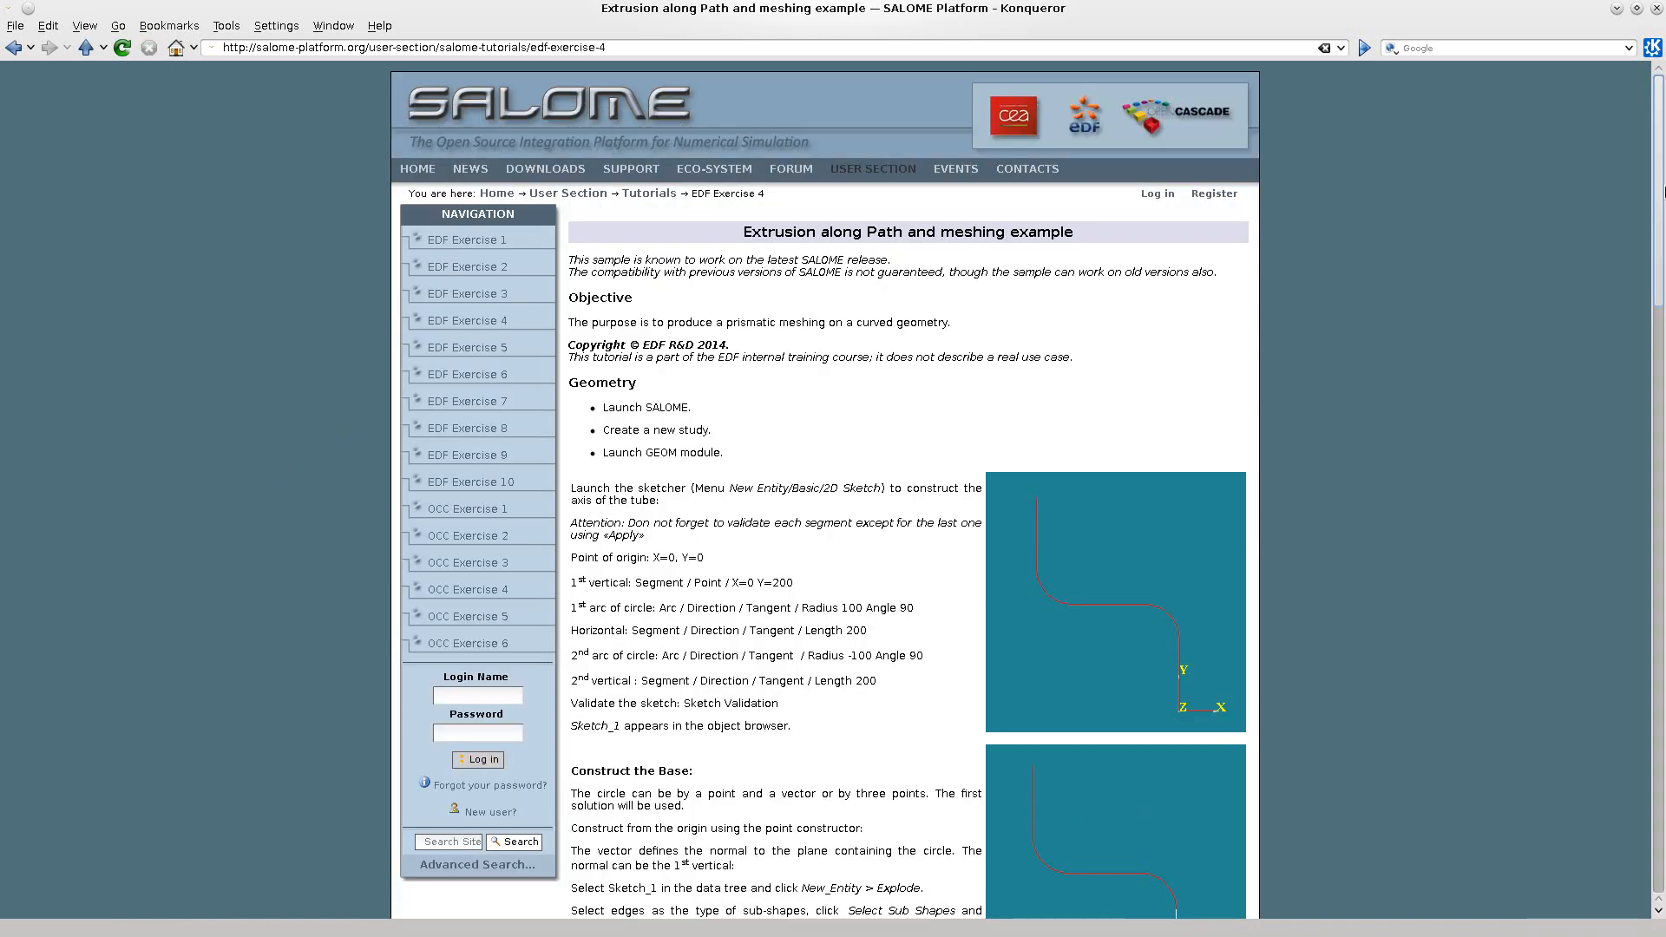
scroll("down", 3)
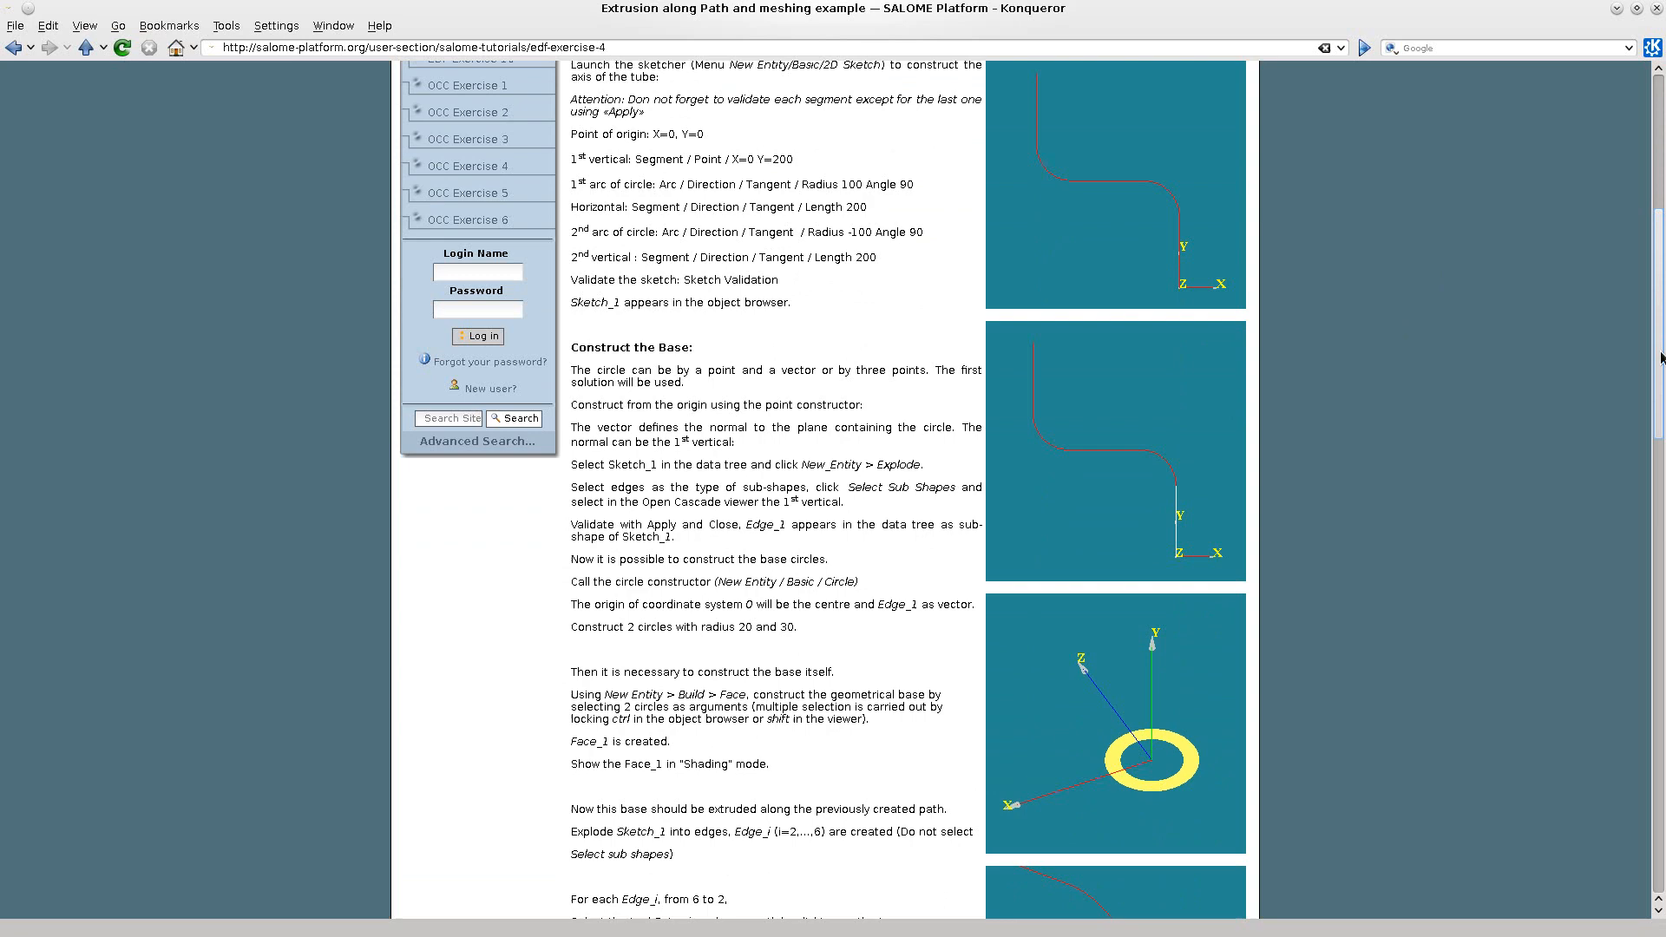
scroll("down", 3)
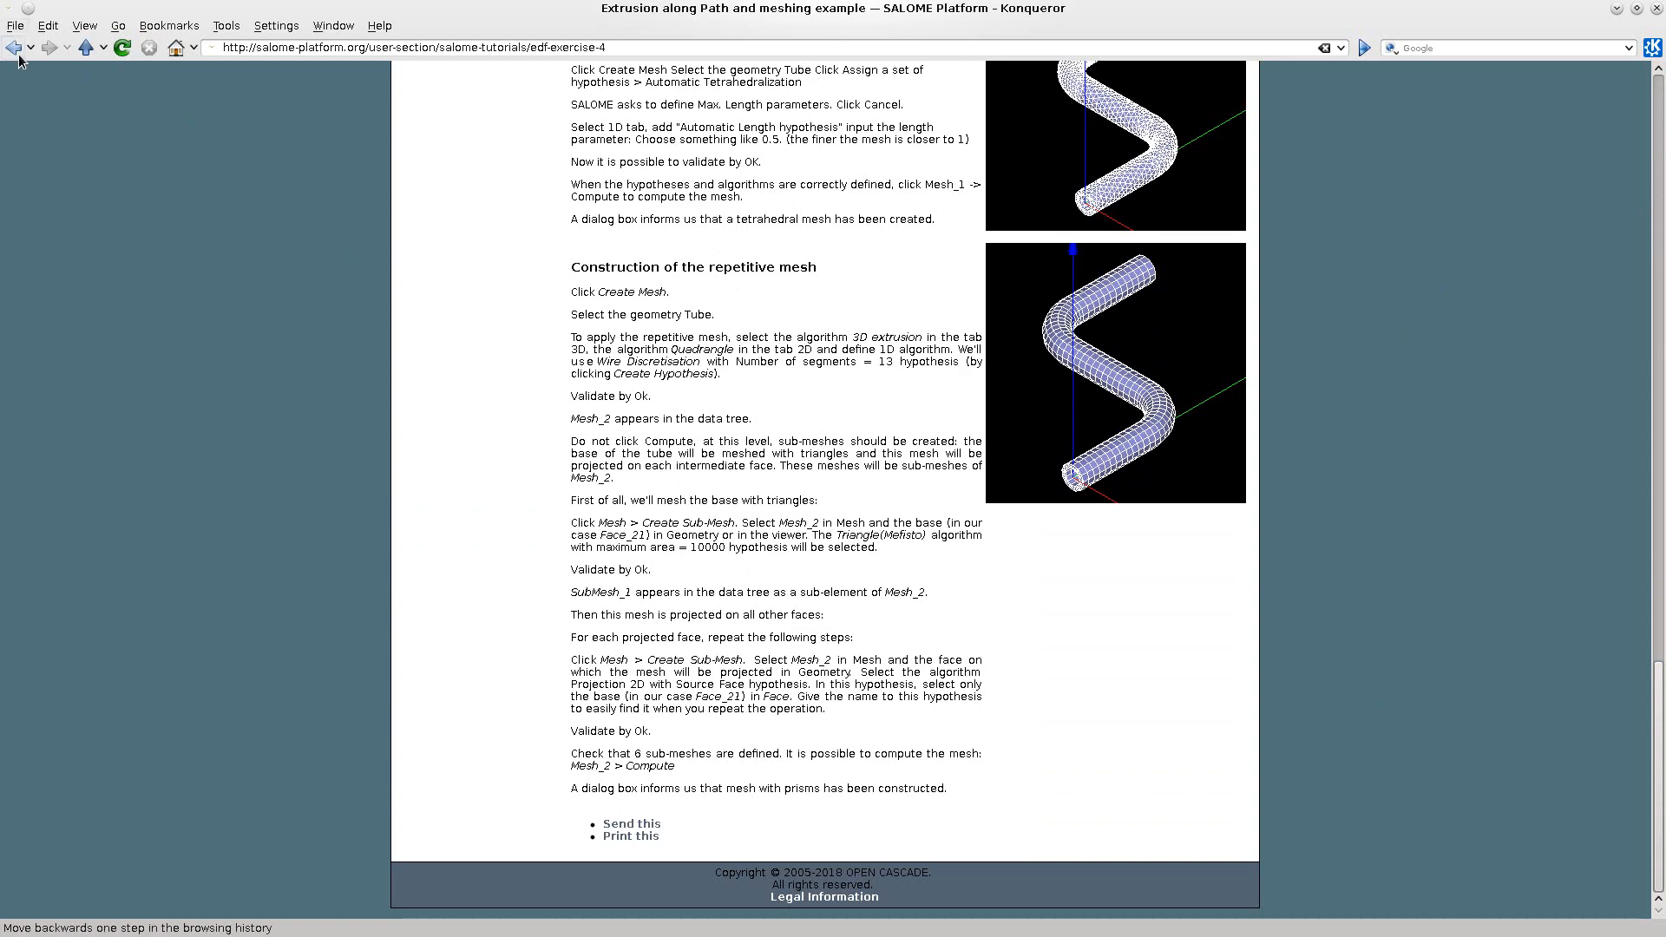
left_click(15, 47)
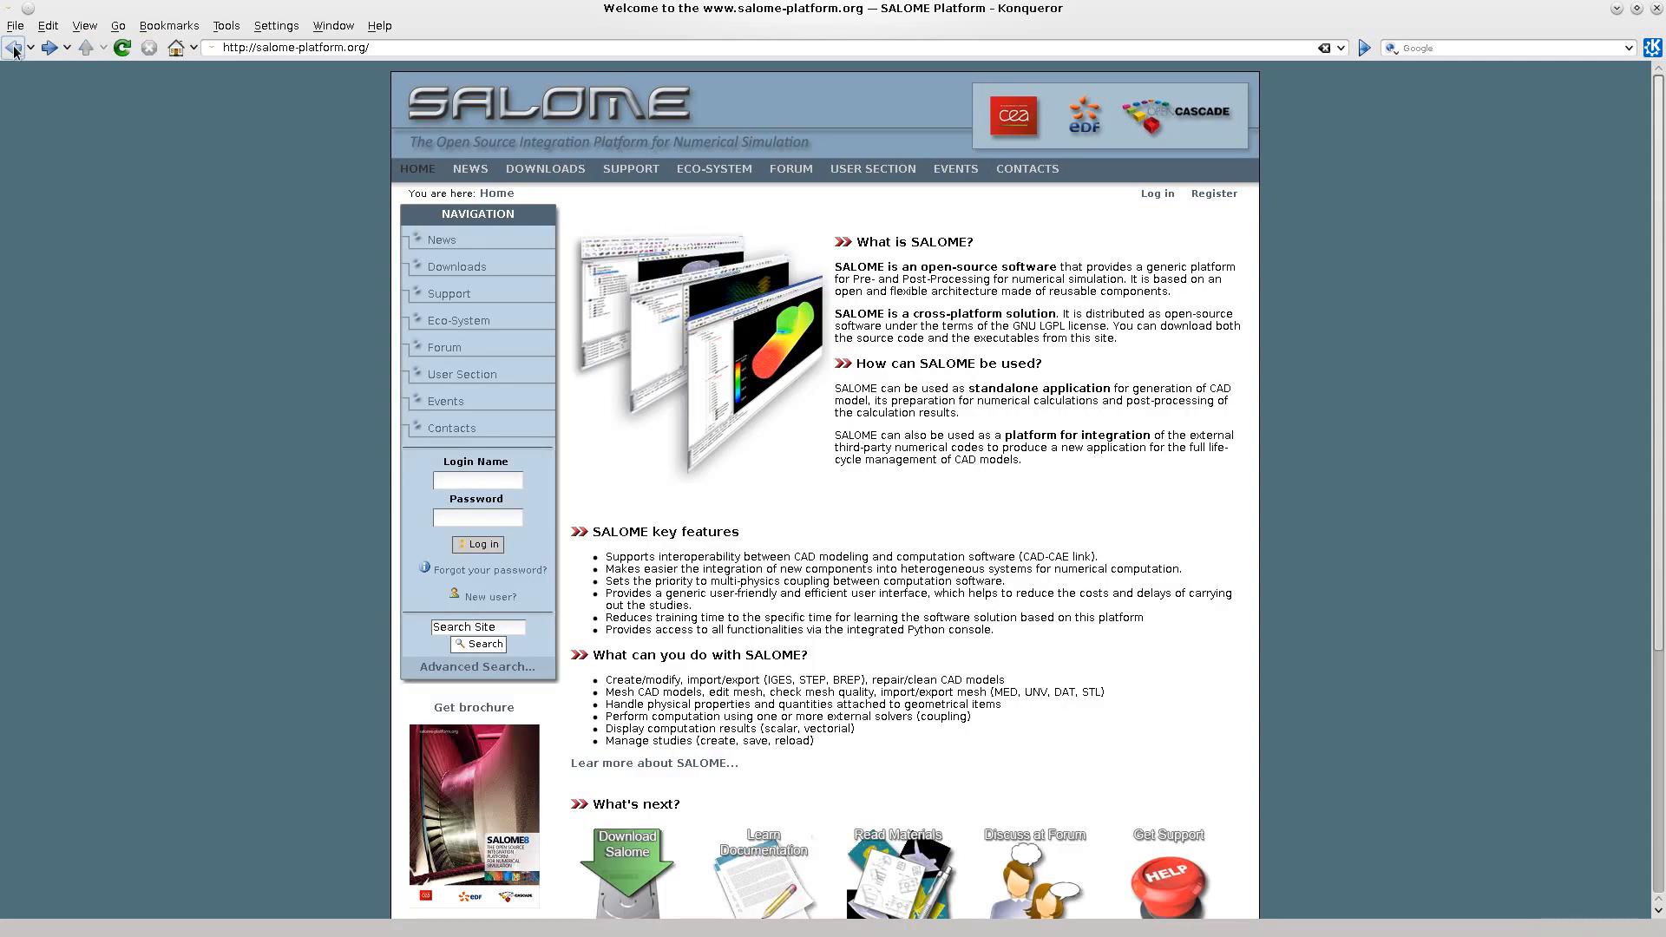
Return to the SALOME homepage and open the forum's Install & build board.
left_click(871, 170)
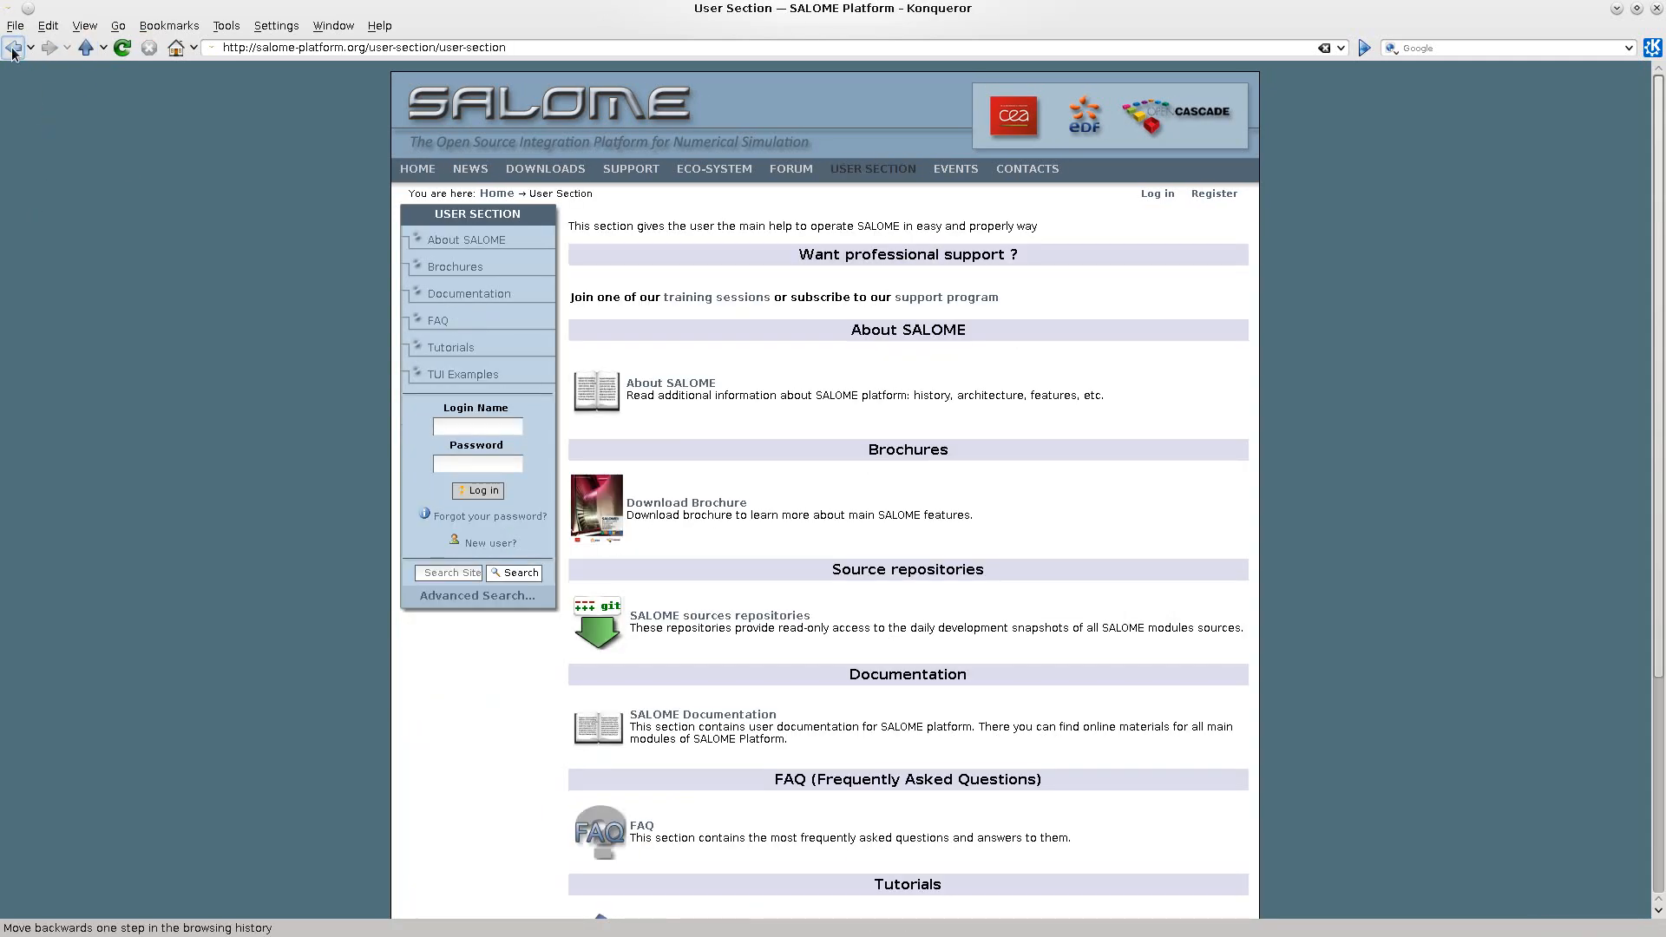
left_click(12, 47)
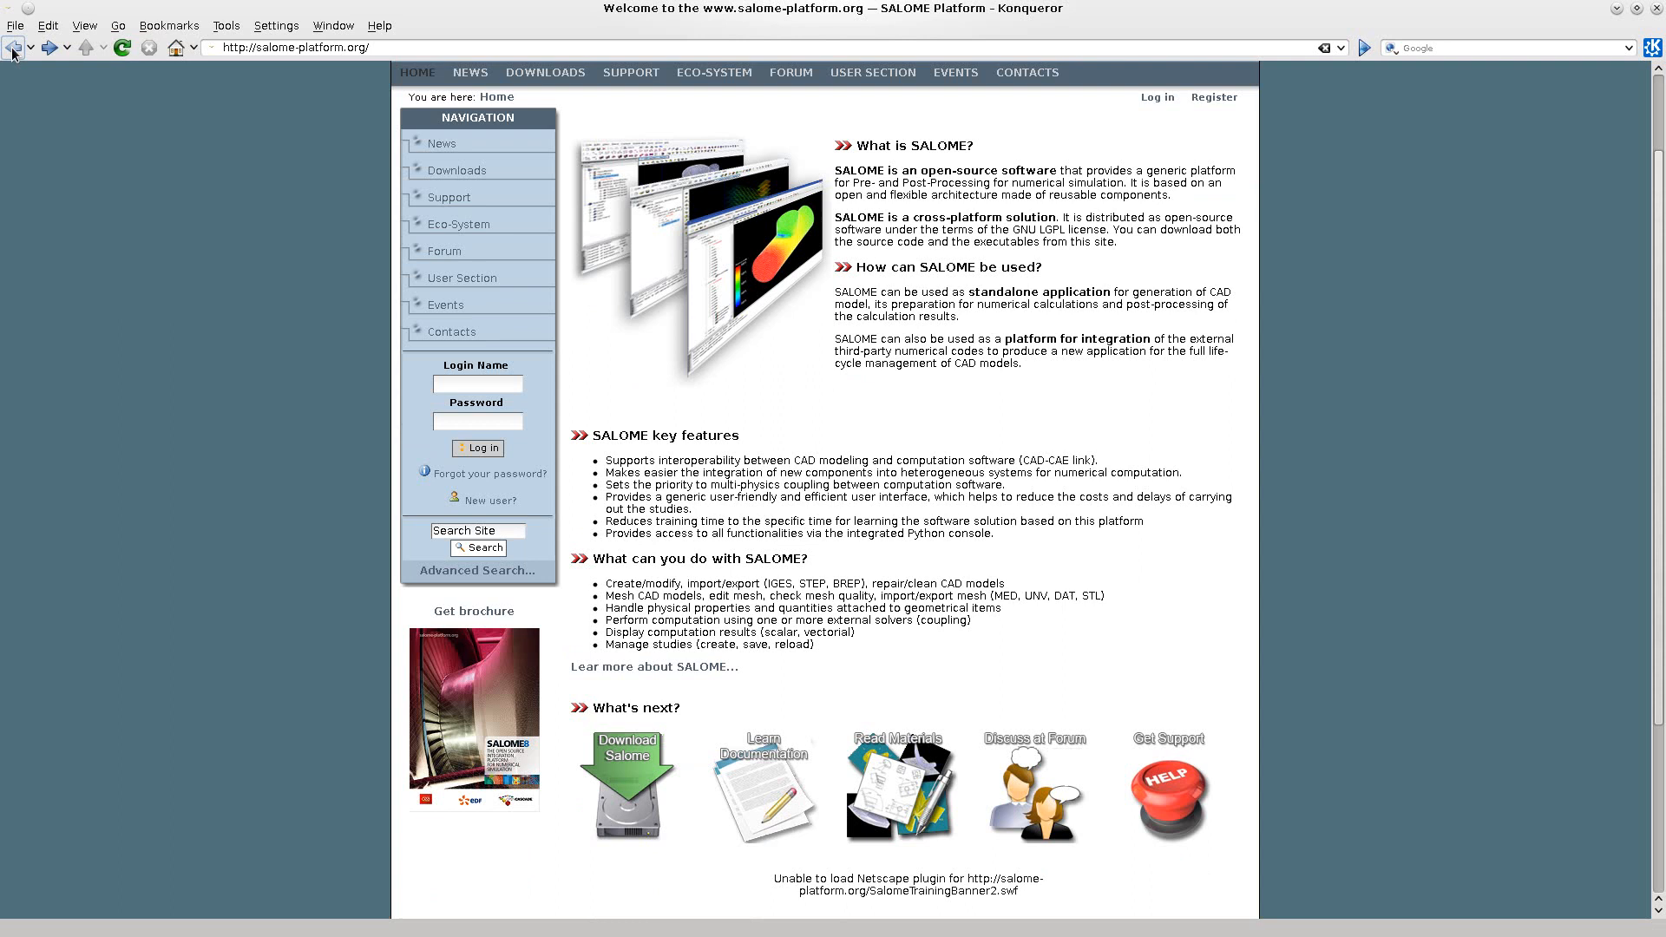
mouse_move(638, 783)
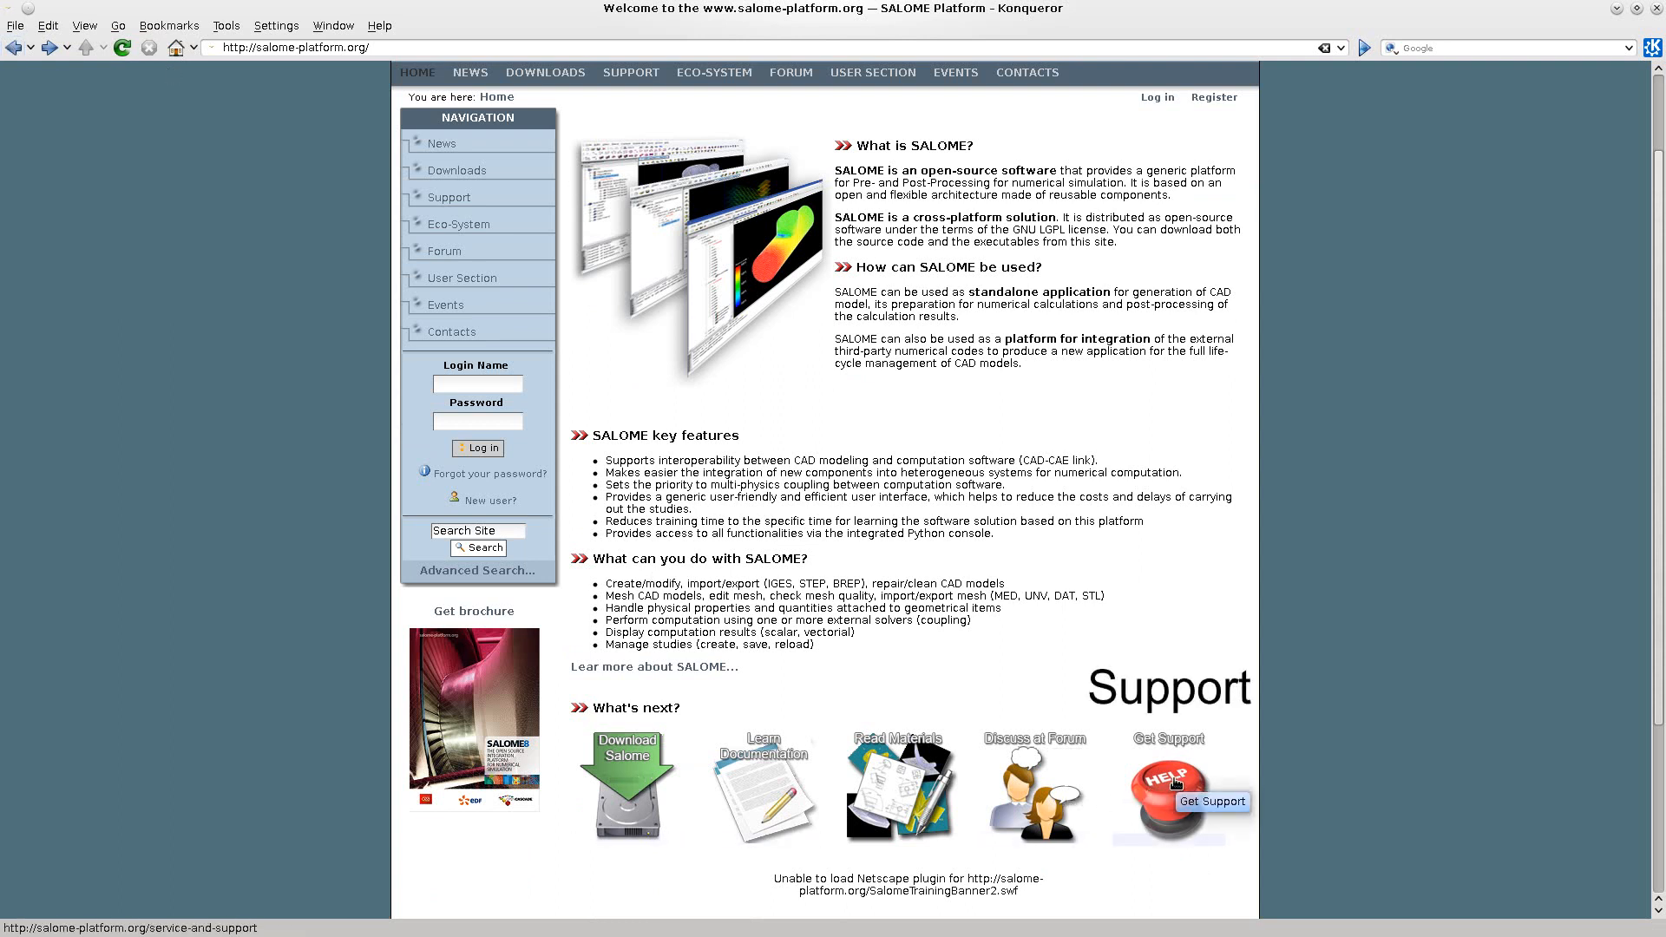
mouse_move(1113, 839)
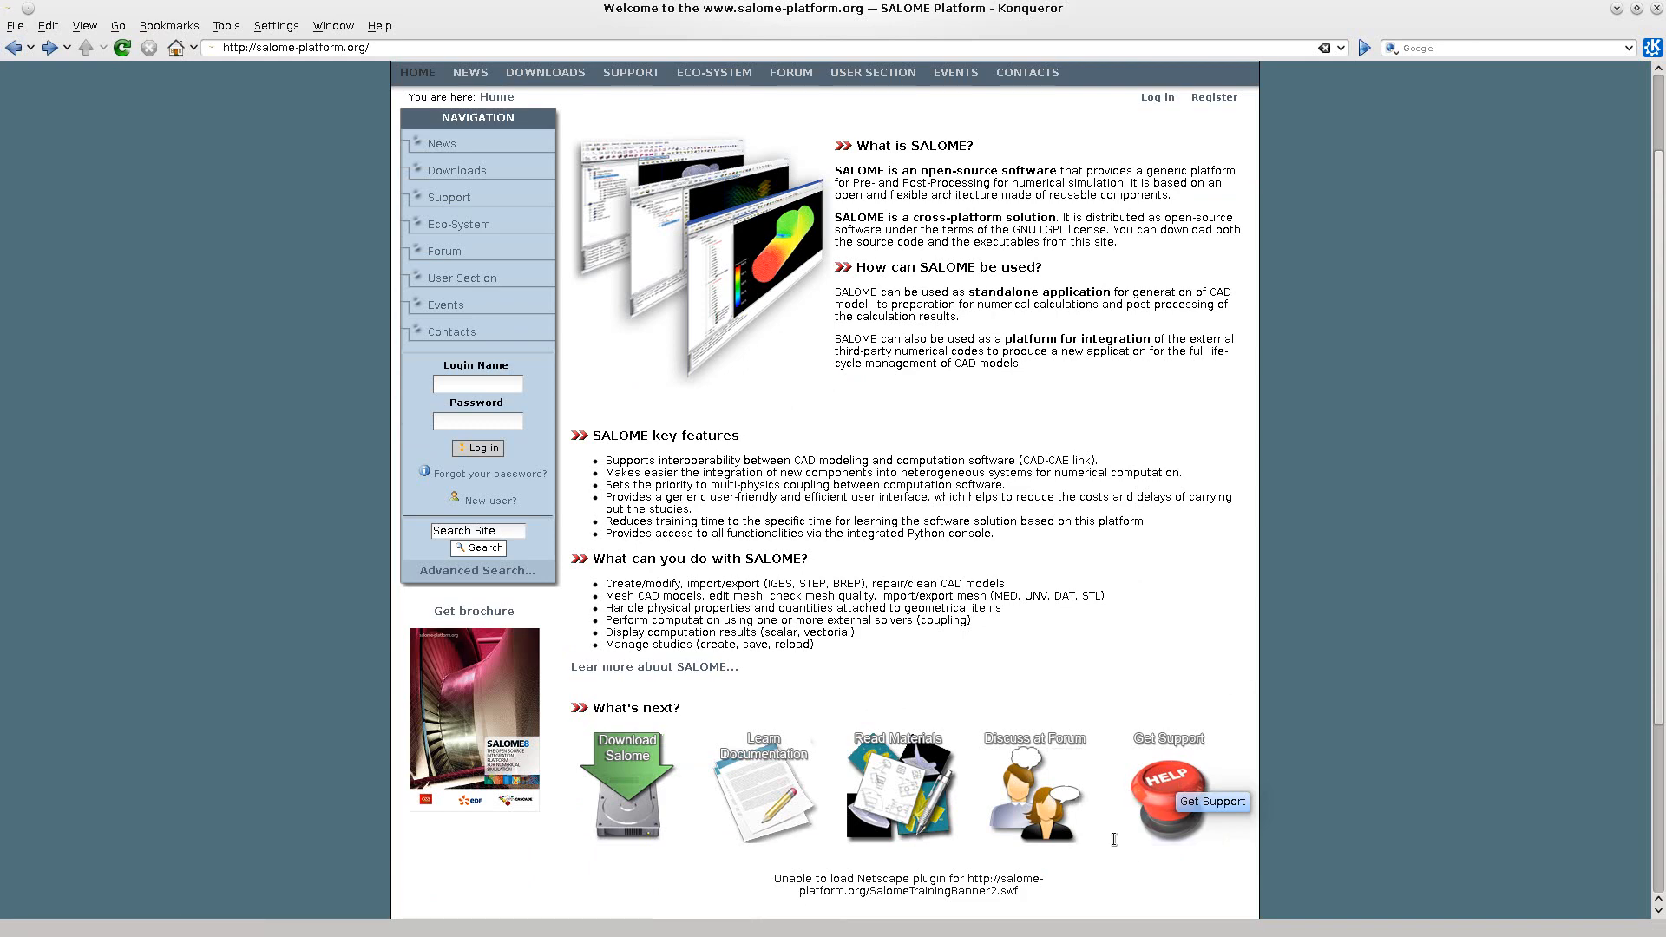
mouse_move(1033, 789)
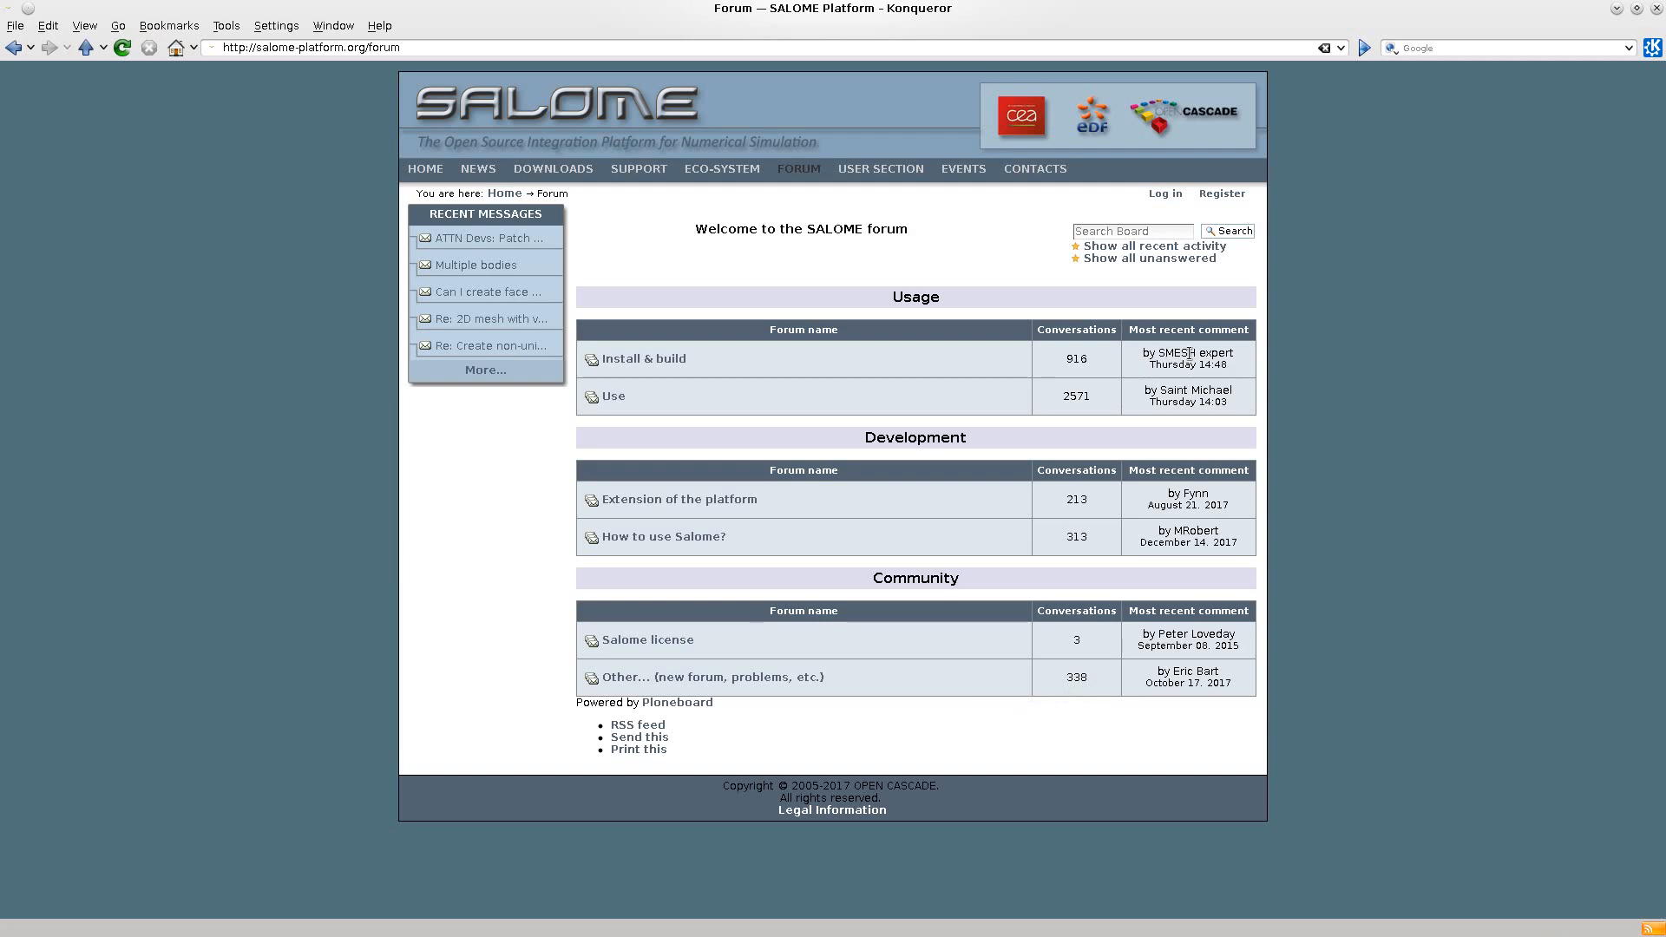
left_click(644, 359)
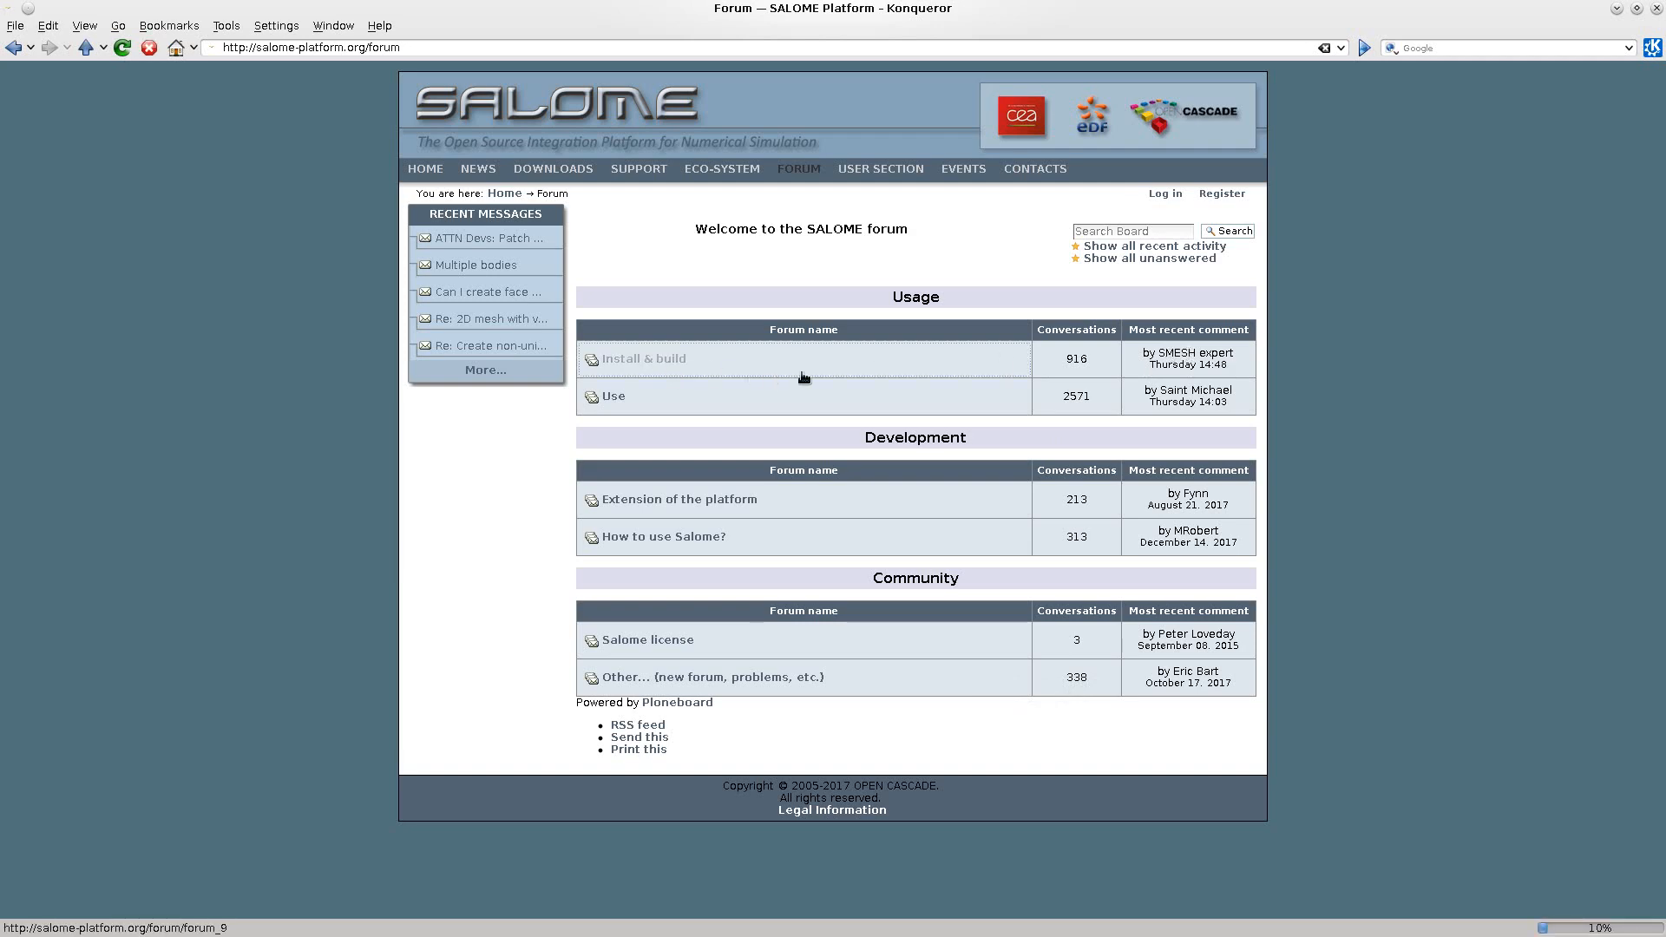
left_click(643, 358)
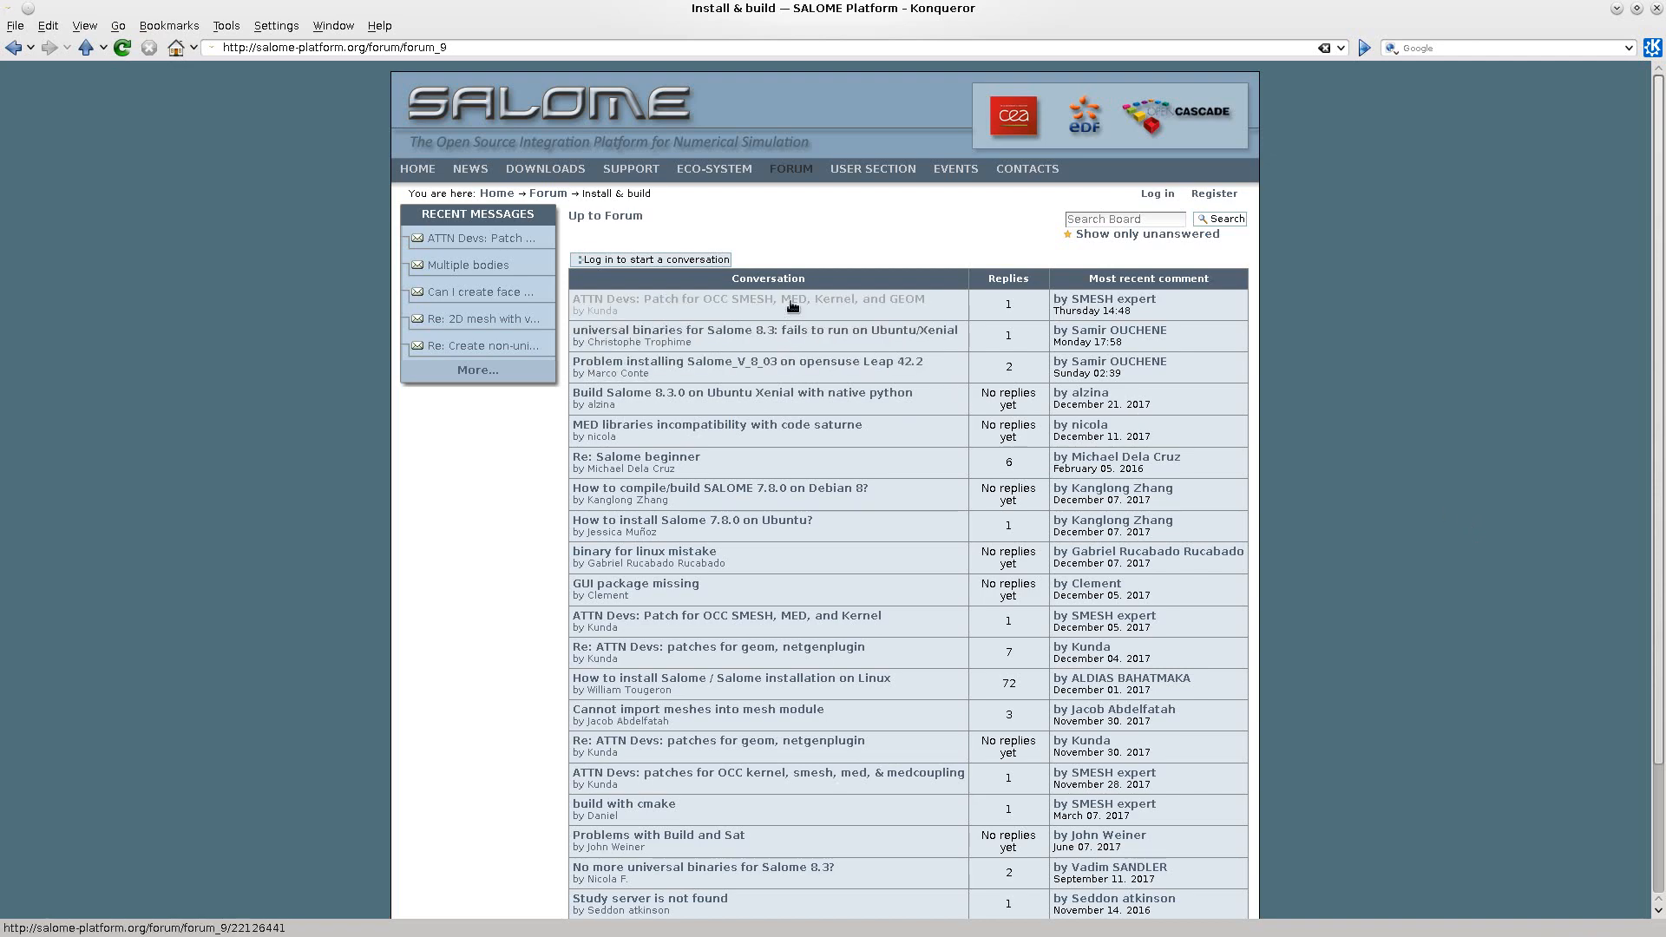
Read the ATTN Devs patch thread, then go back to the forum index.
left_click(747, 298)
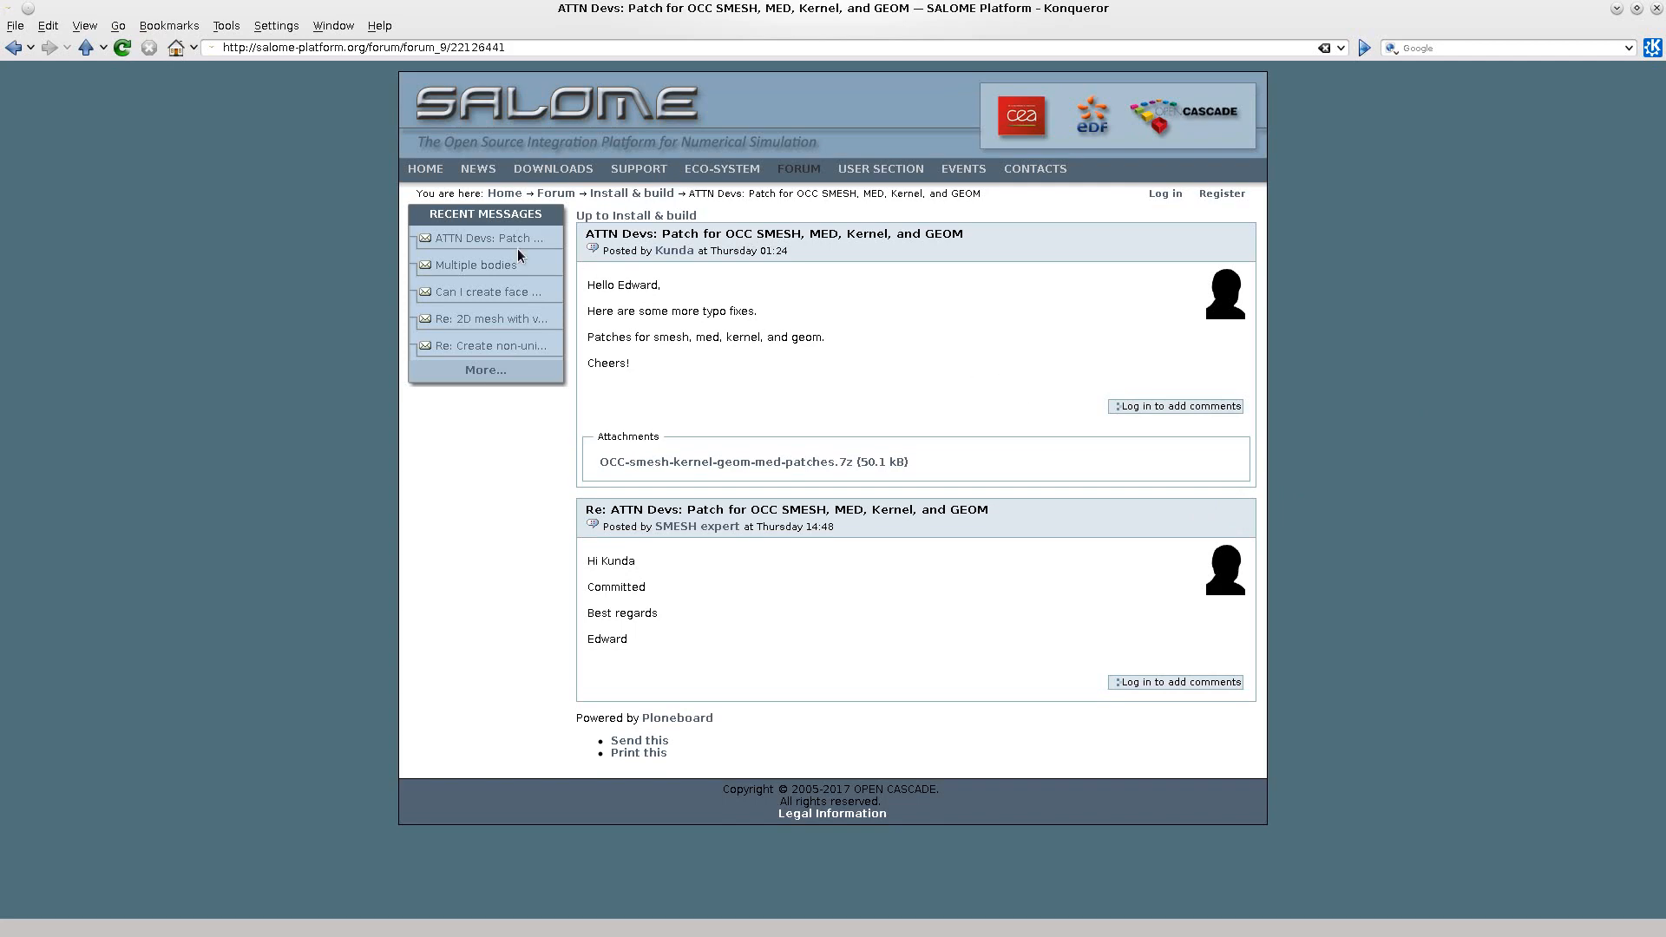
left_click(14, 47)
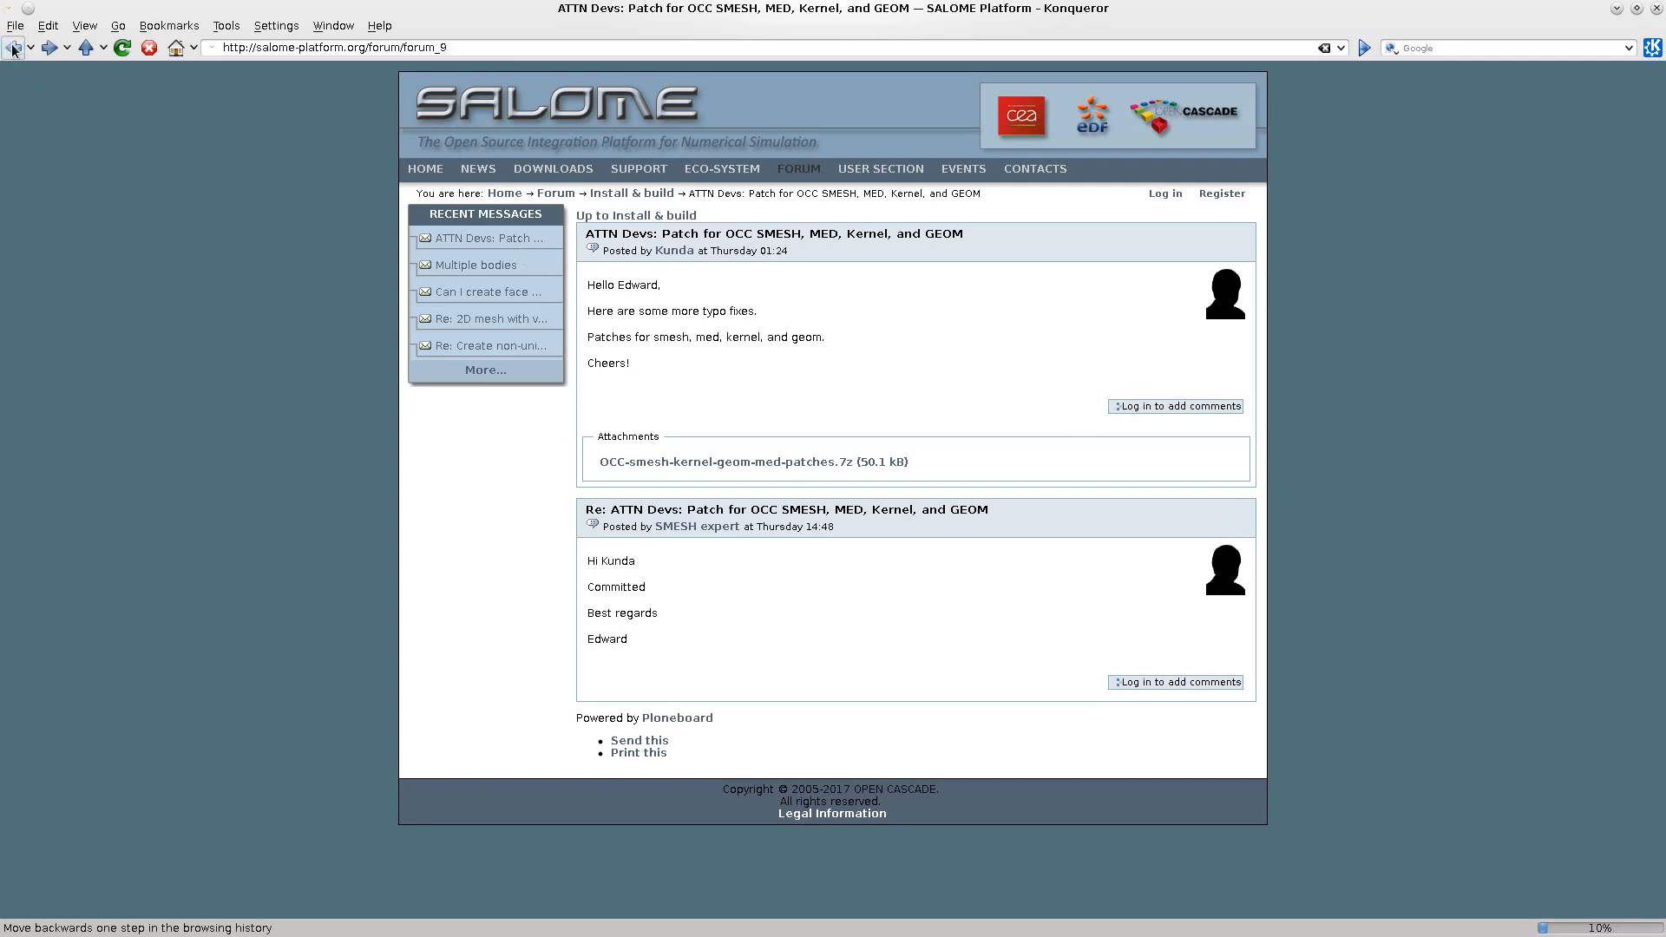
left_click(14, 46)
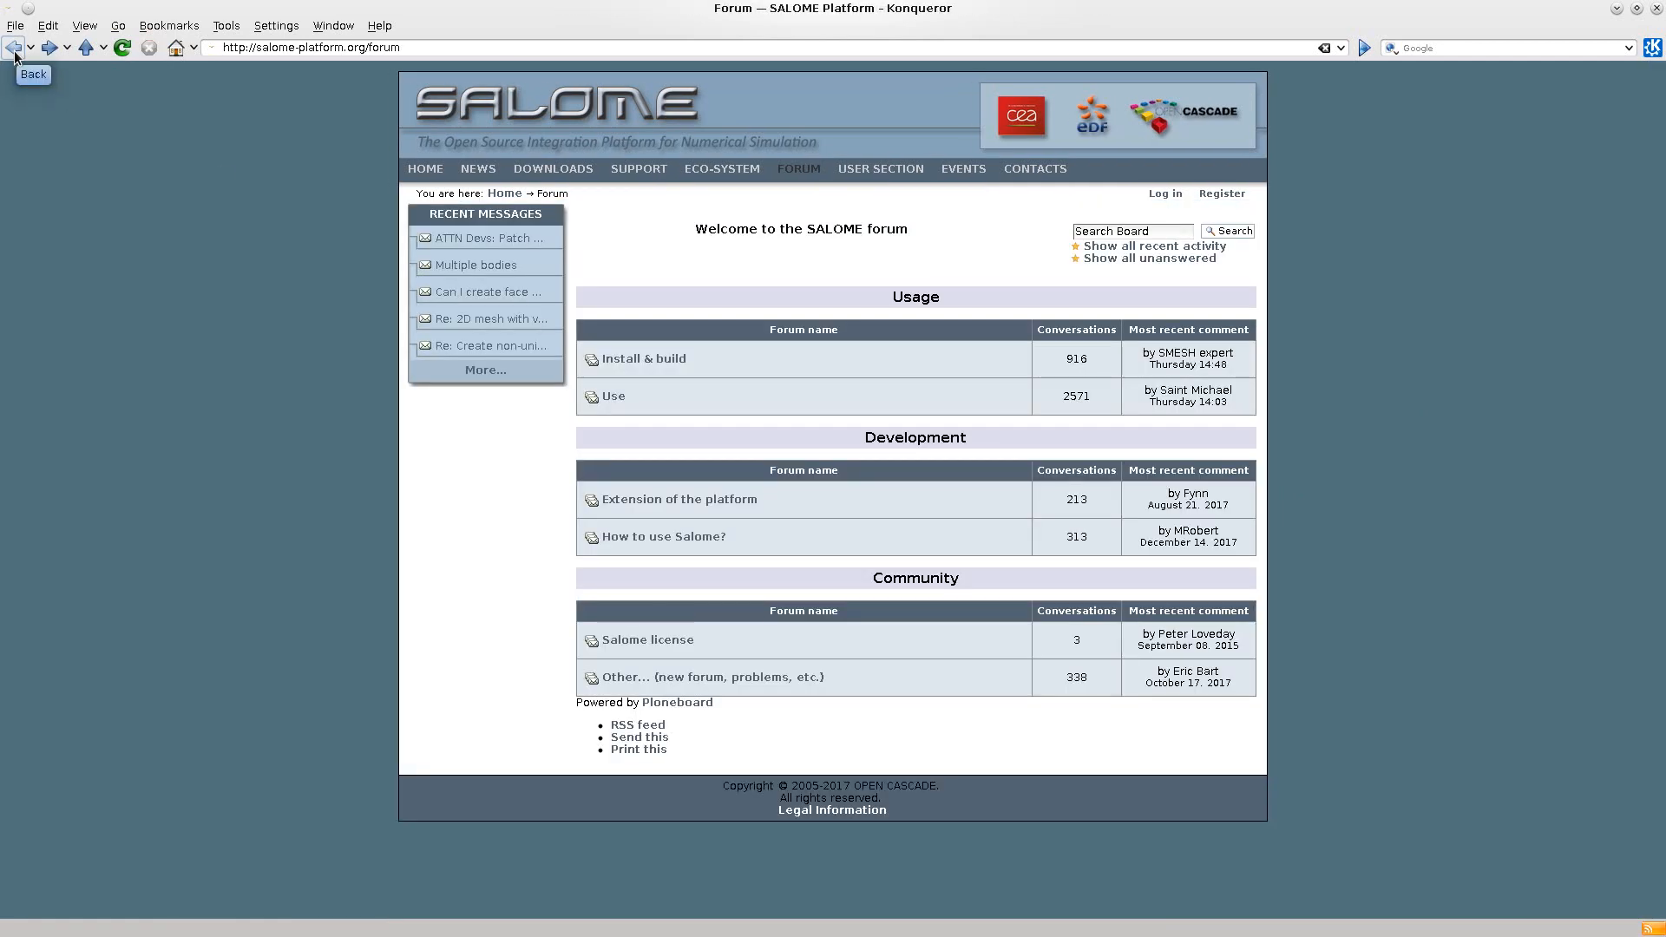
From the homepage, open the SALOME 8.3.0 download page and choose the universal Linux 64-bits package.
left_click(14, 47)
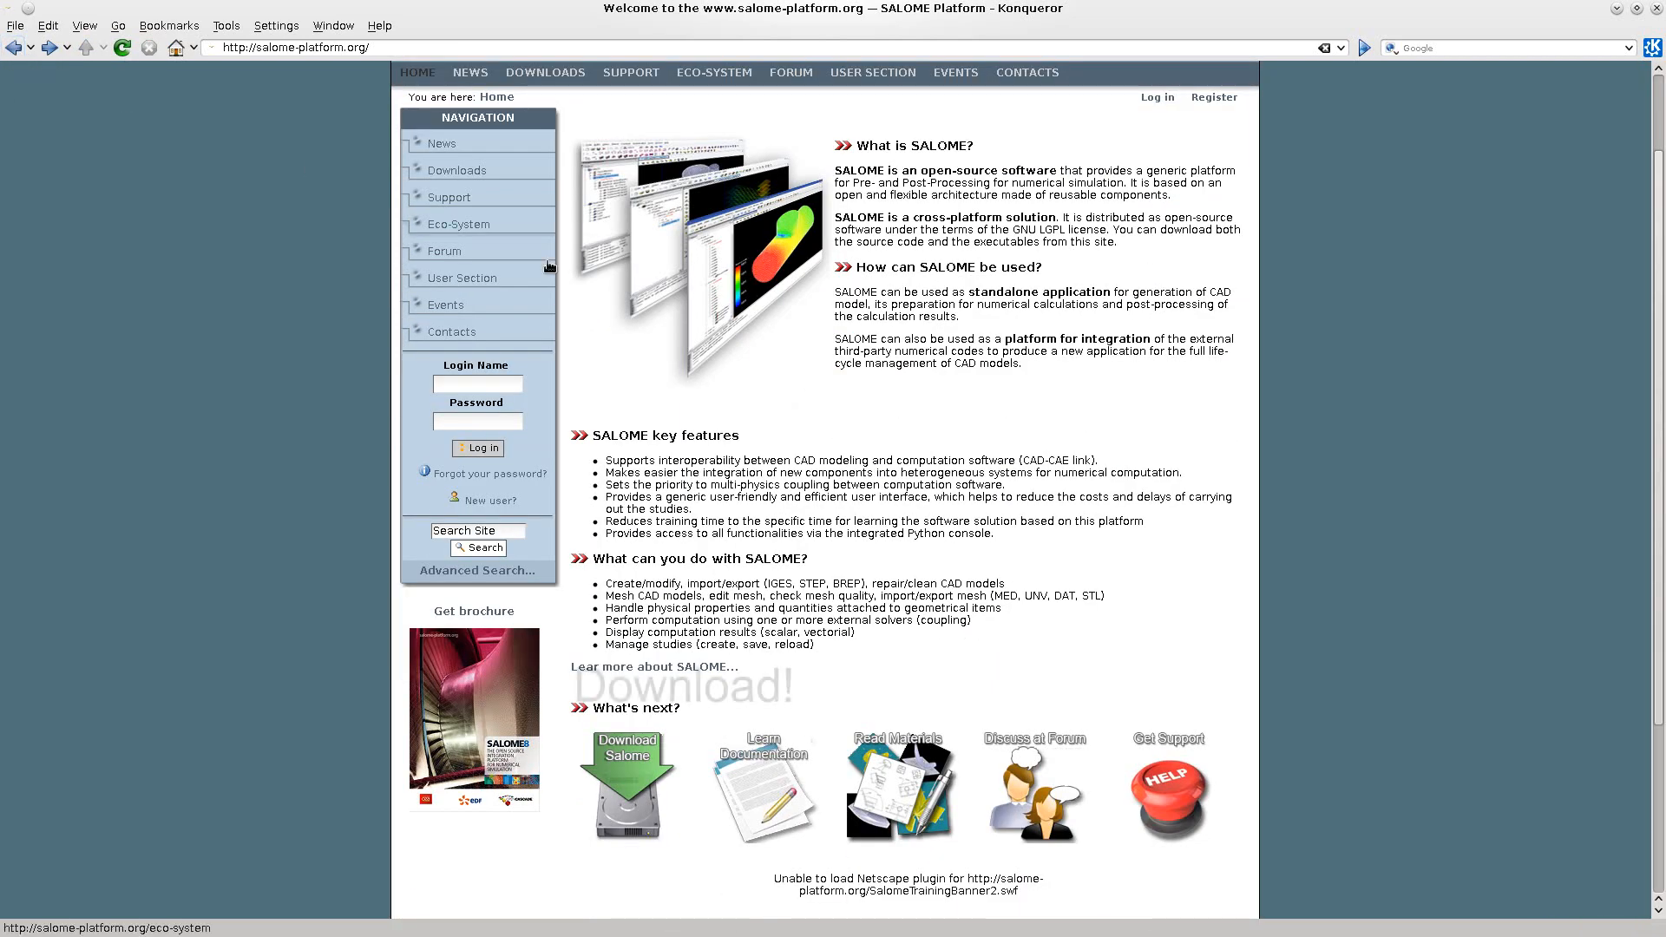
mouse_move(634, 792)
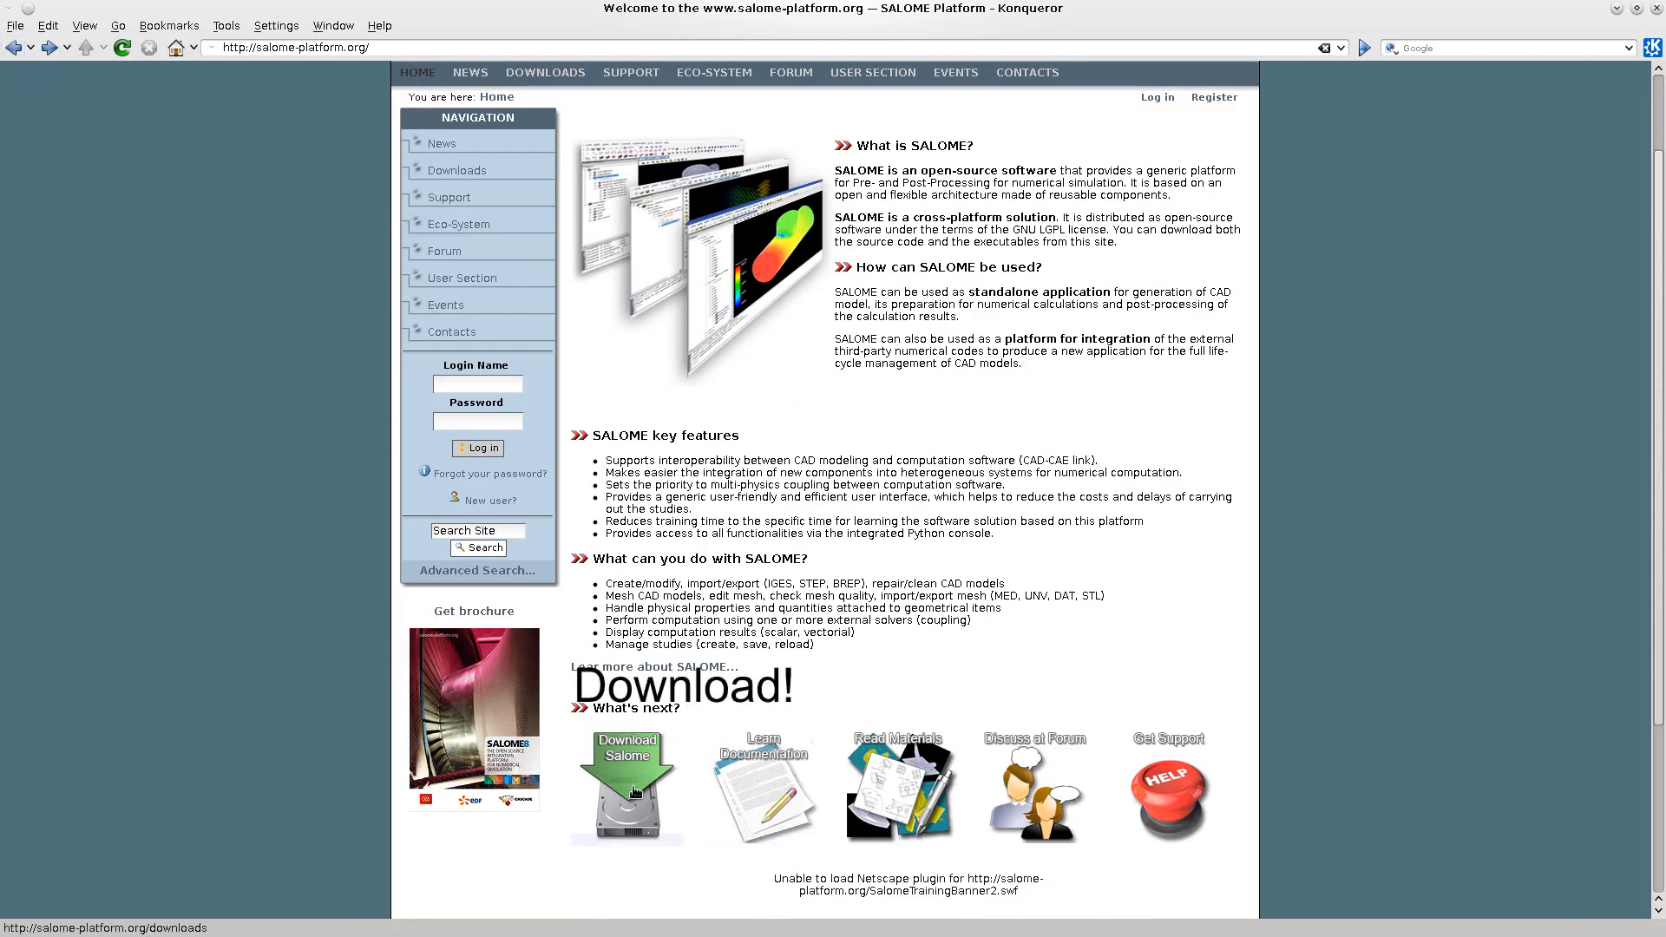
mouse_move(629, 791)
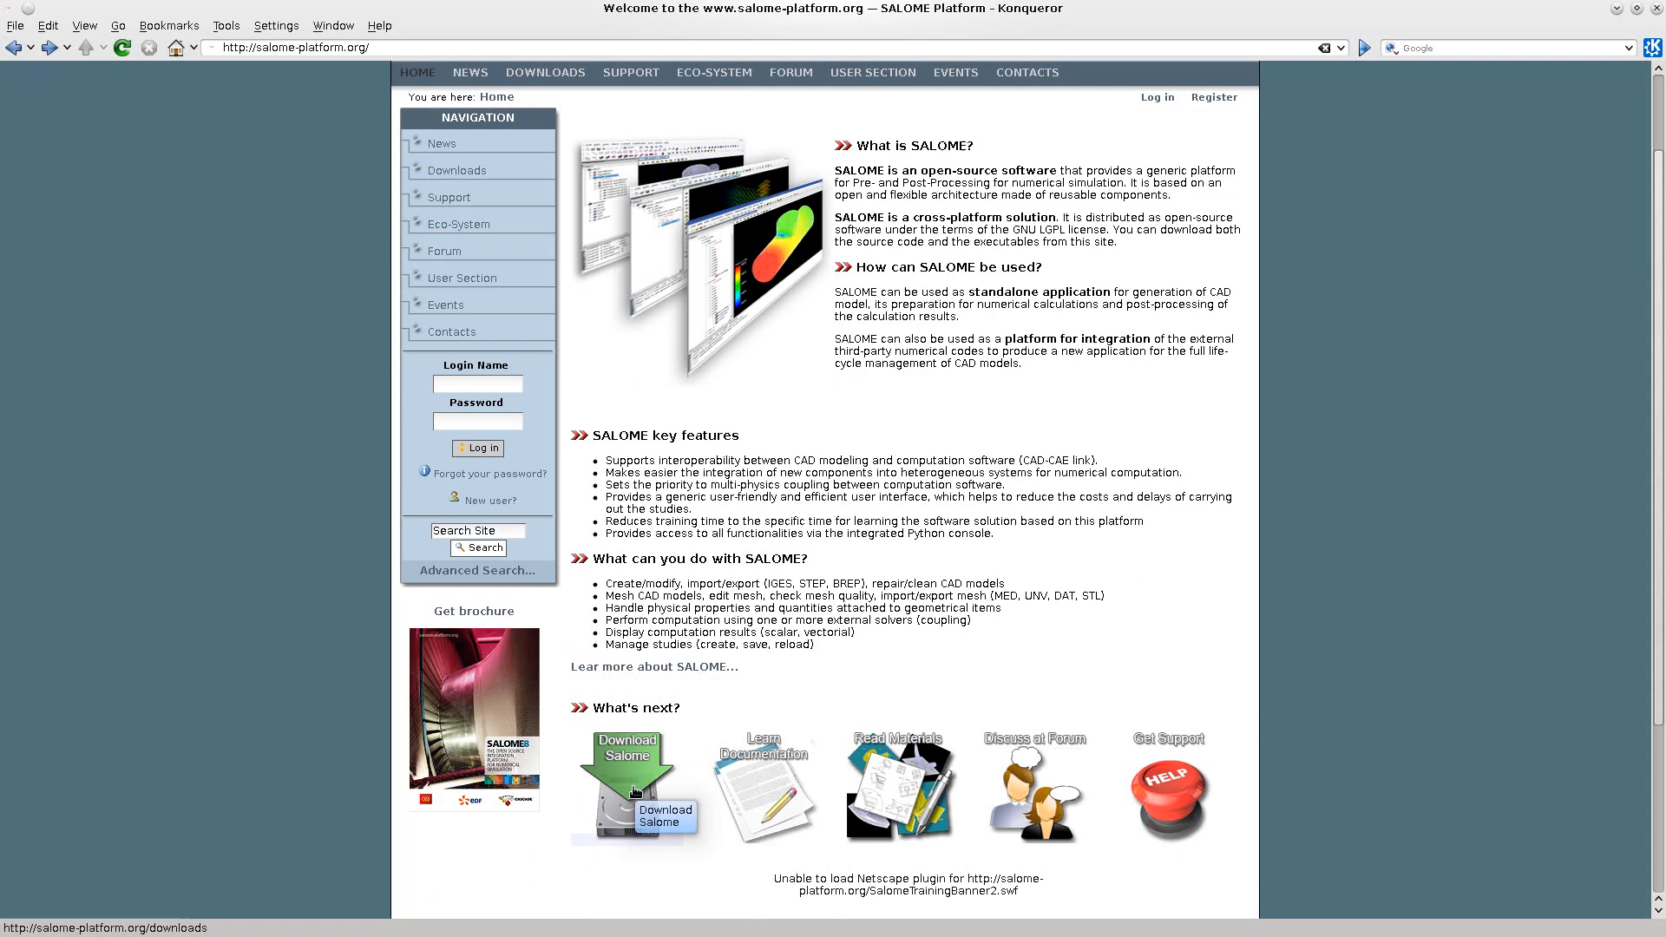
left_click(626, 786)
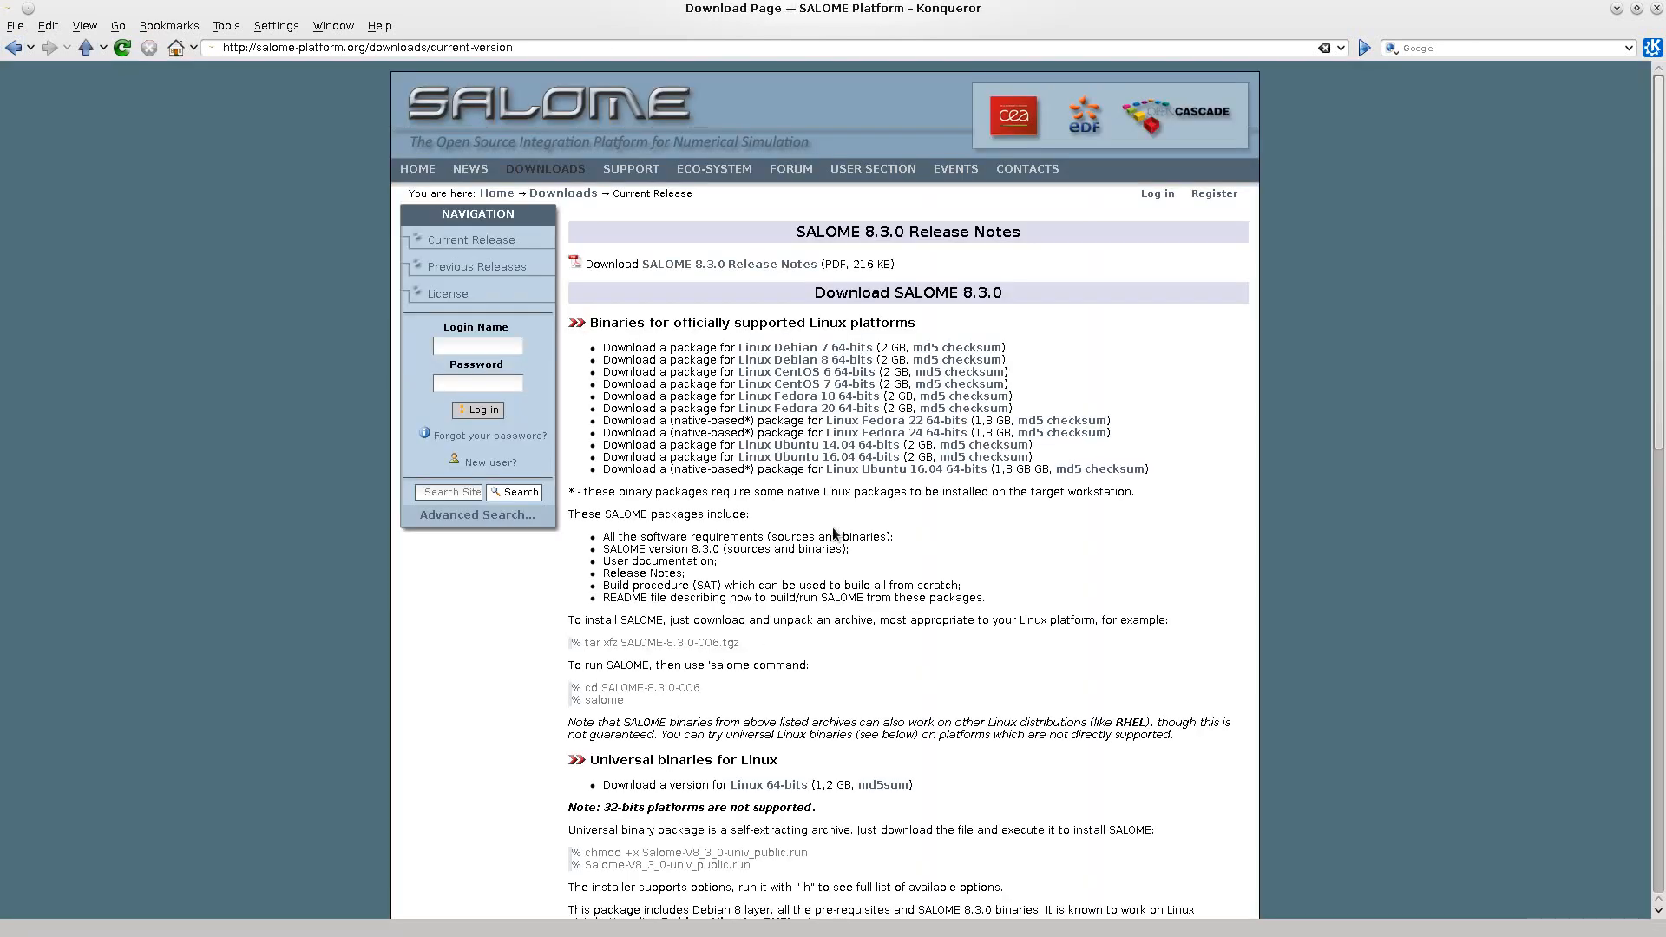
mouse_move(1102, 516)
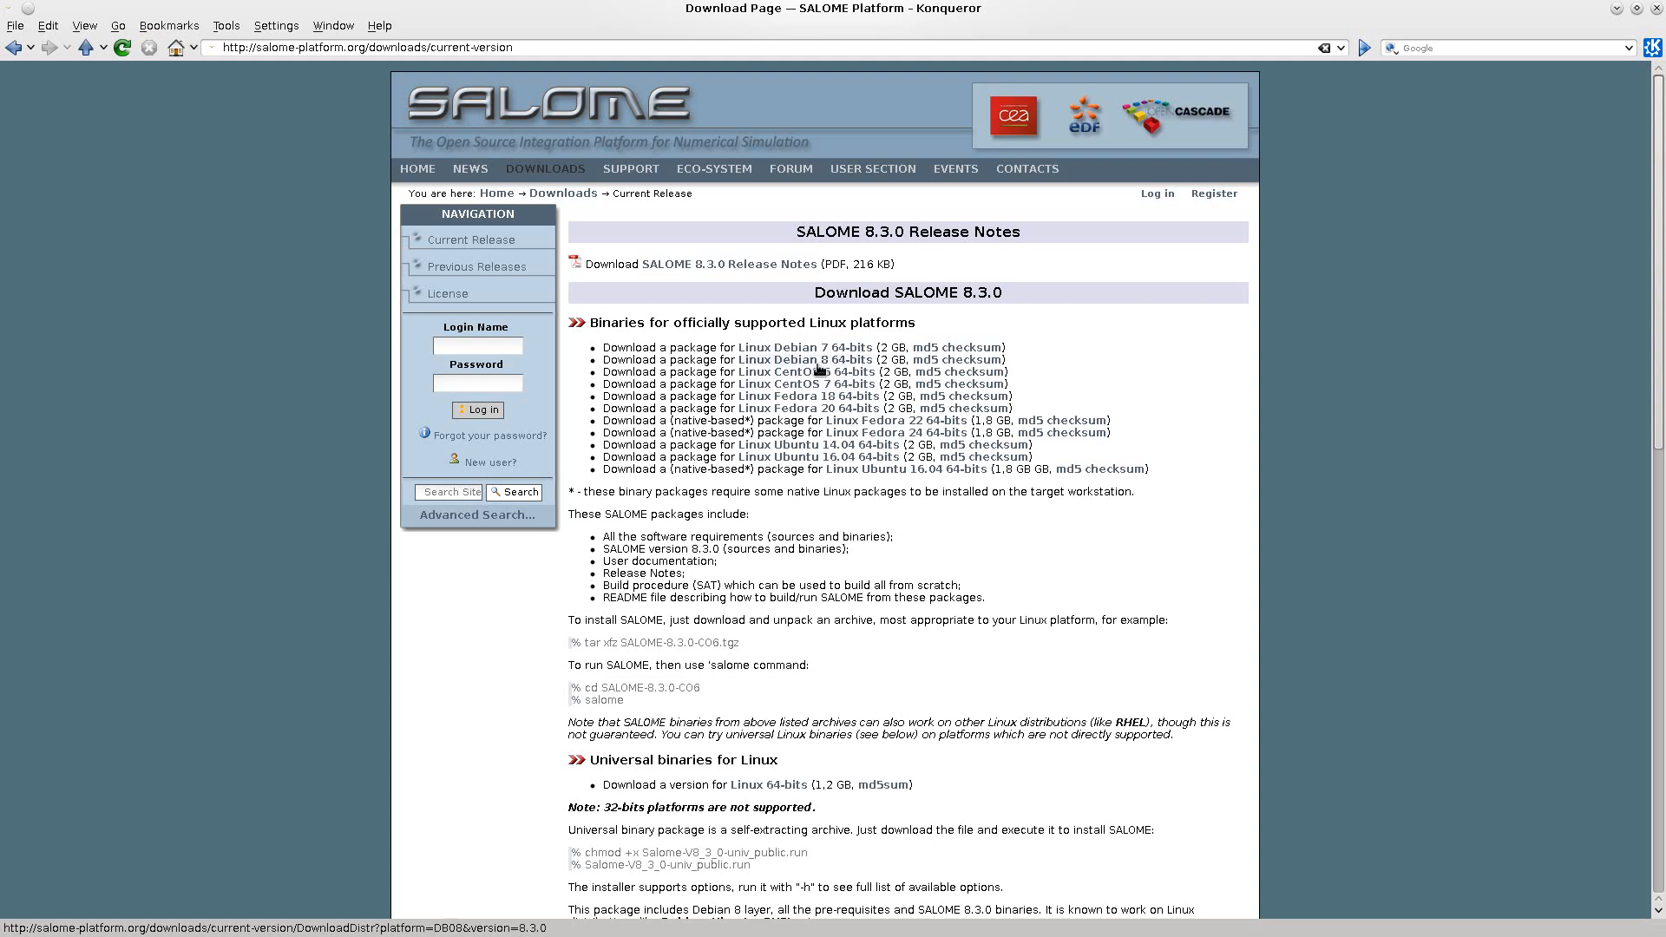
scroll("down", 3)
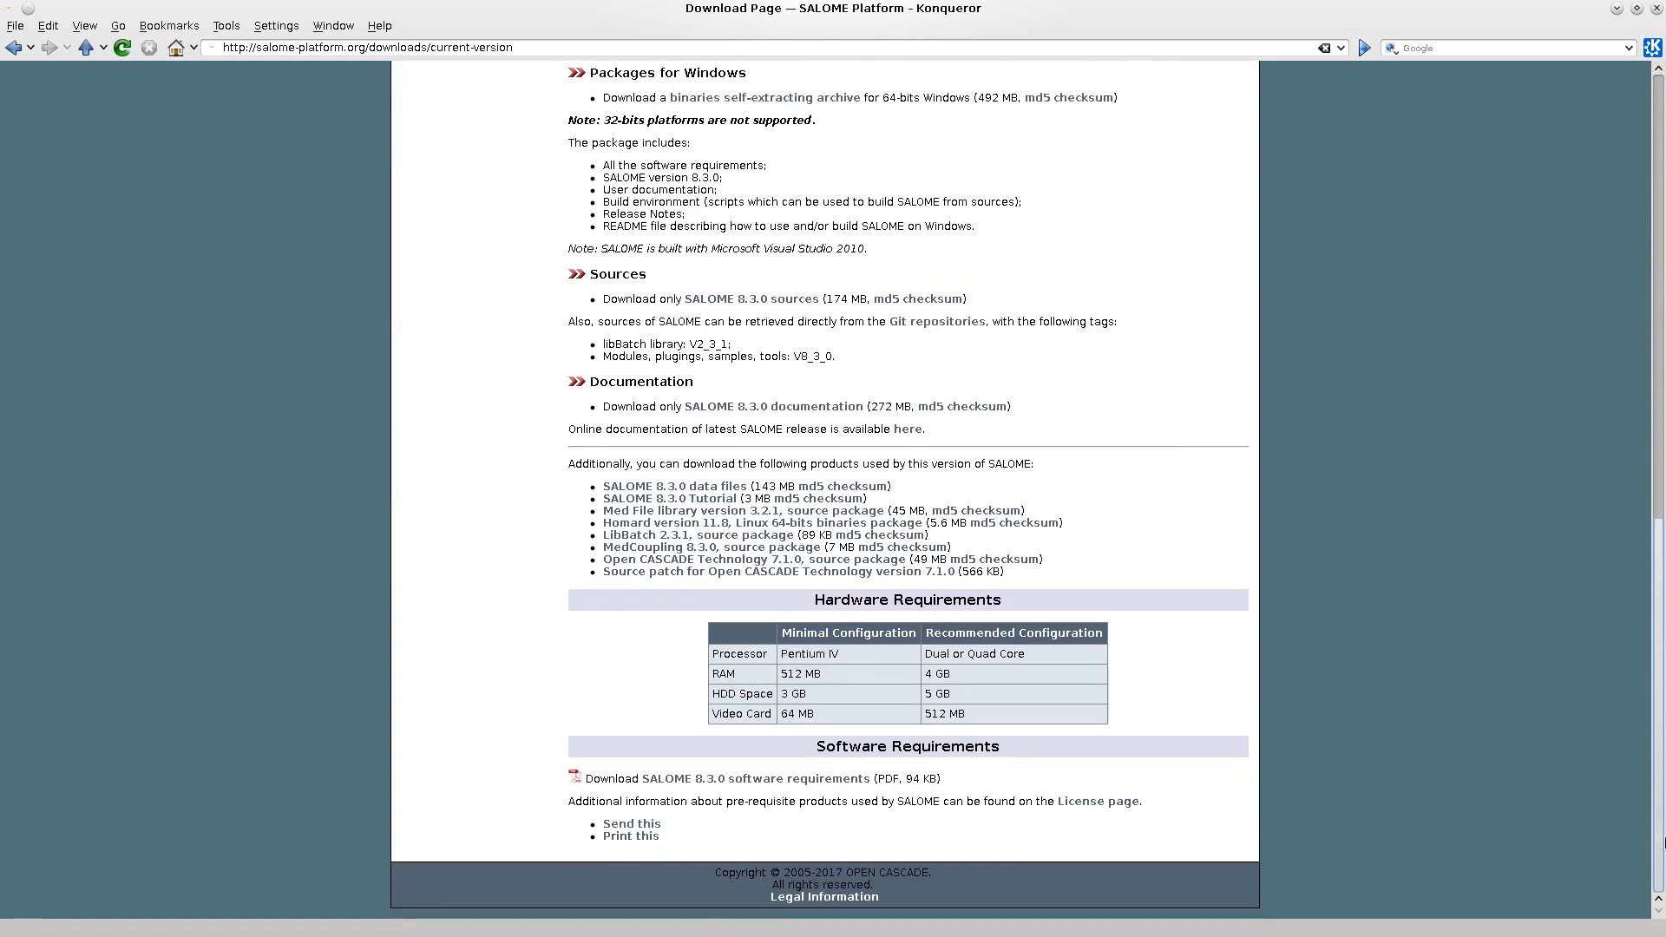
scroll("up", 3)
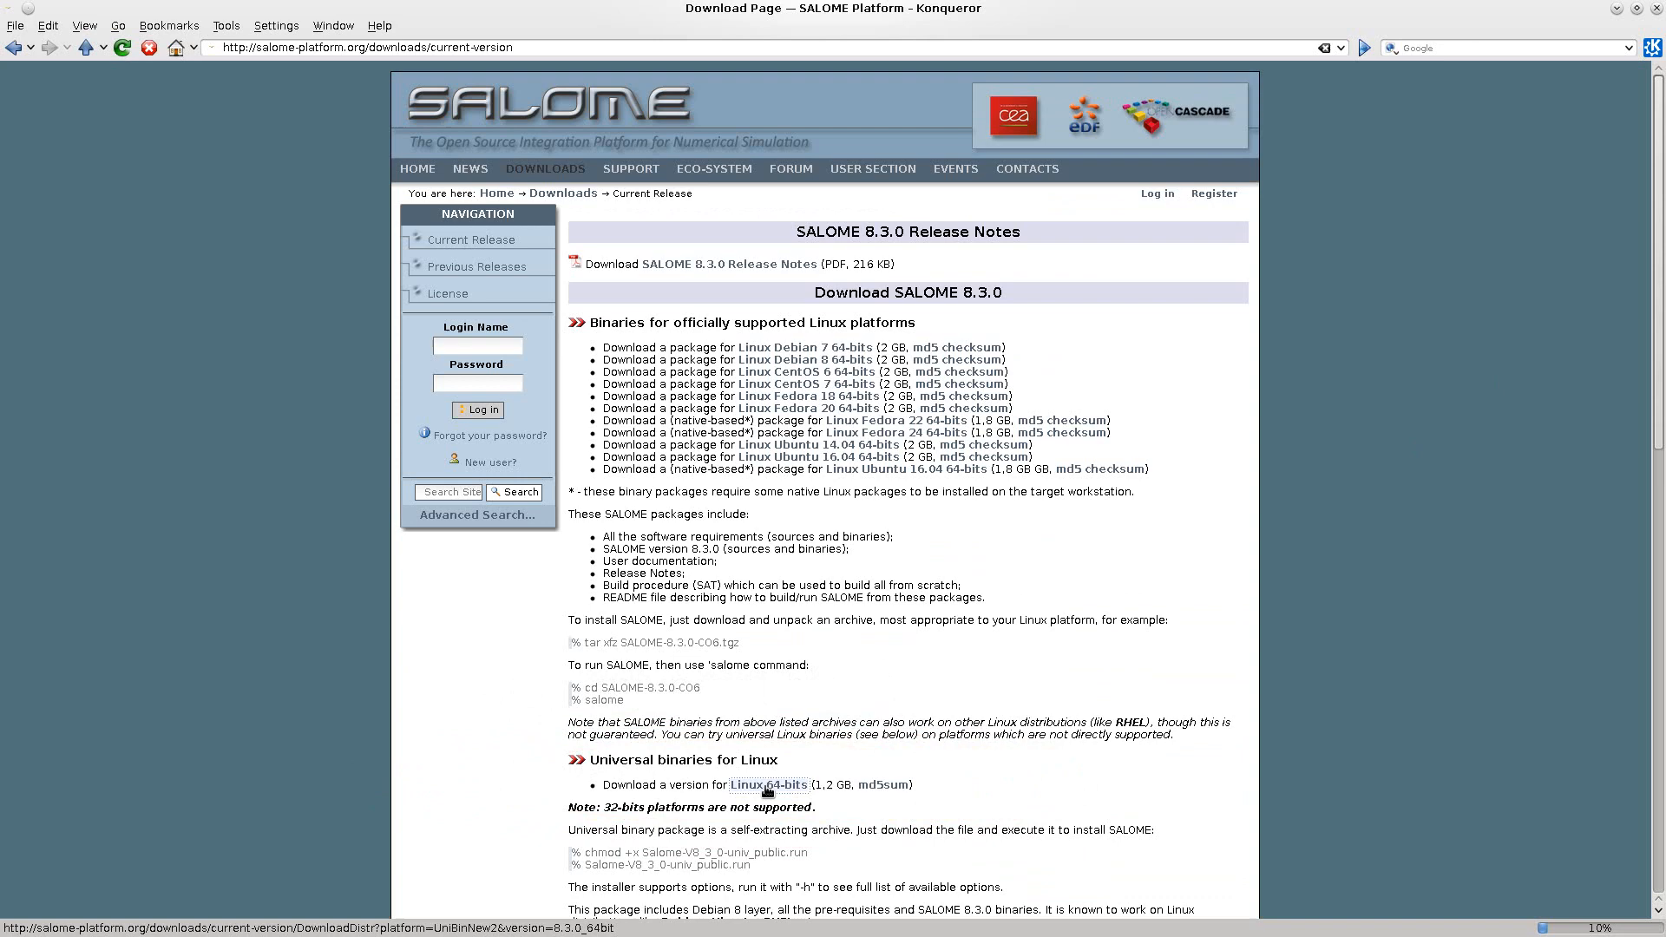
left_click(768, 784)
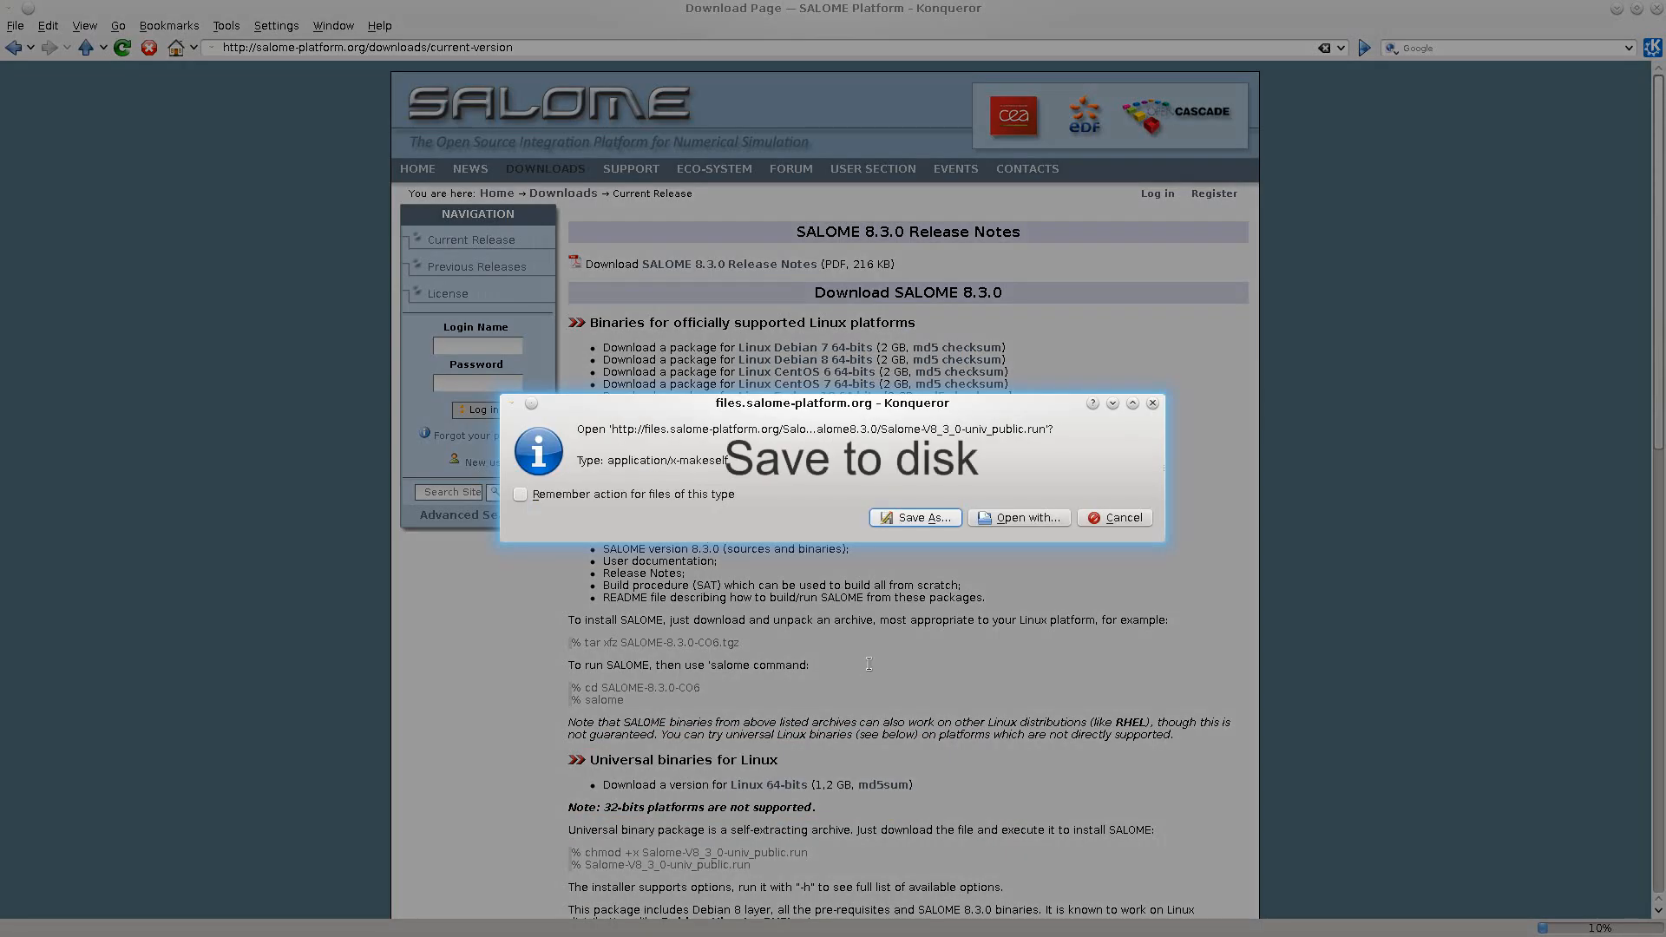
Save the installer as ~/Salome-V8_3_0-univ_public.run in the home folder.
left_click(914, 518)
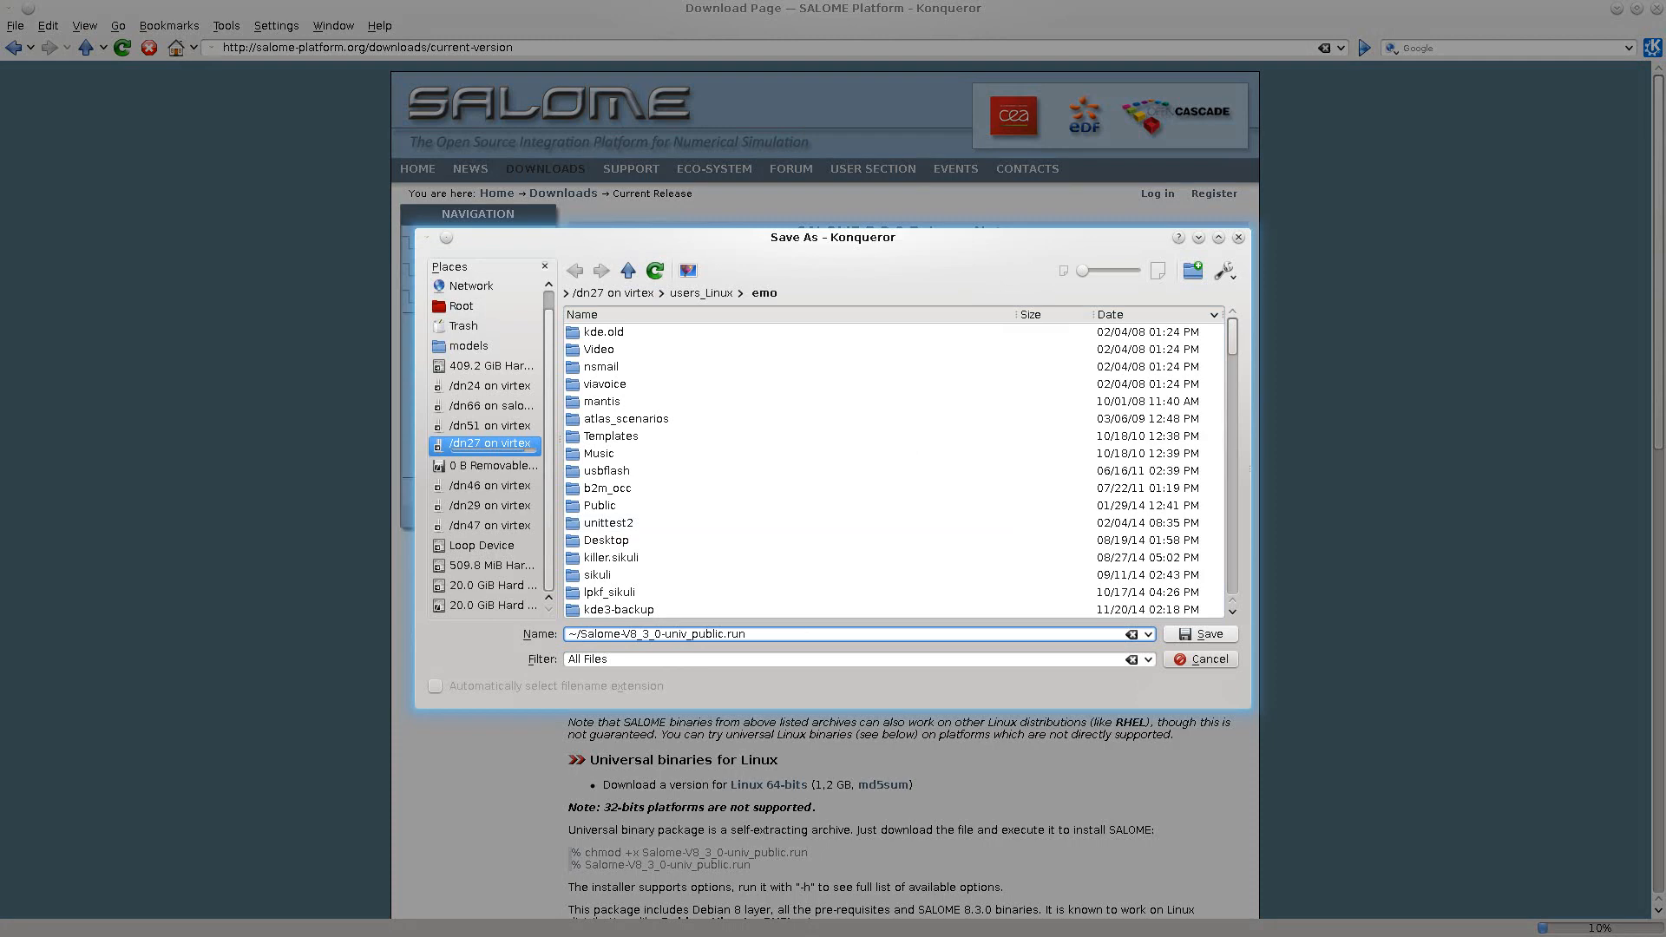
left_click(1201, 633)
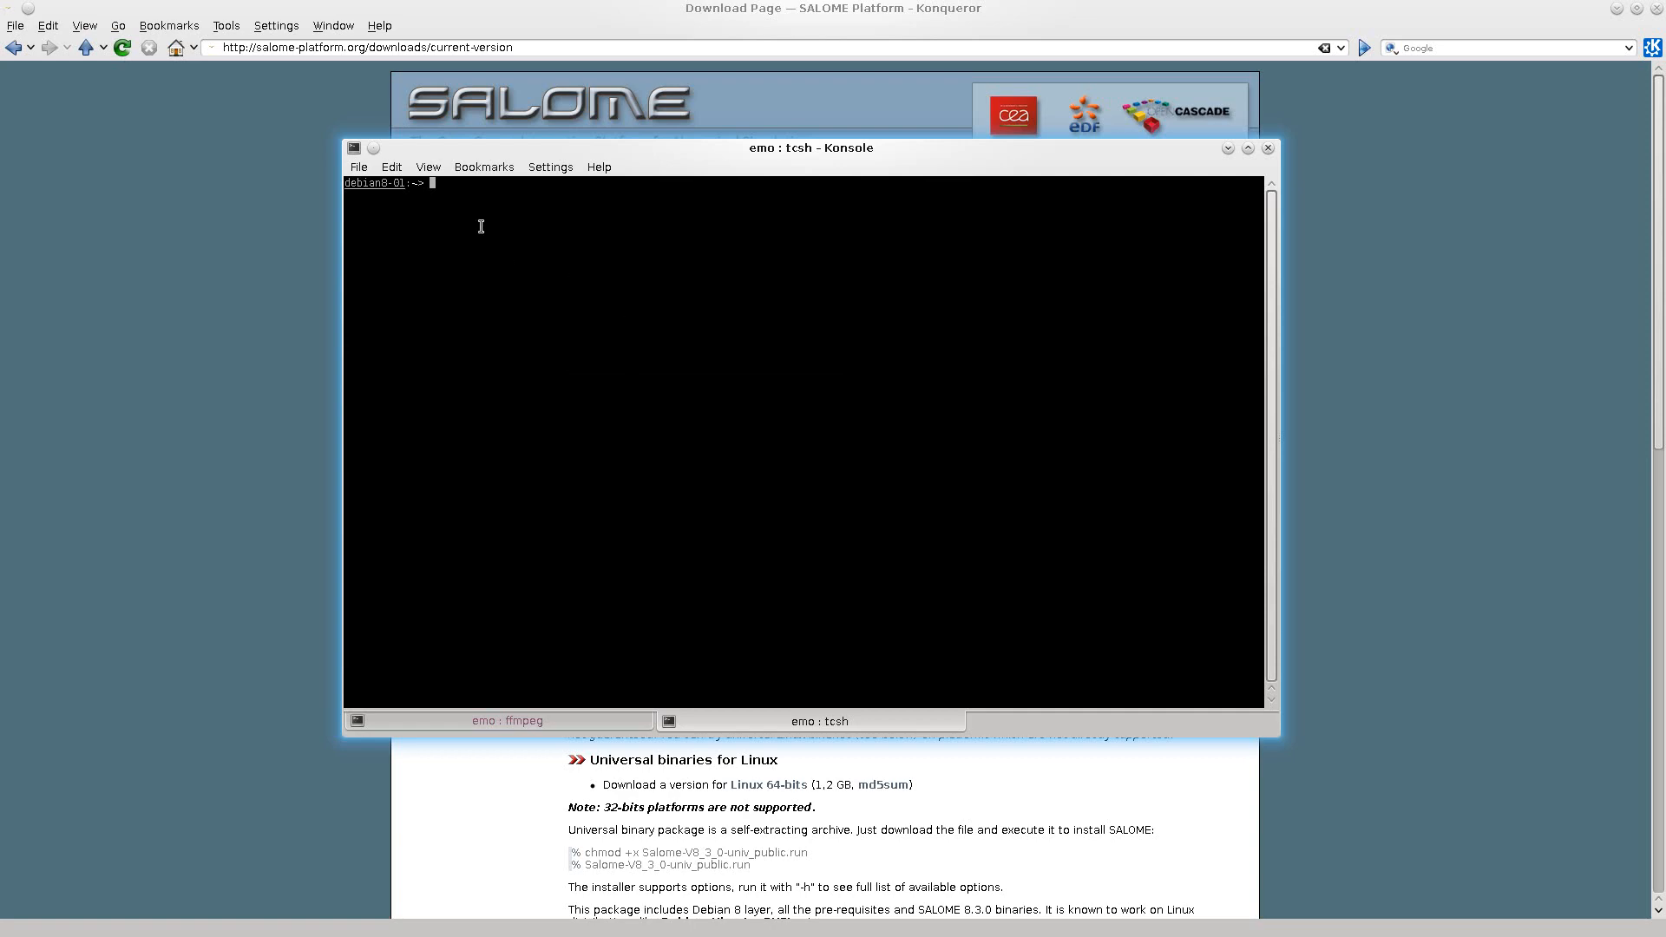
Change to the home folder and paste the download page's chmod command into Konsole.
type("cd")
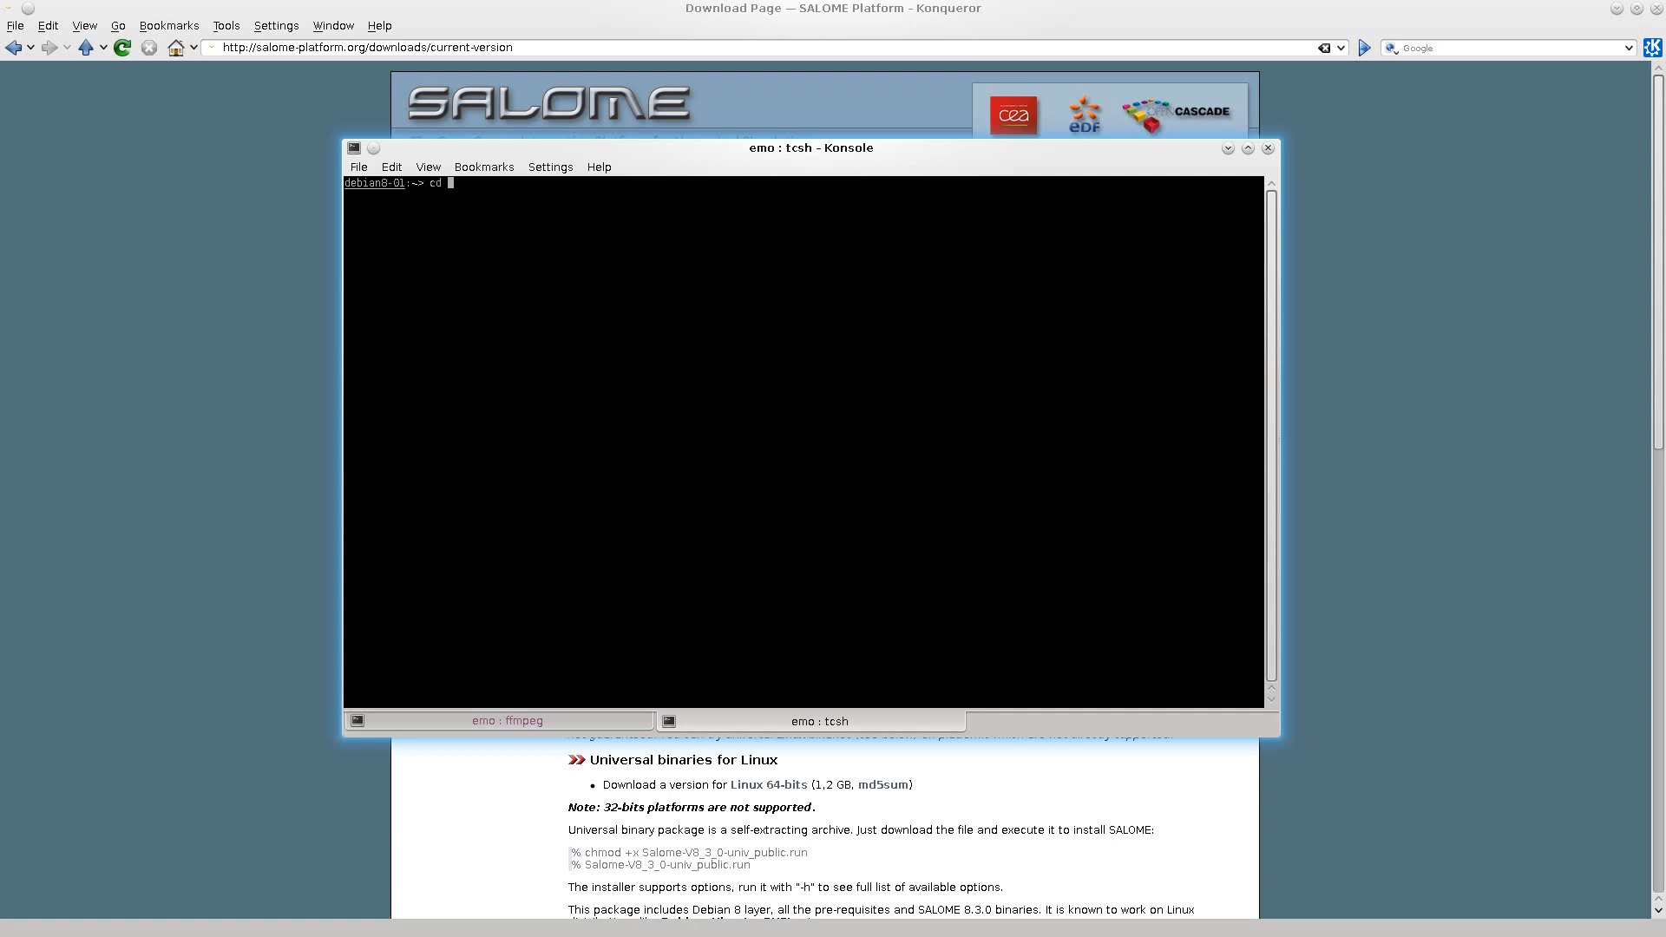
key("Return")
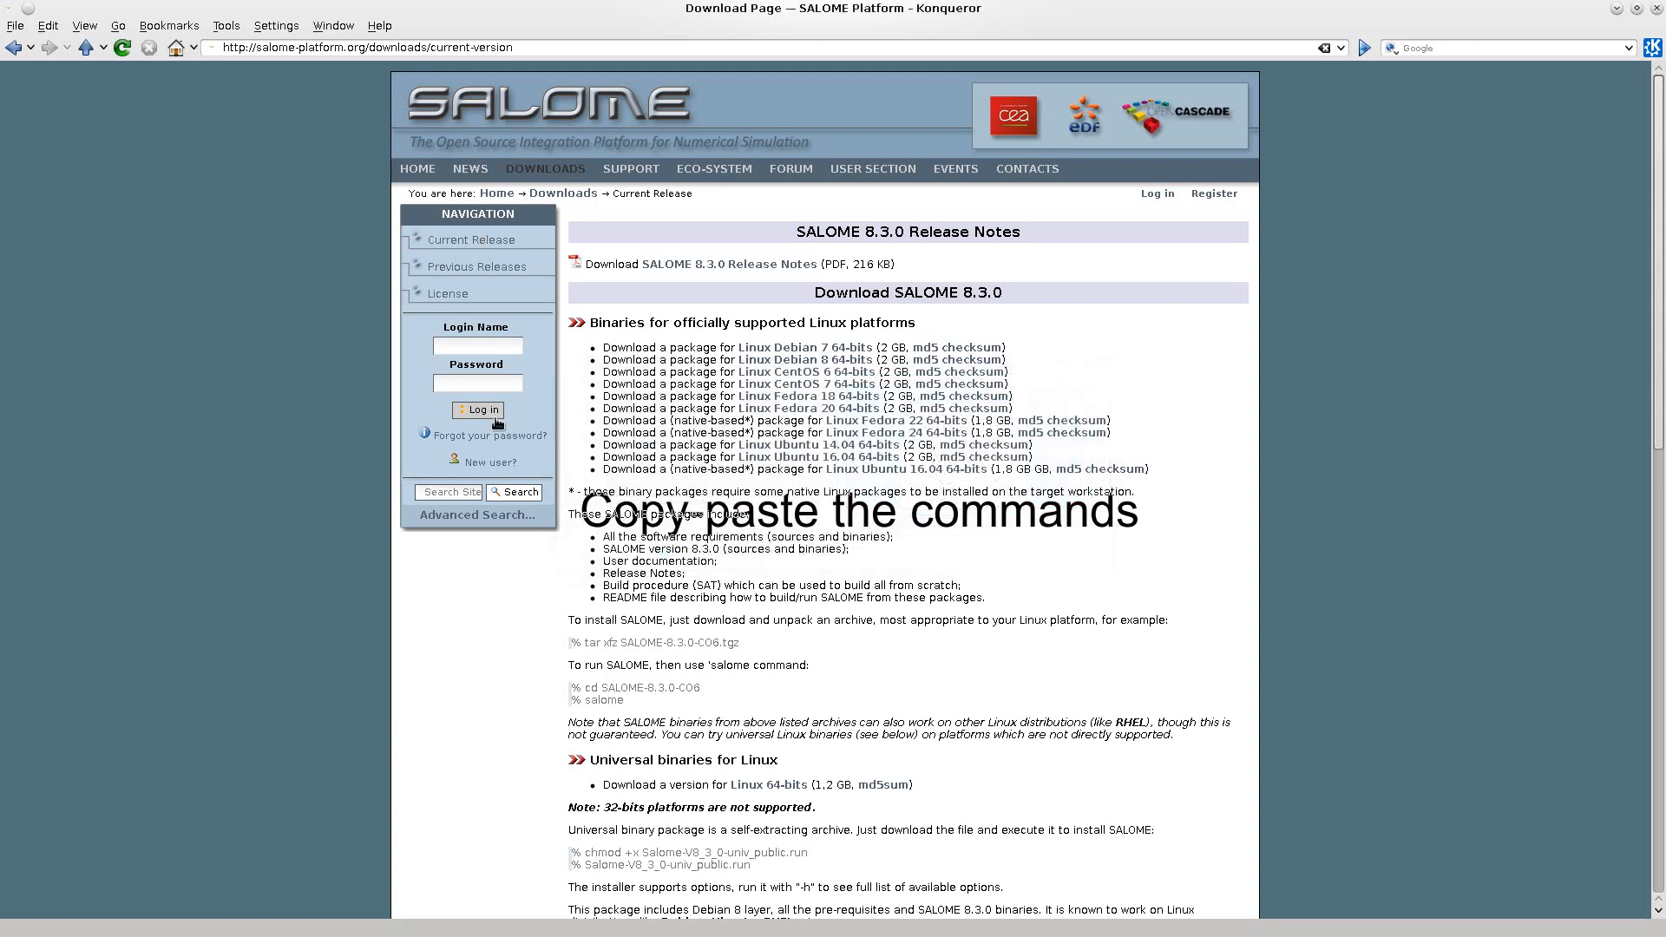
double_click(604, 853)
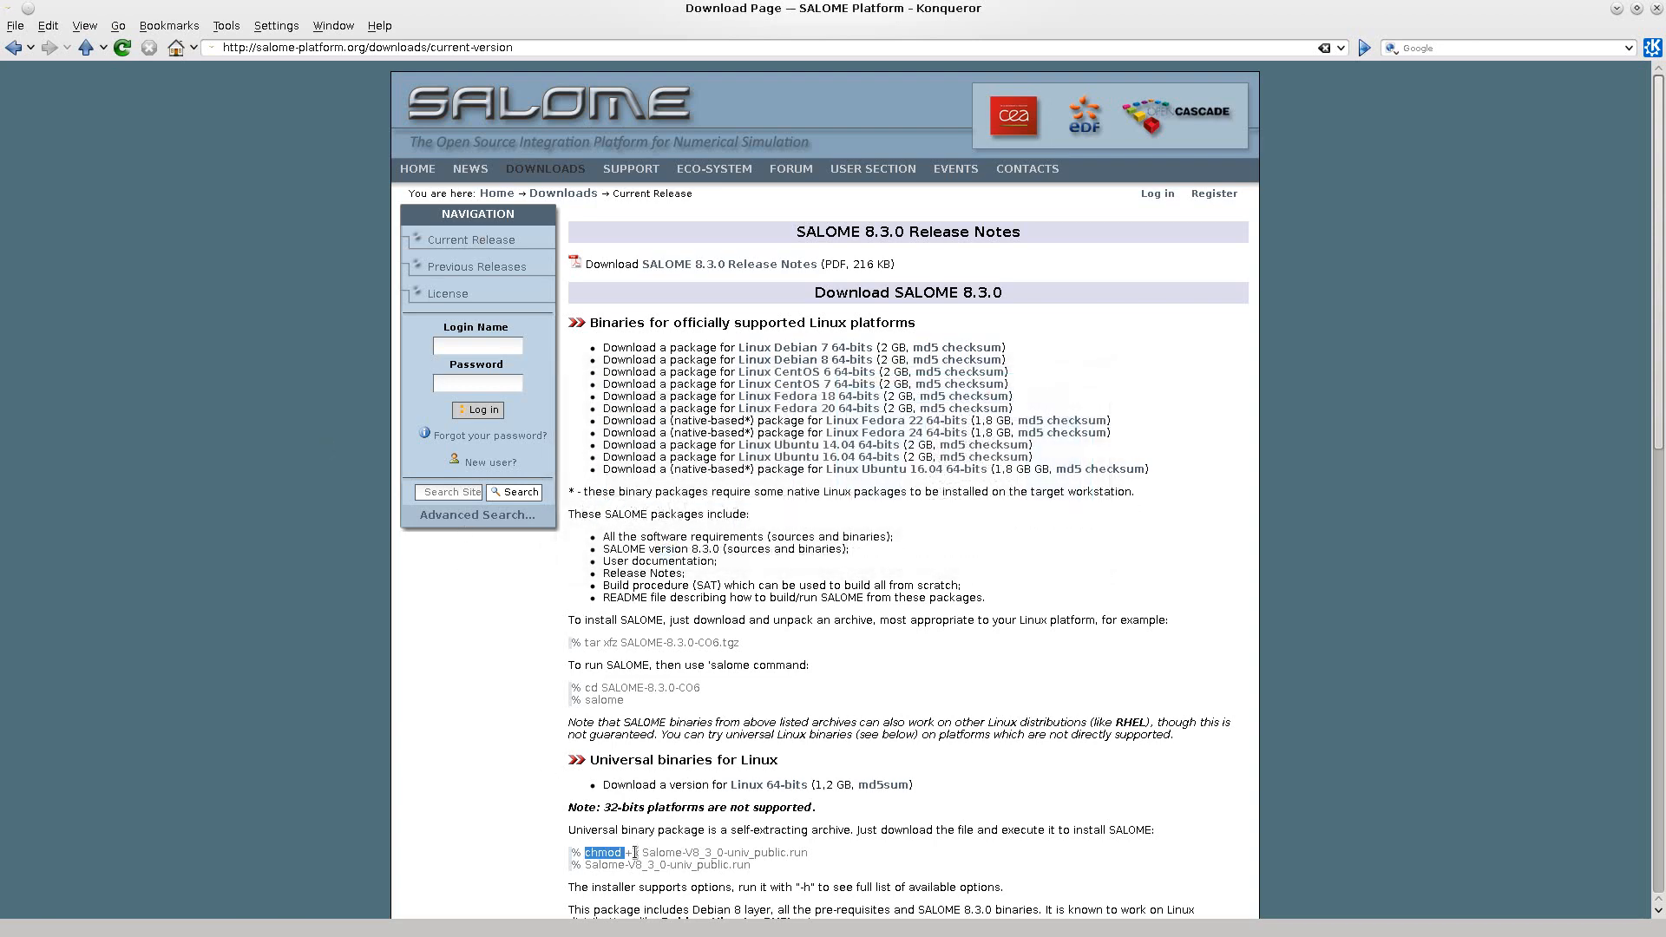
left_click_drag(586, 852, 808, 852)
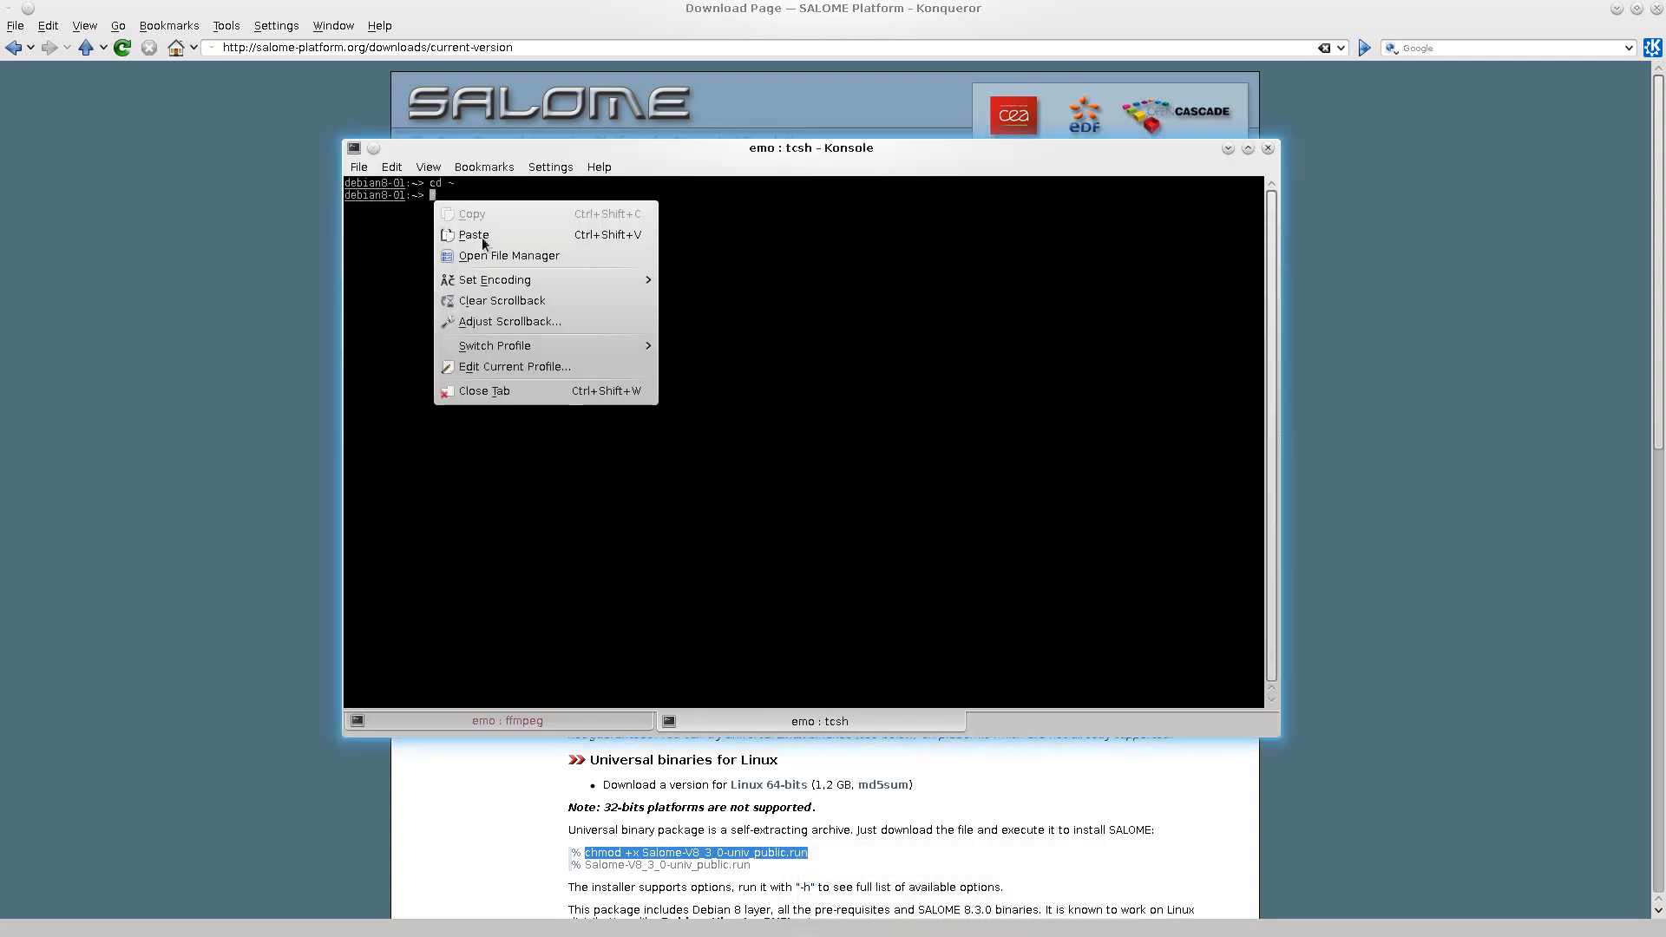
left_click(472, 235)
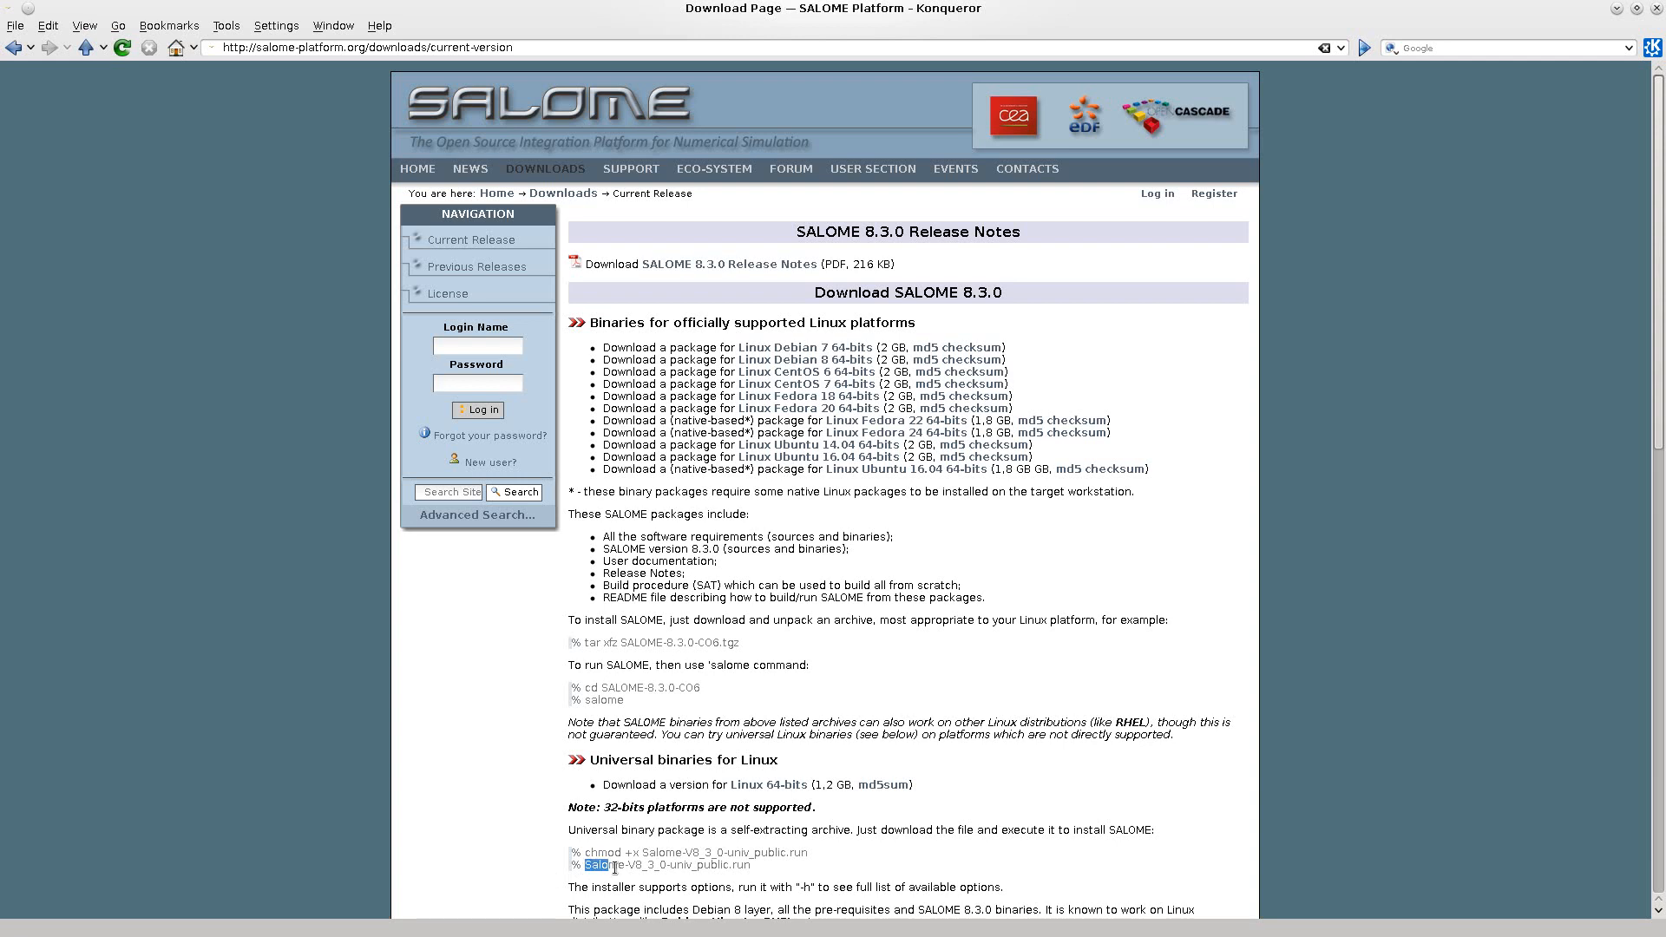
right_click(668, 865)
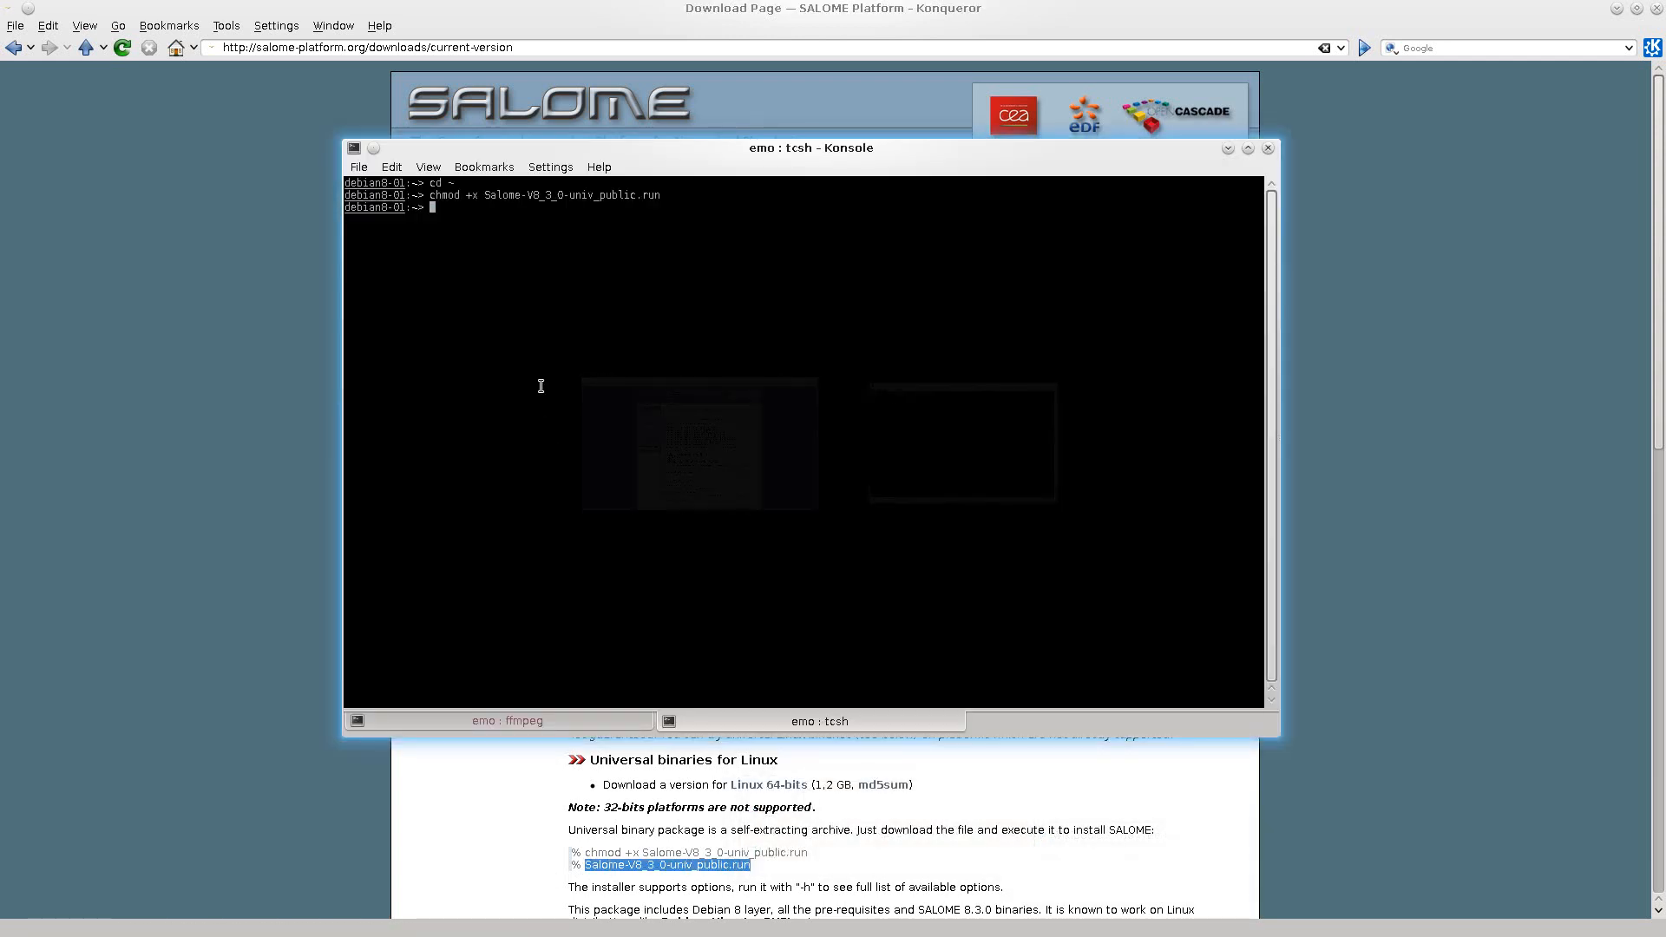
type("./Salome-V8_3_0-univ_public.run")
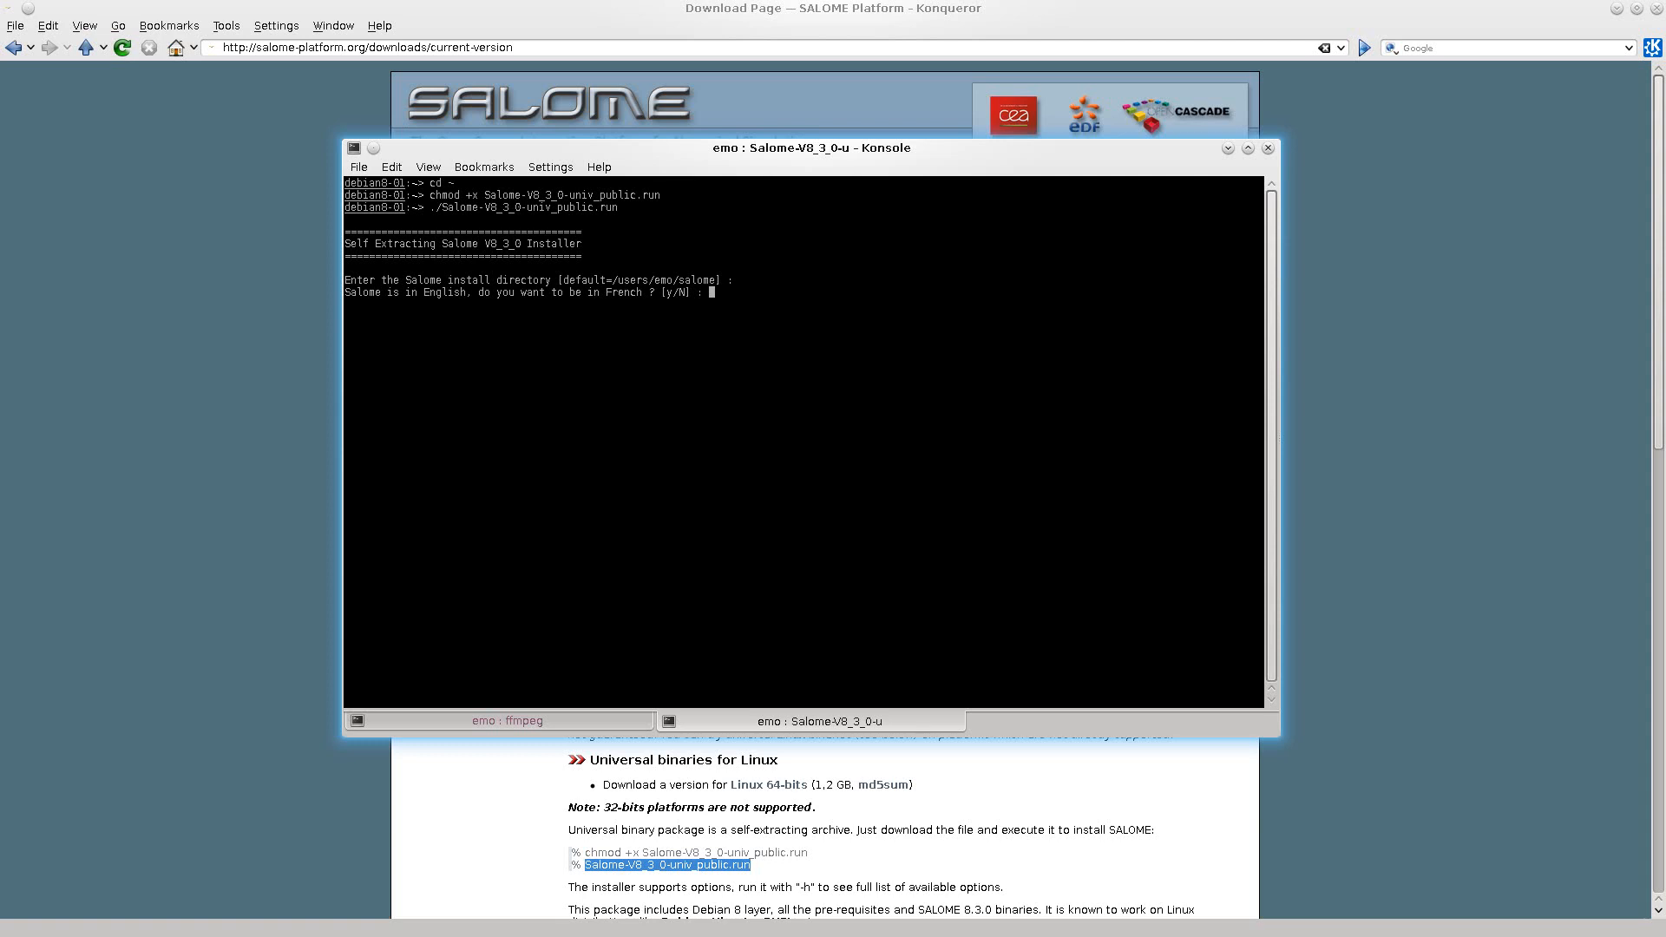
Answer N to the French prompt so the installer finishes in English with the default directory.
type("N")
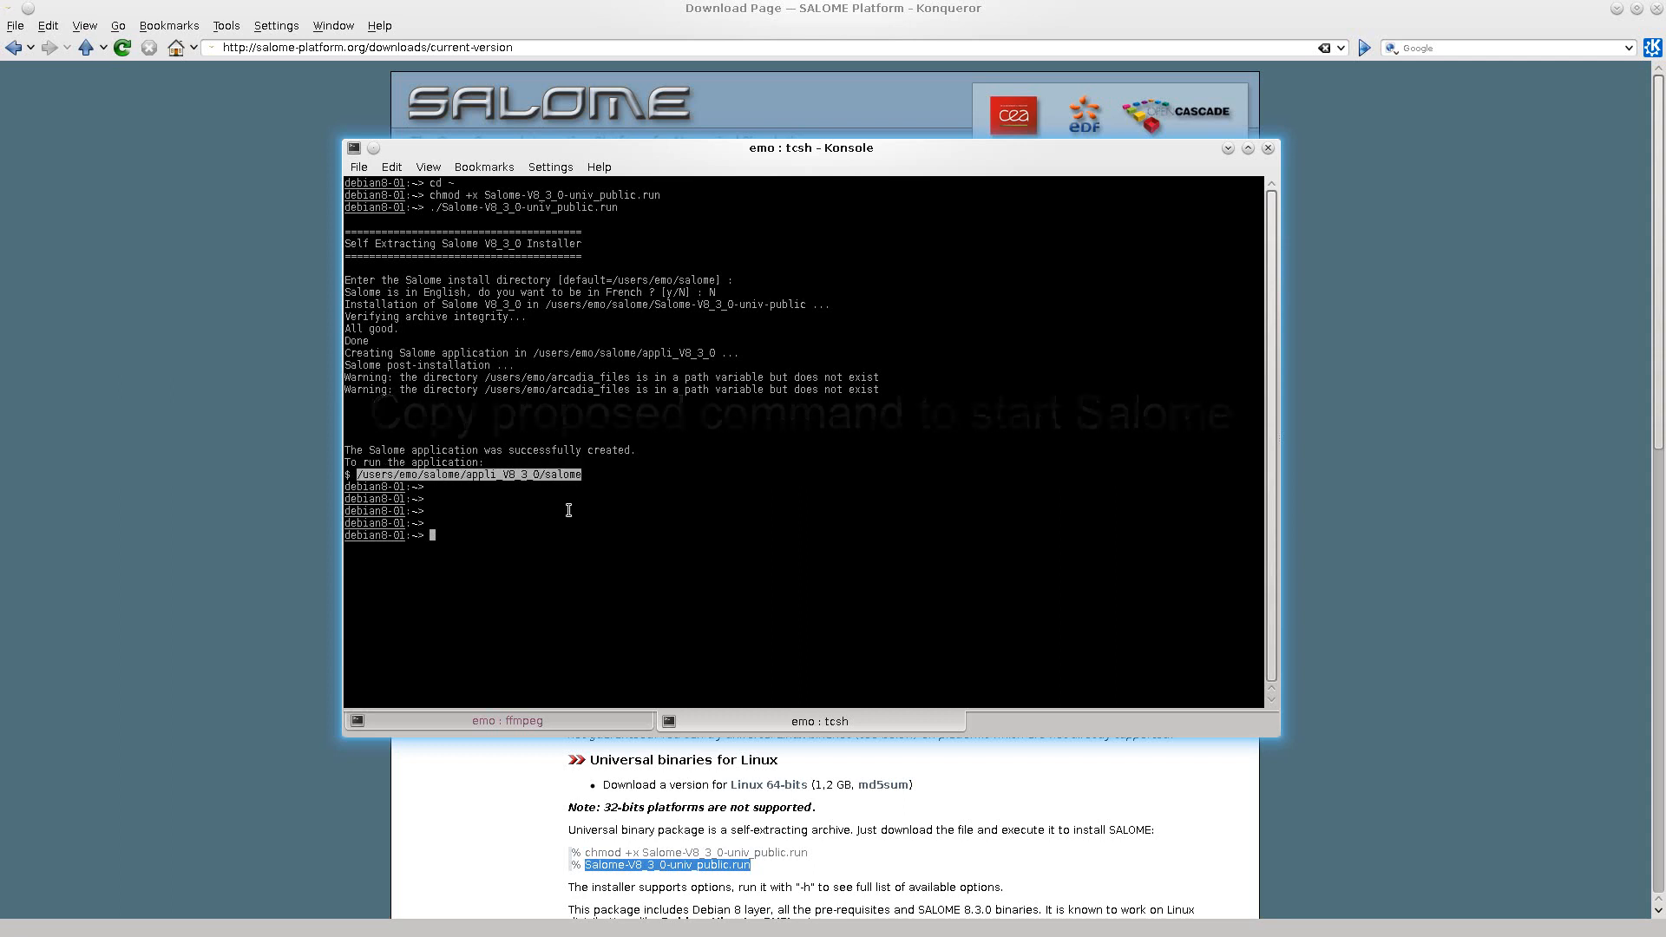
Run /users/emo/salome/appli_V8_3_0/salome at the prompt to start SALOME 8.3.0.
type("/users/emo/salome/appli_V8_3_0/salome")
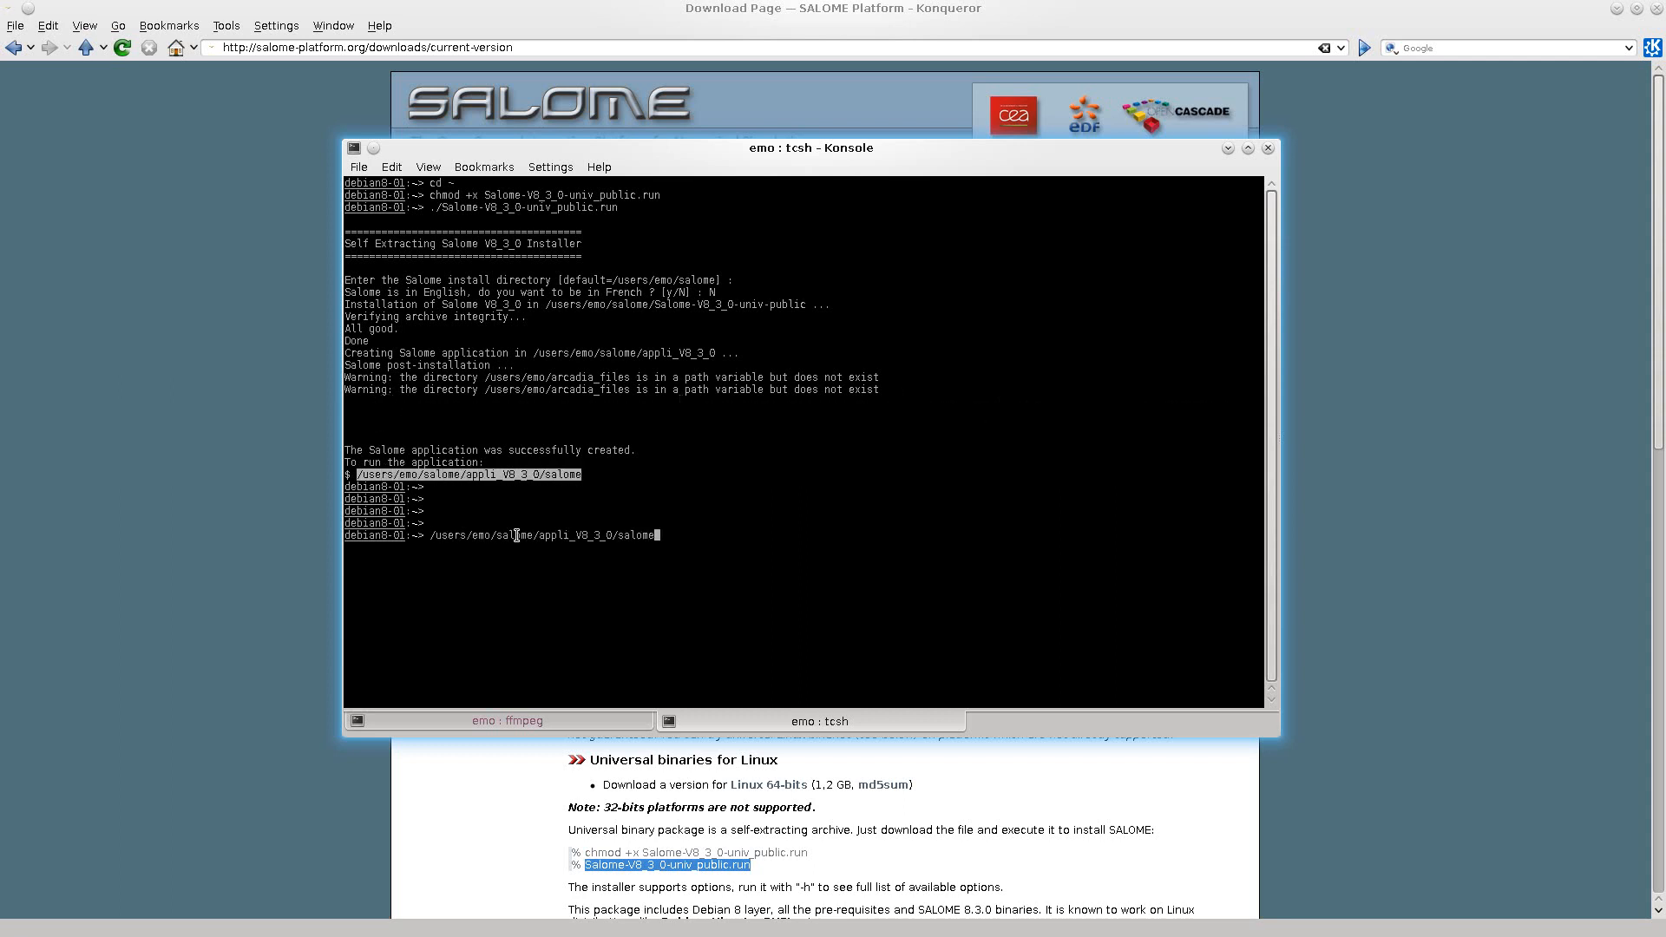
key("Return")
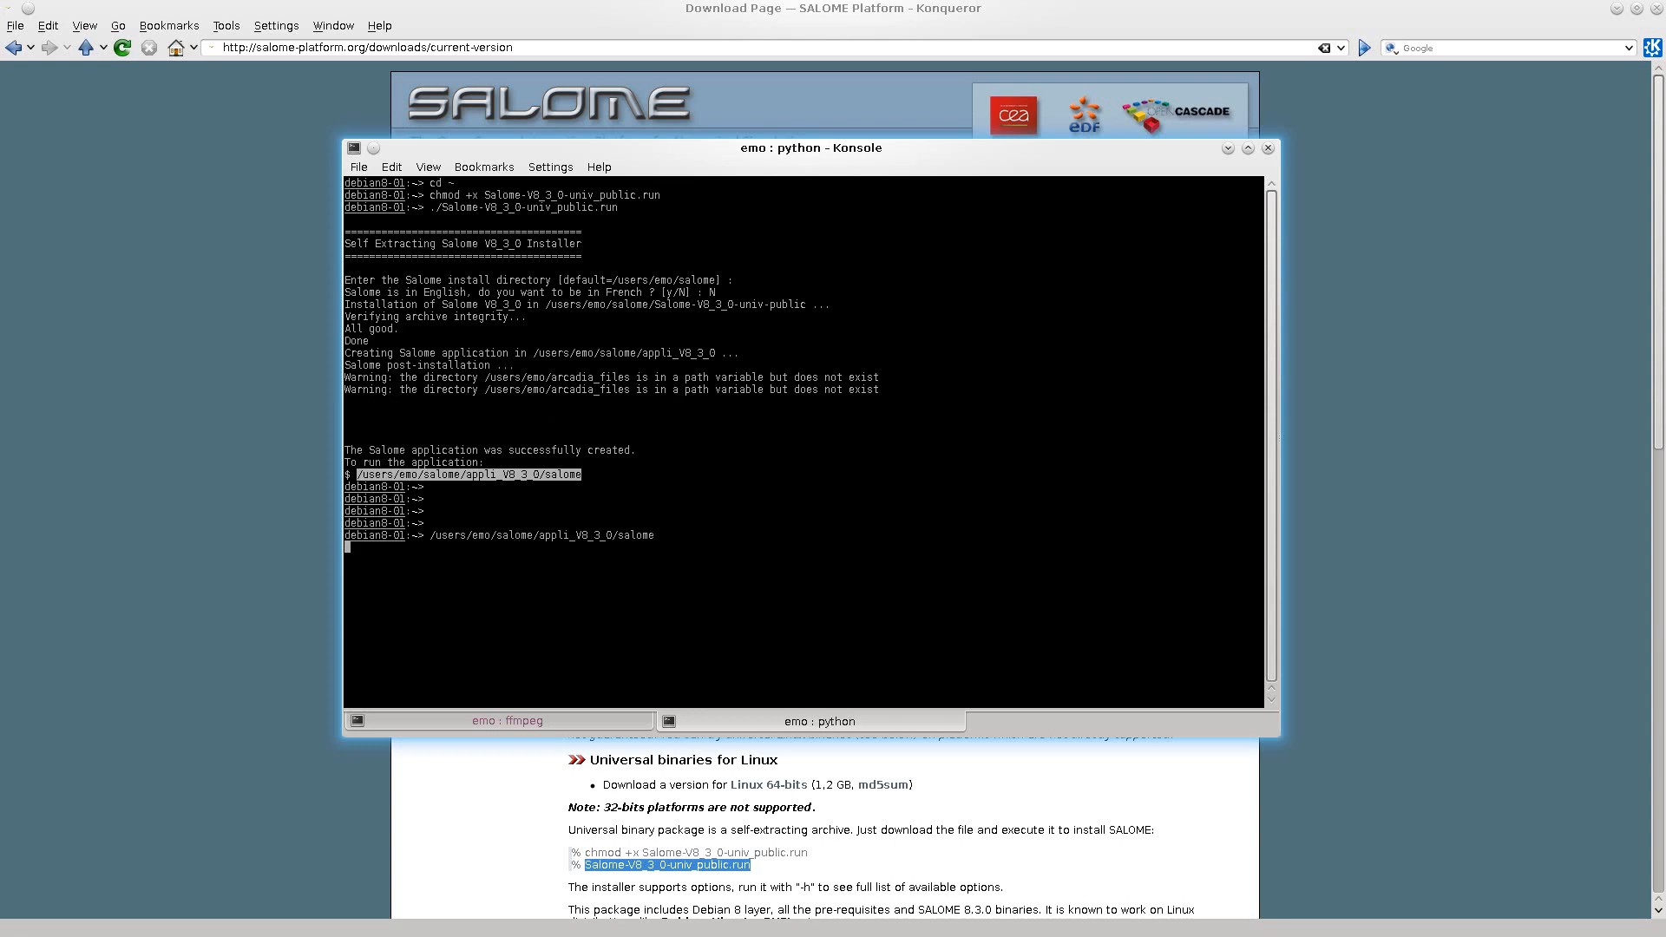
key("Return")
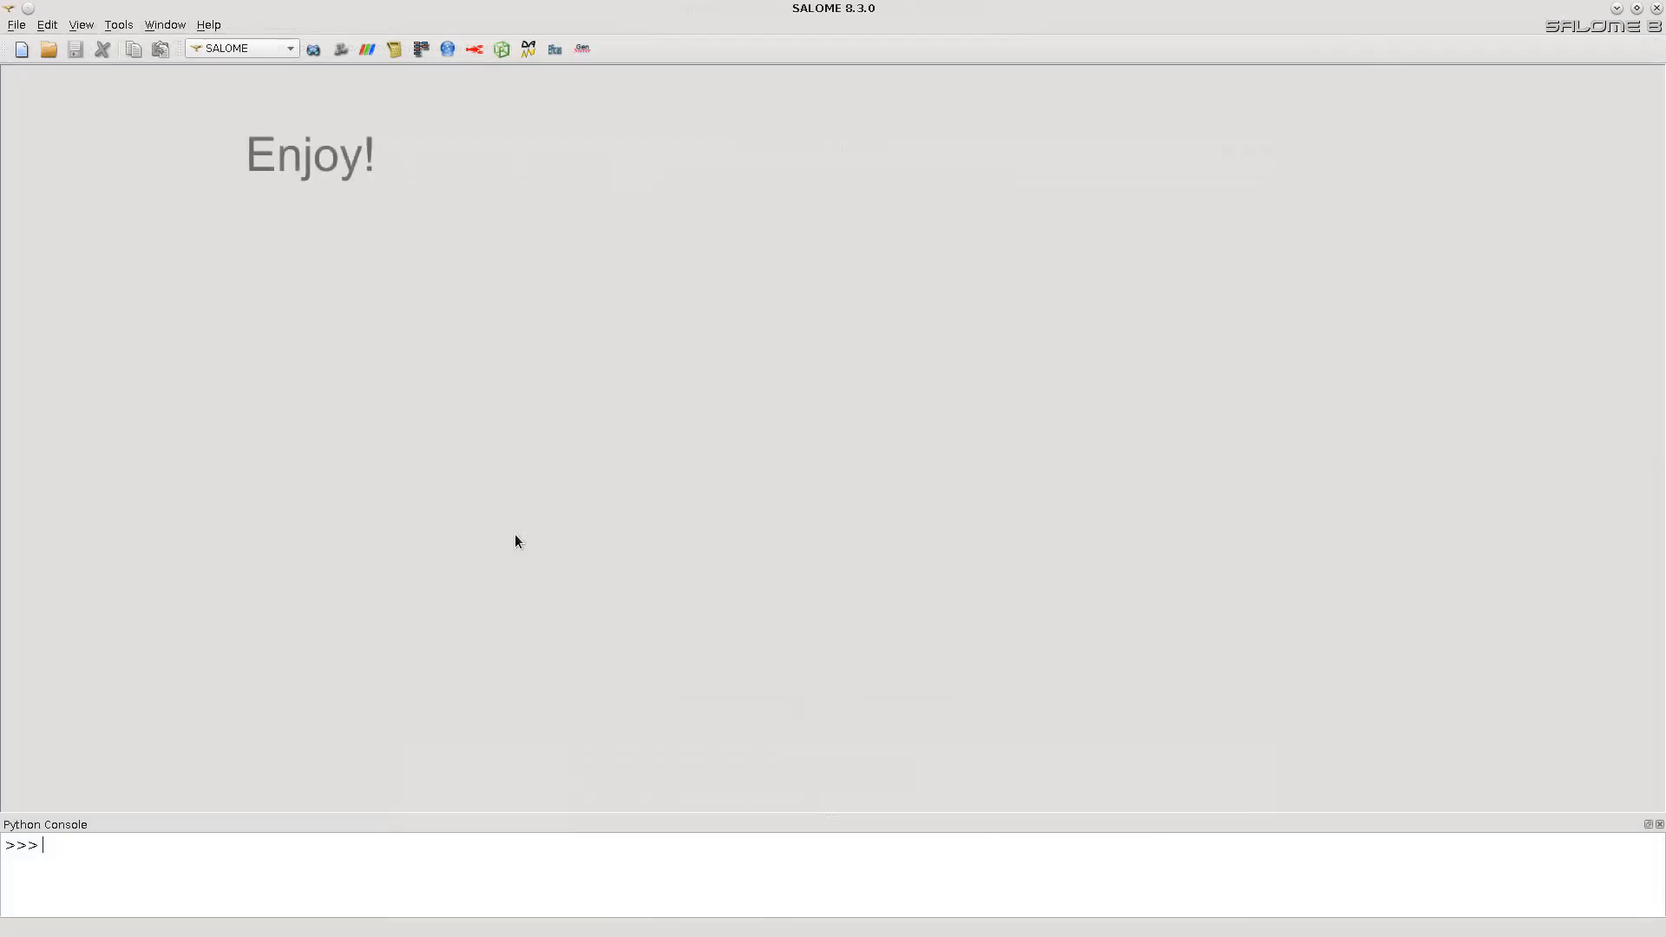
Activate the Geometry module in a new study and open the Help menu of module guides.
left_click(313, 49)
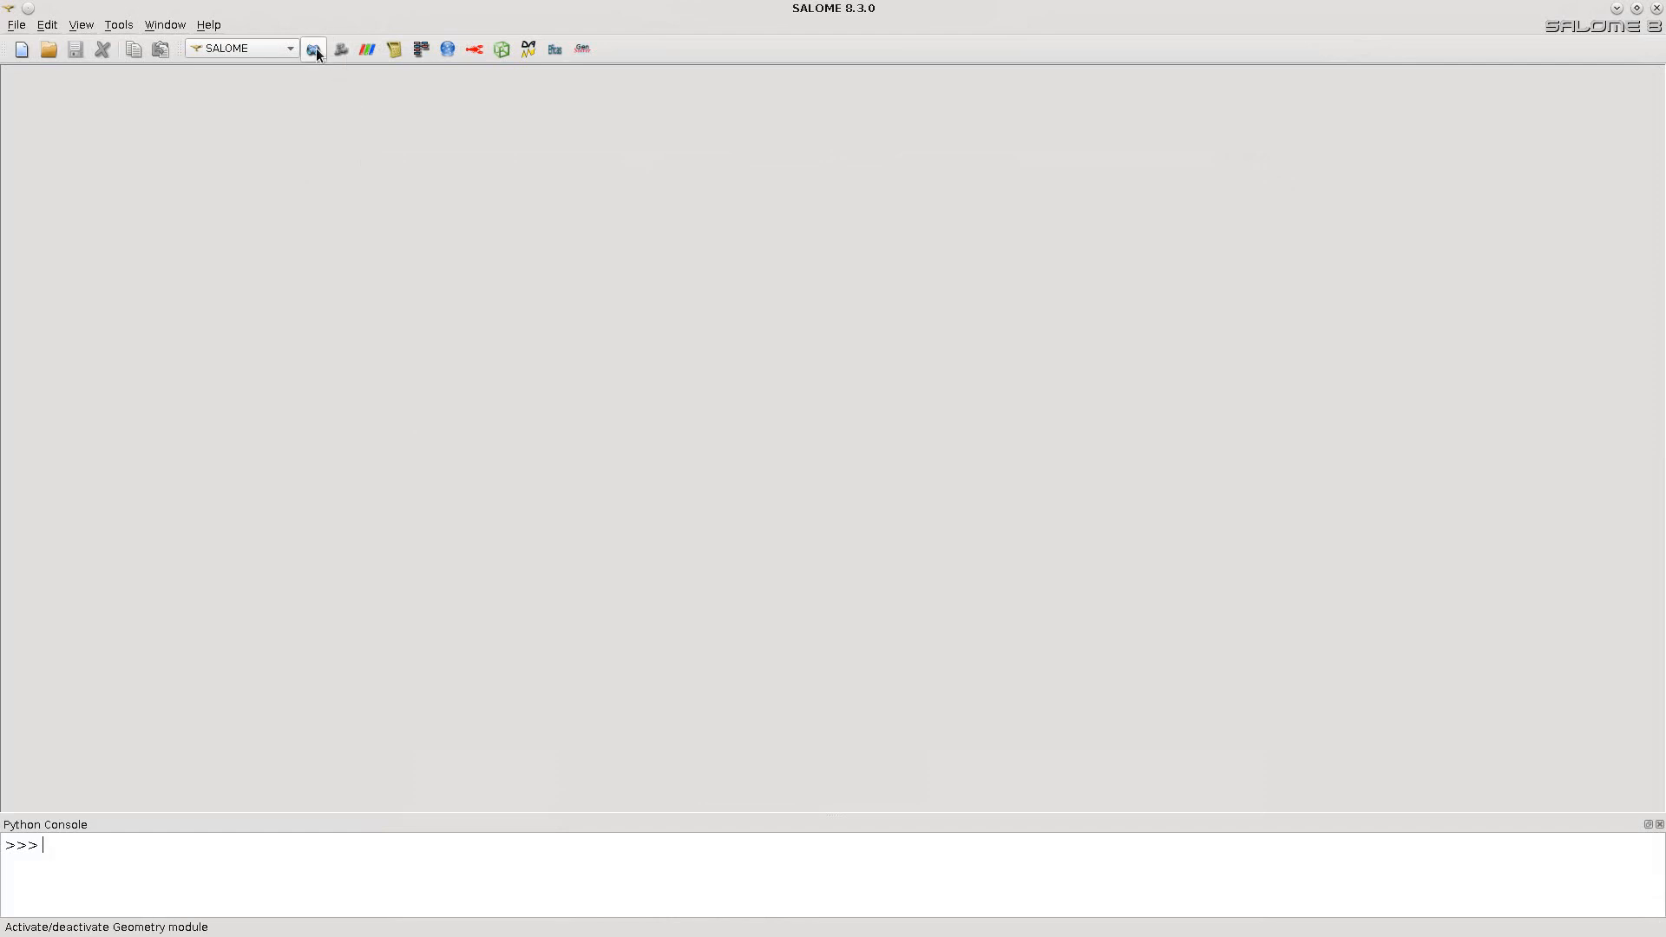
left_click(313, 49)
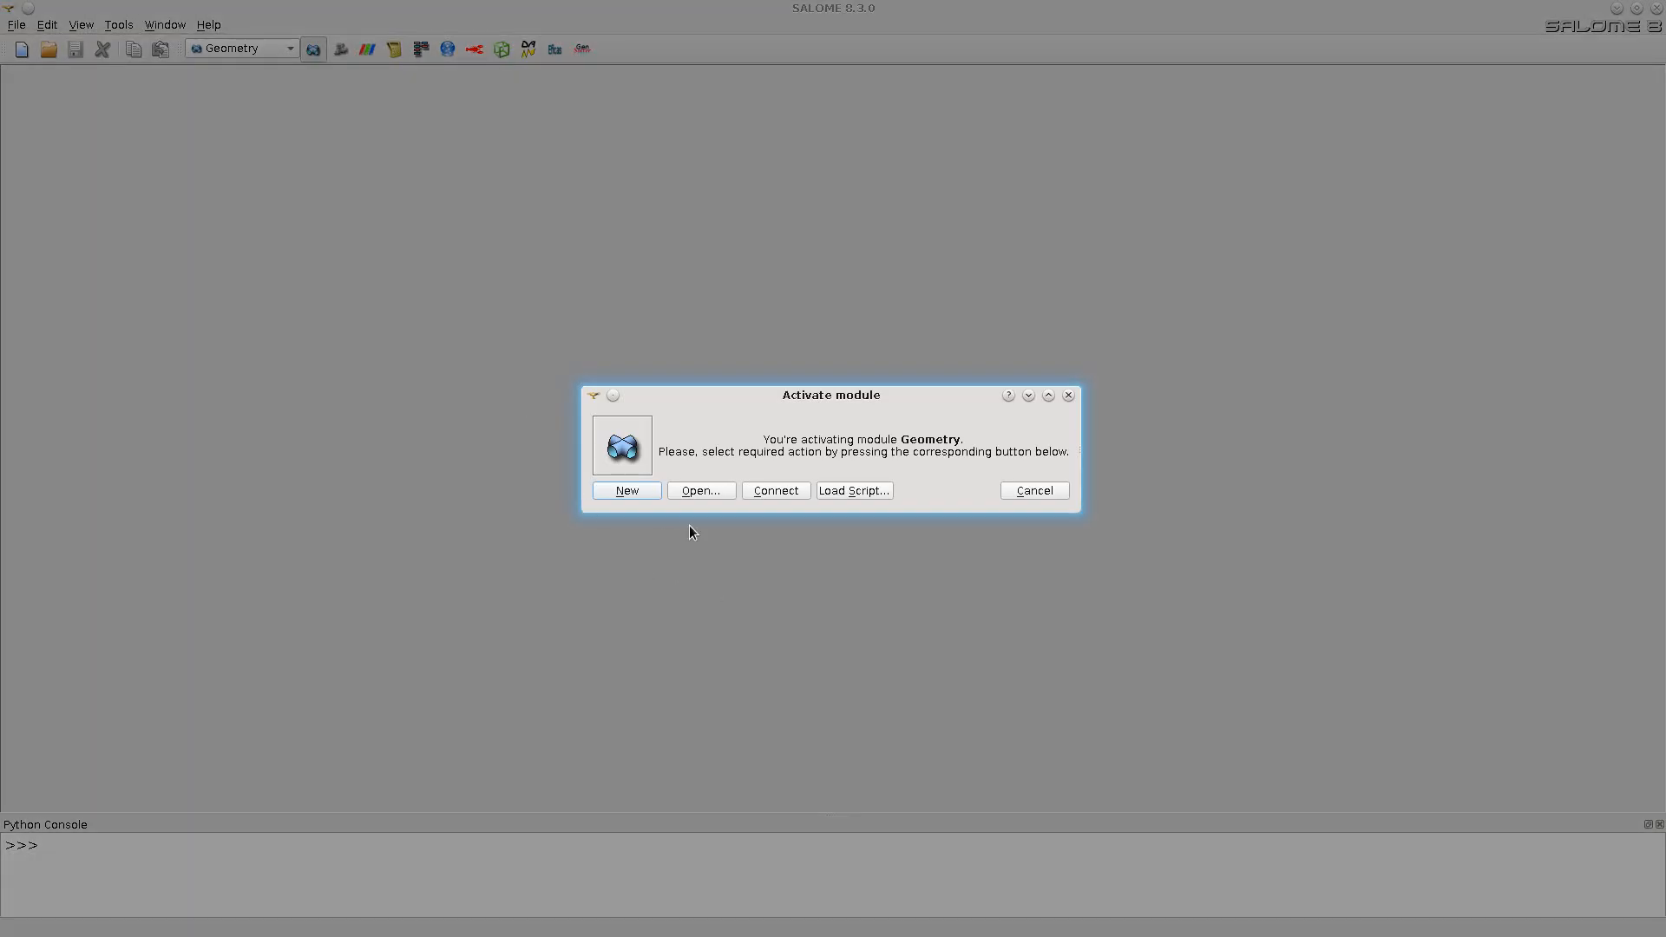
left_click(626, 489)
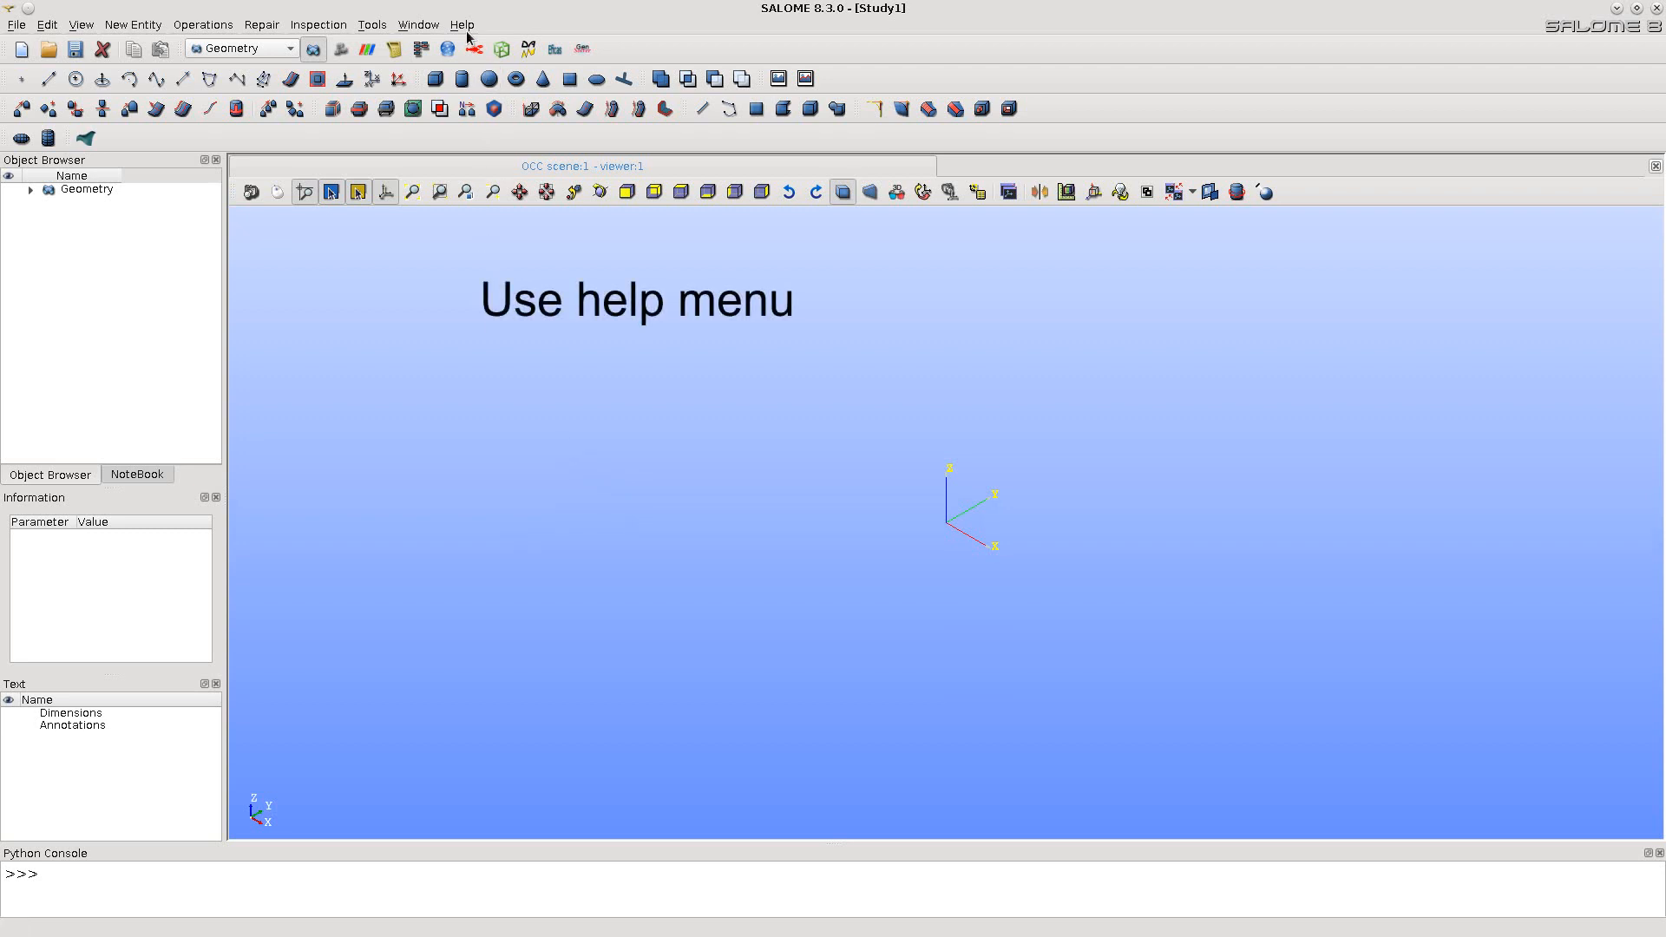
left_click(461, 25)
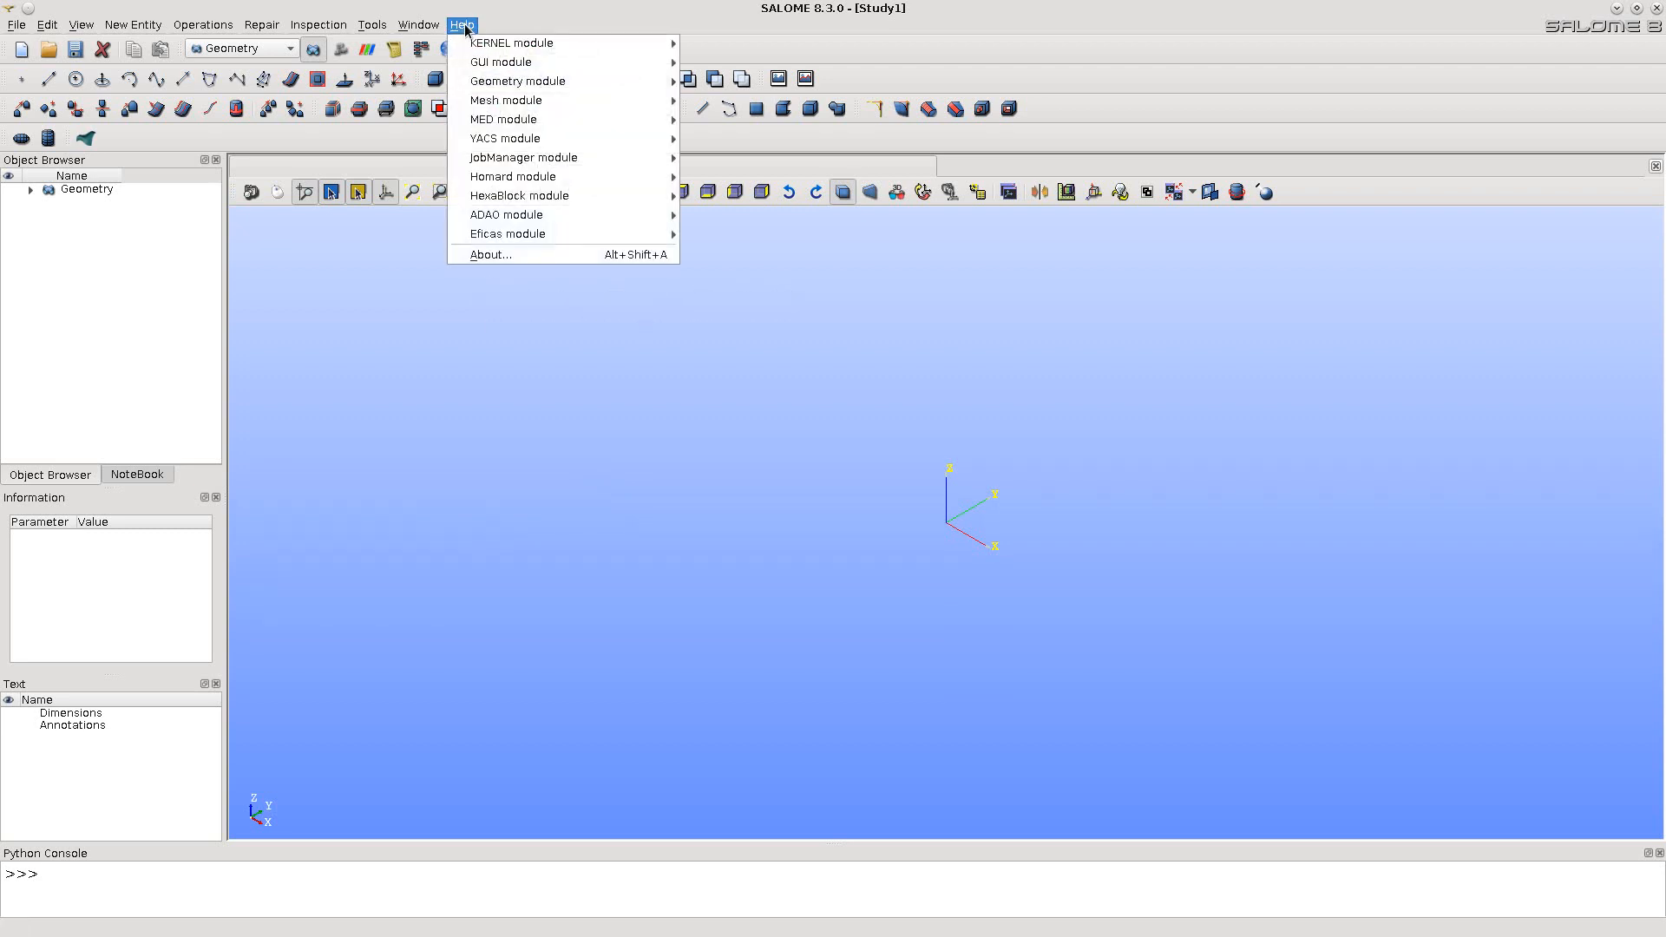
mouse_move(517, 80)
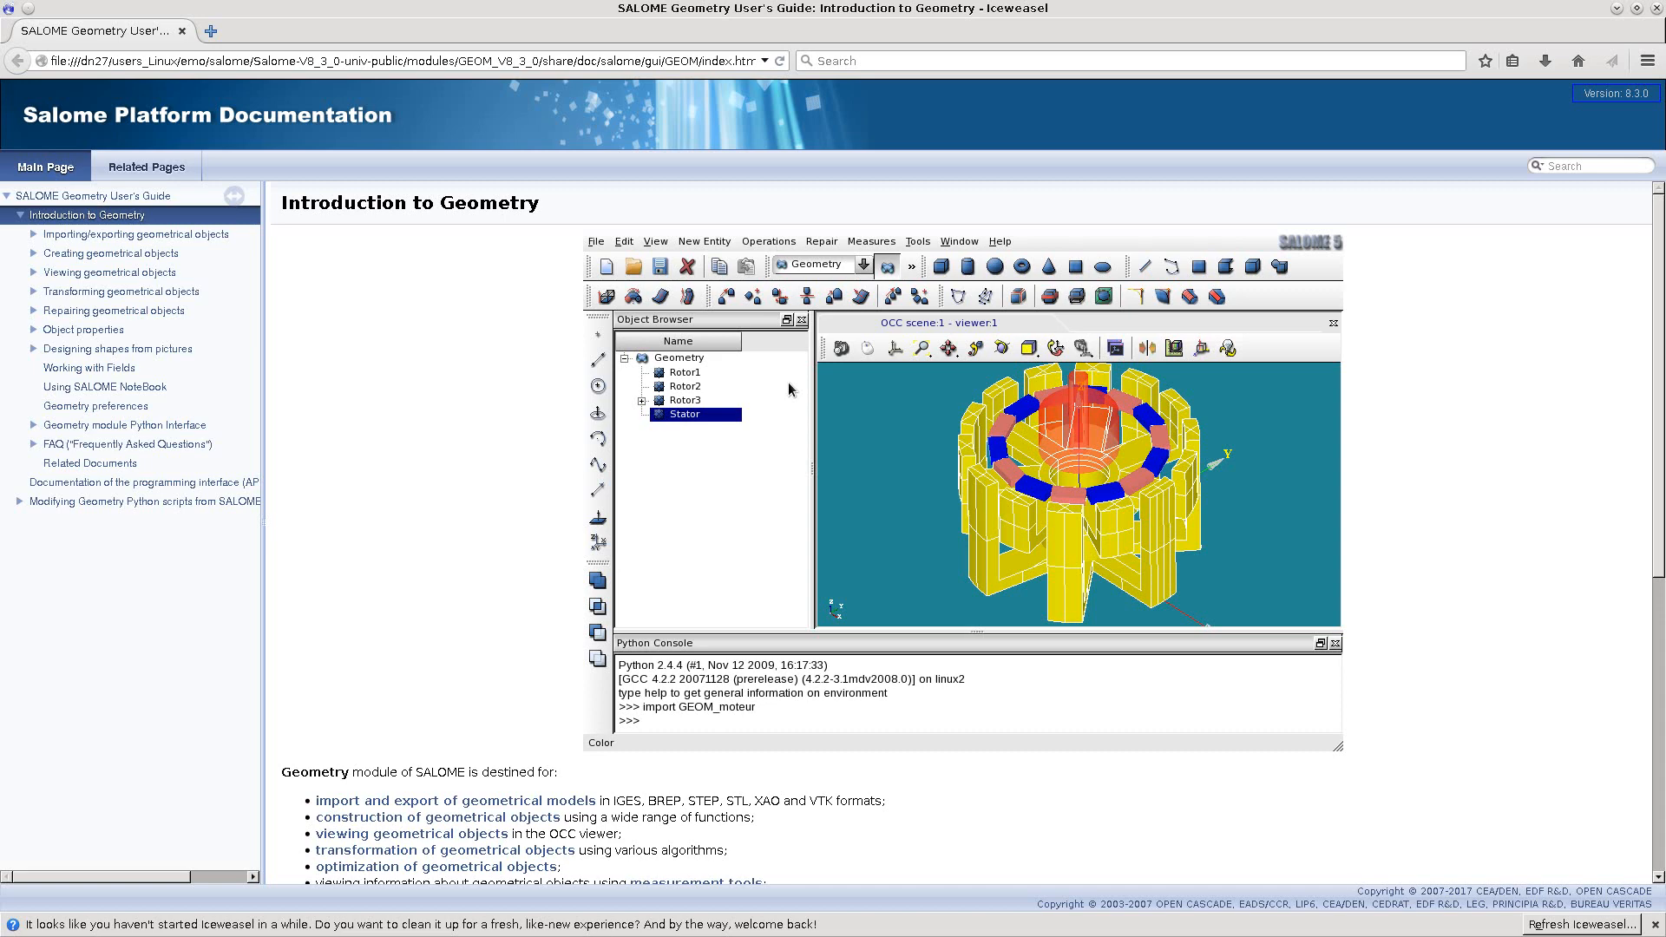
mouse_move(1385, 392)
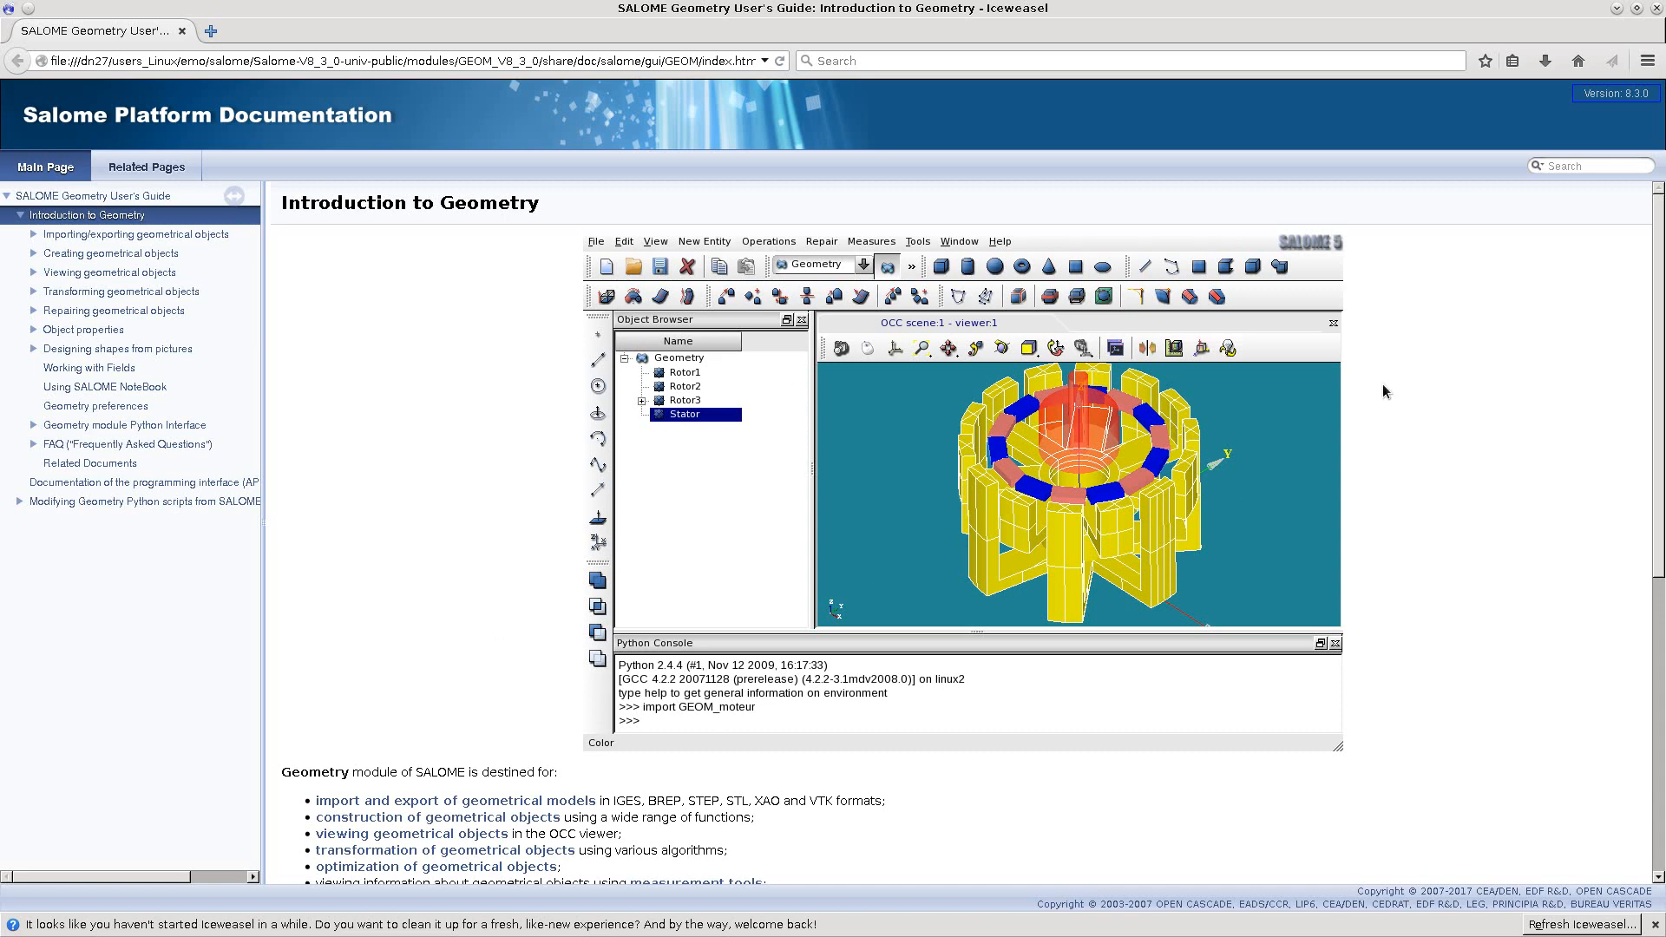
Scroll down the Introduction to Geometry page of the Geometry User's Guide.
scroll("down", 3)
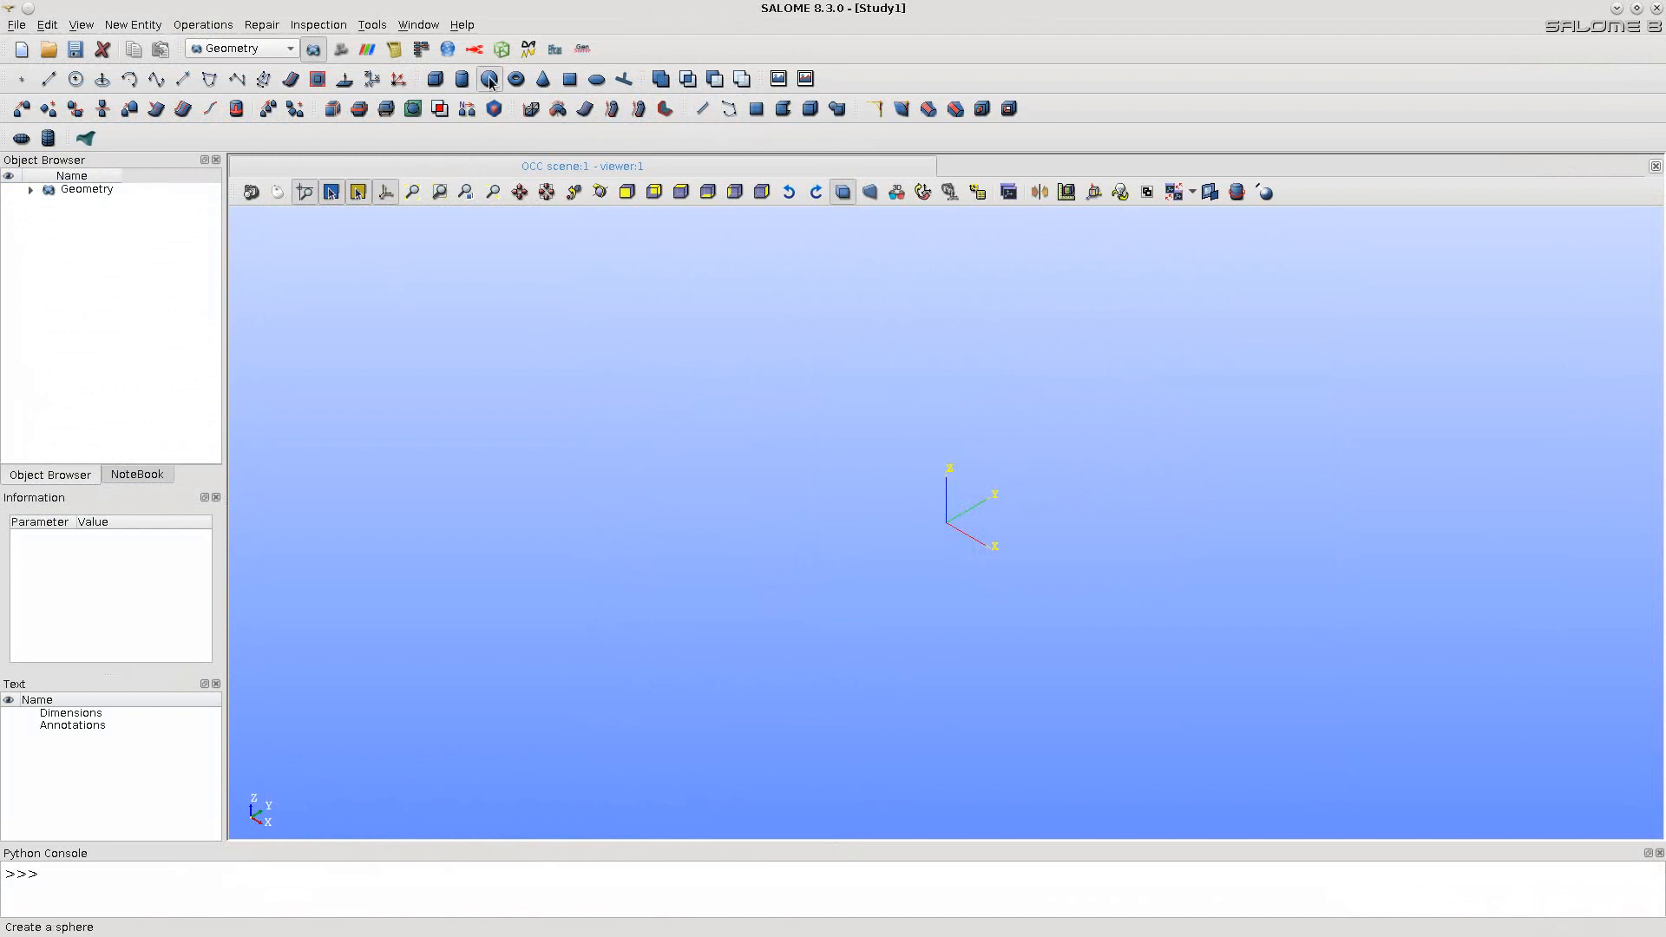
Start the Create a sphere tool and open its Sphere Construction help page.
left_click(488, 79)
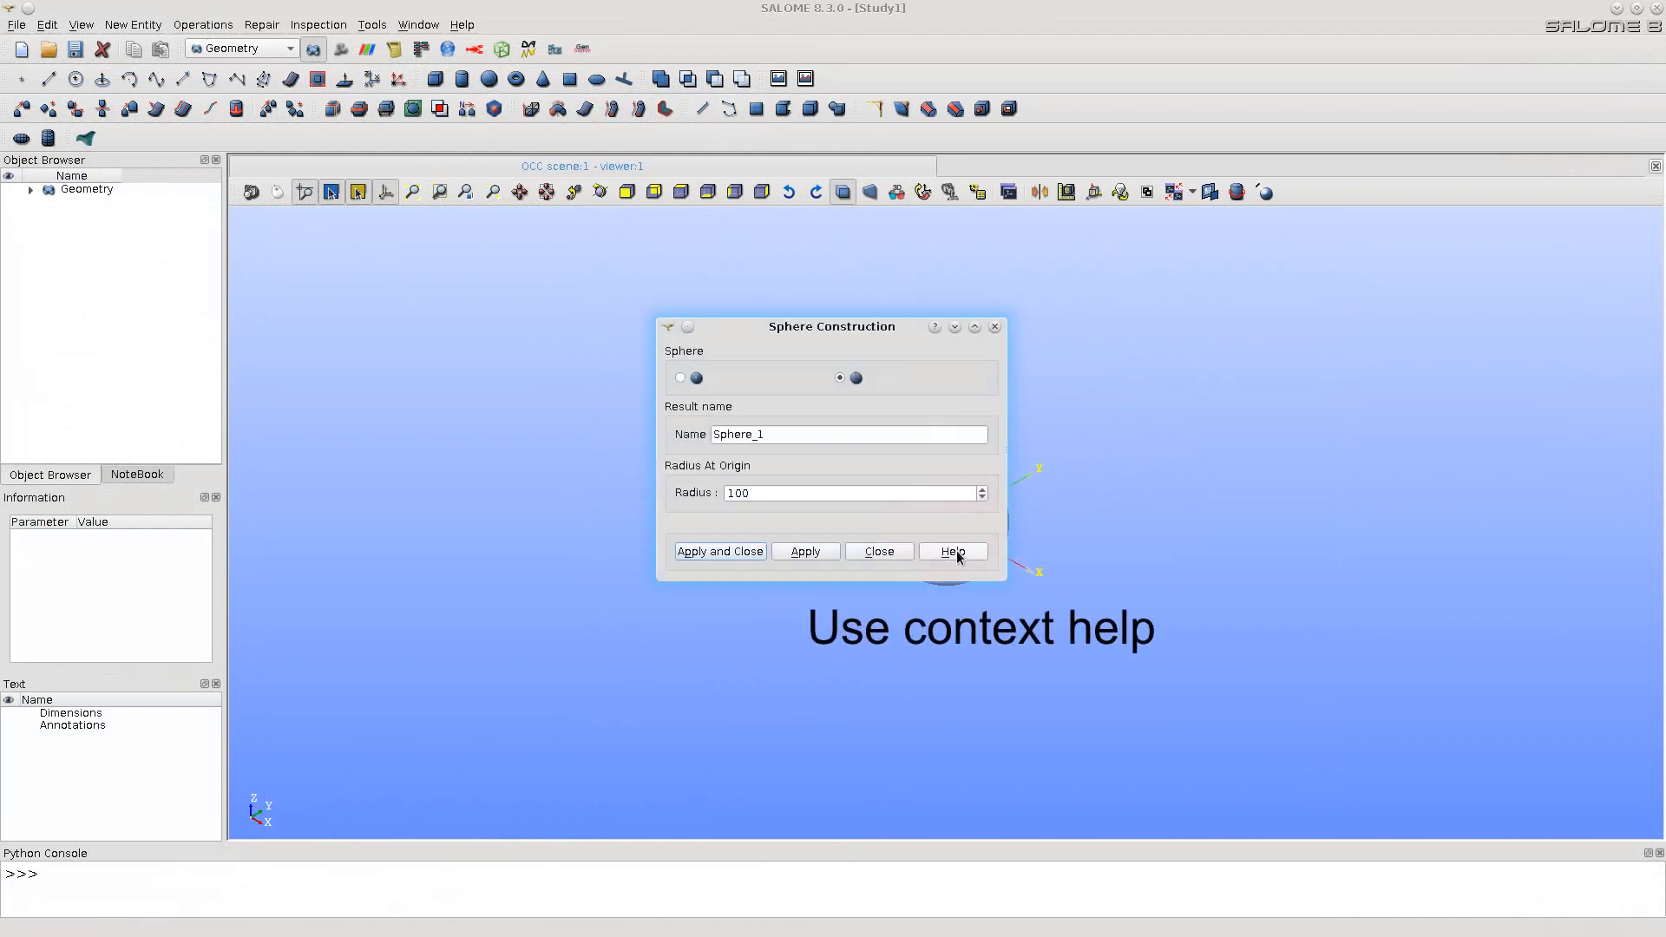
left_click(952, 551)
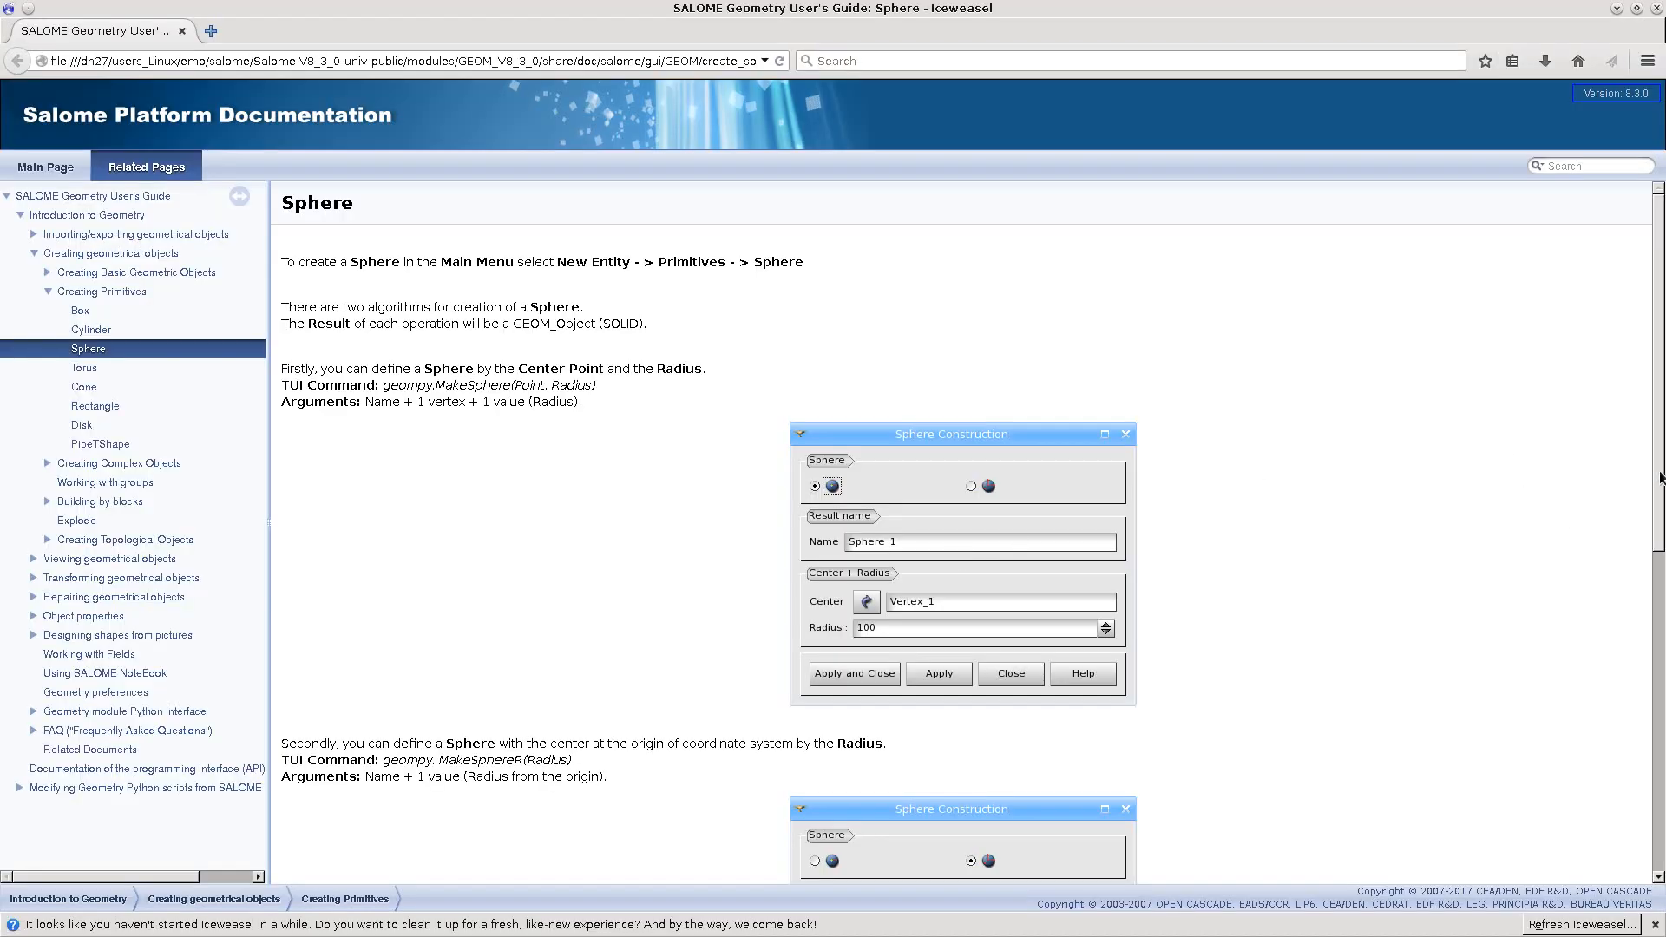
Skim the Sphere help page, then build Sphere_1 with radius 100 at the origin.
scroll("down", 3)
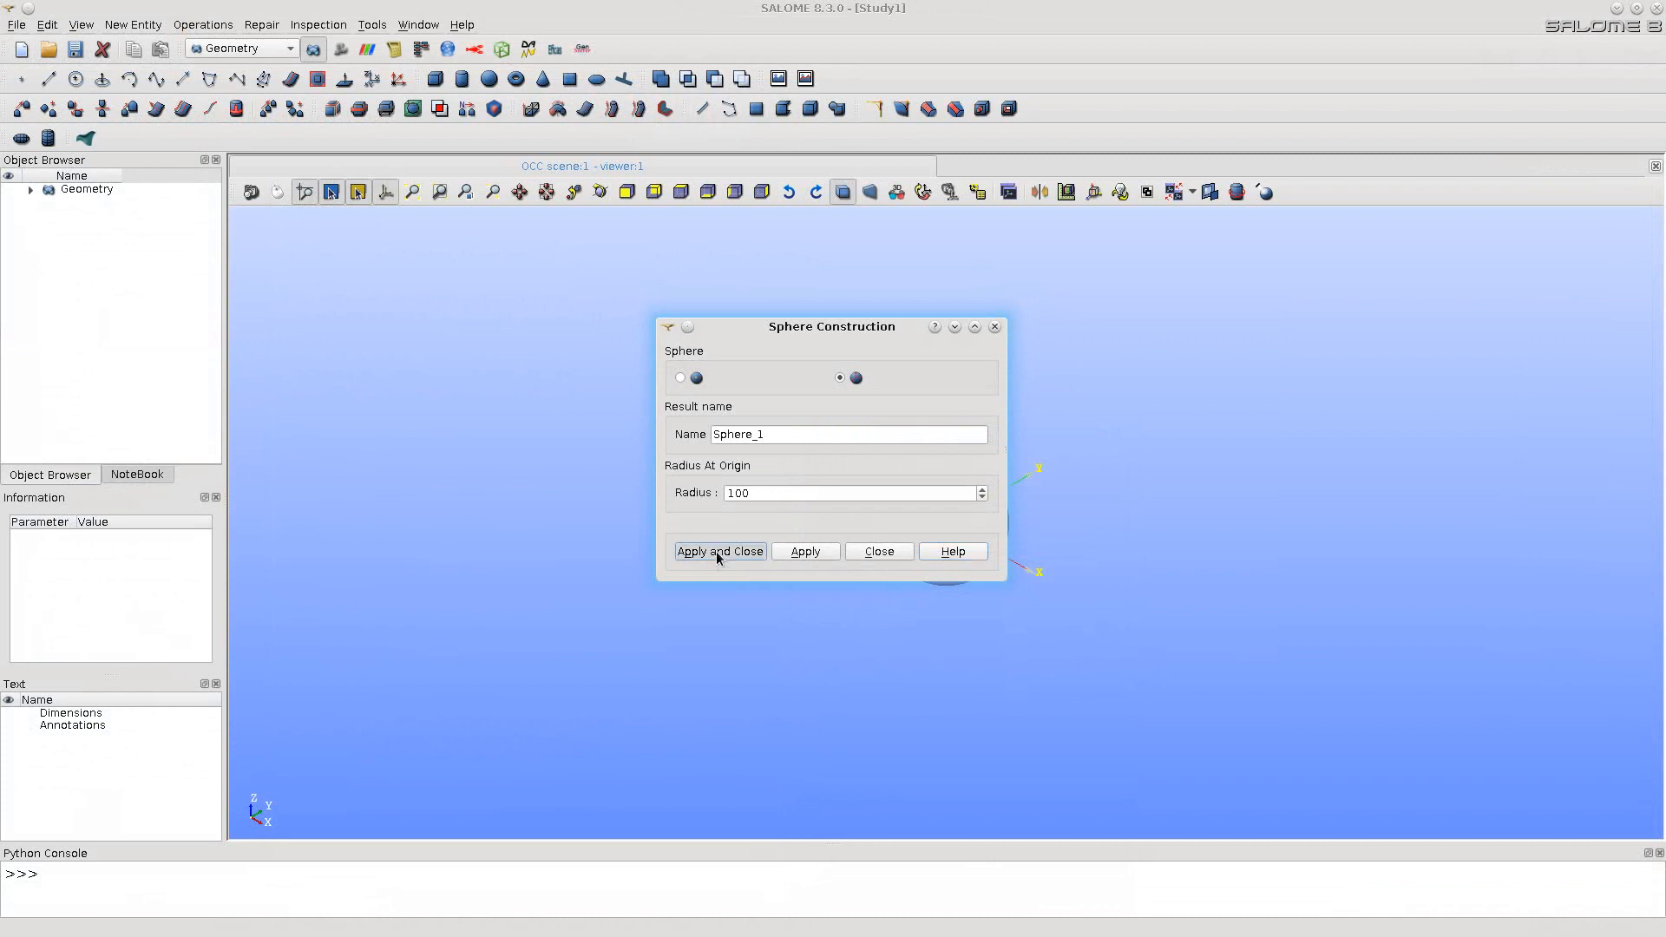
left_click(718, 550)
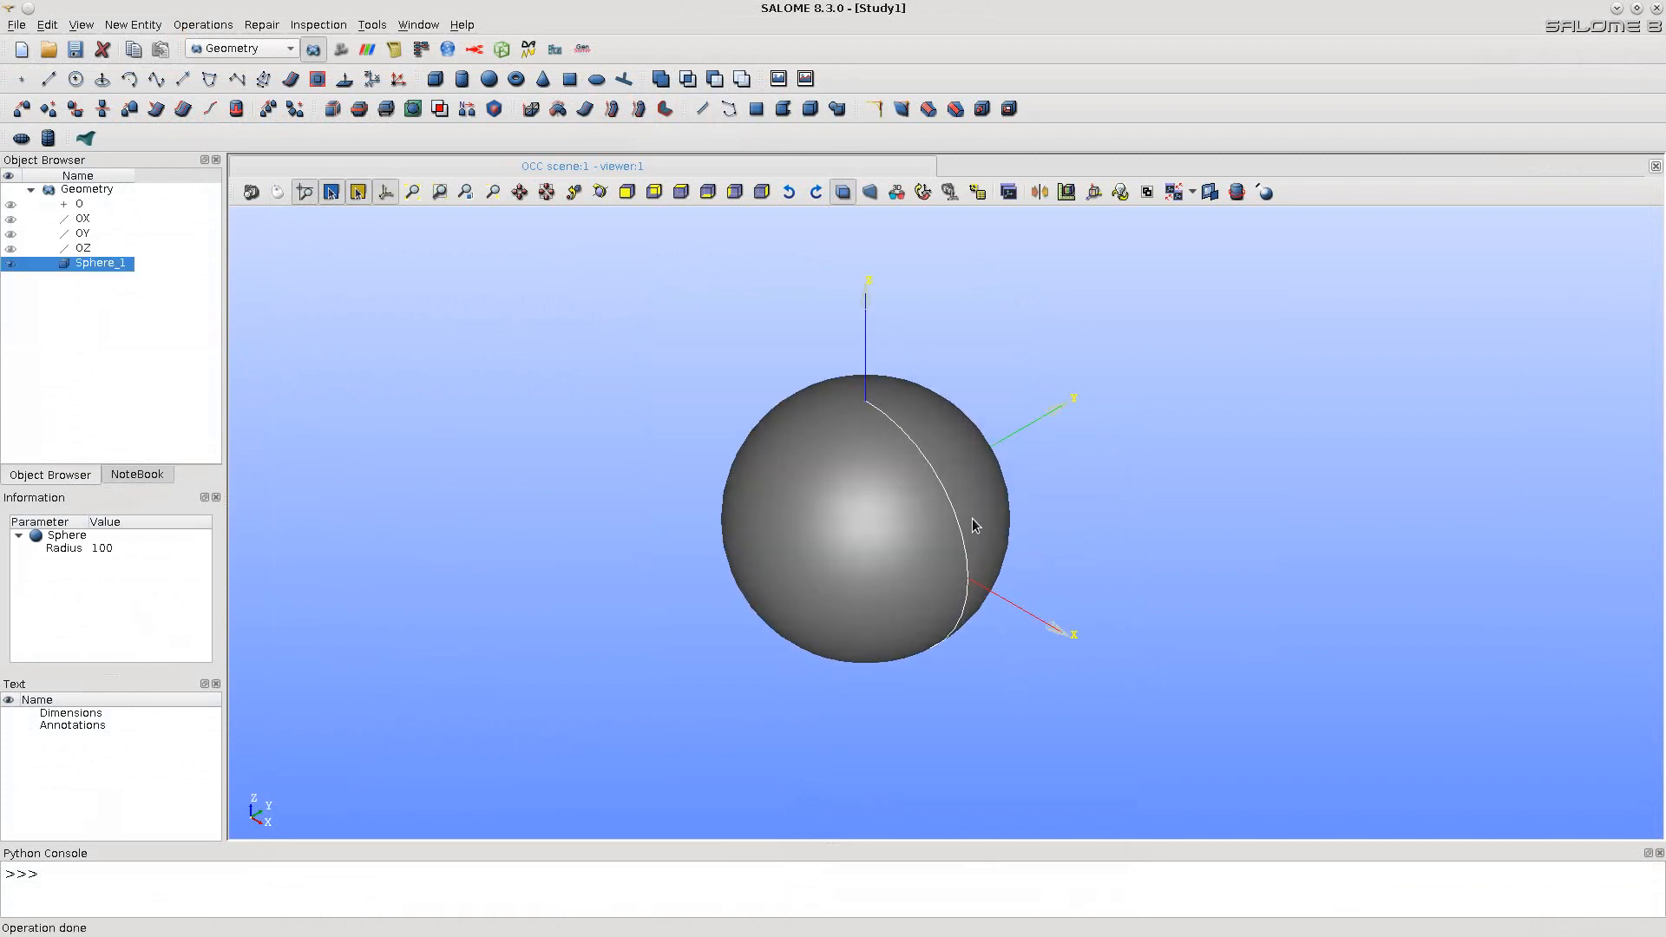